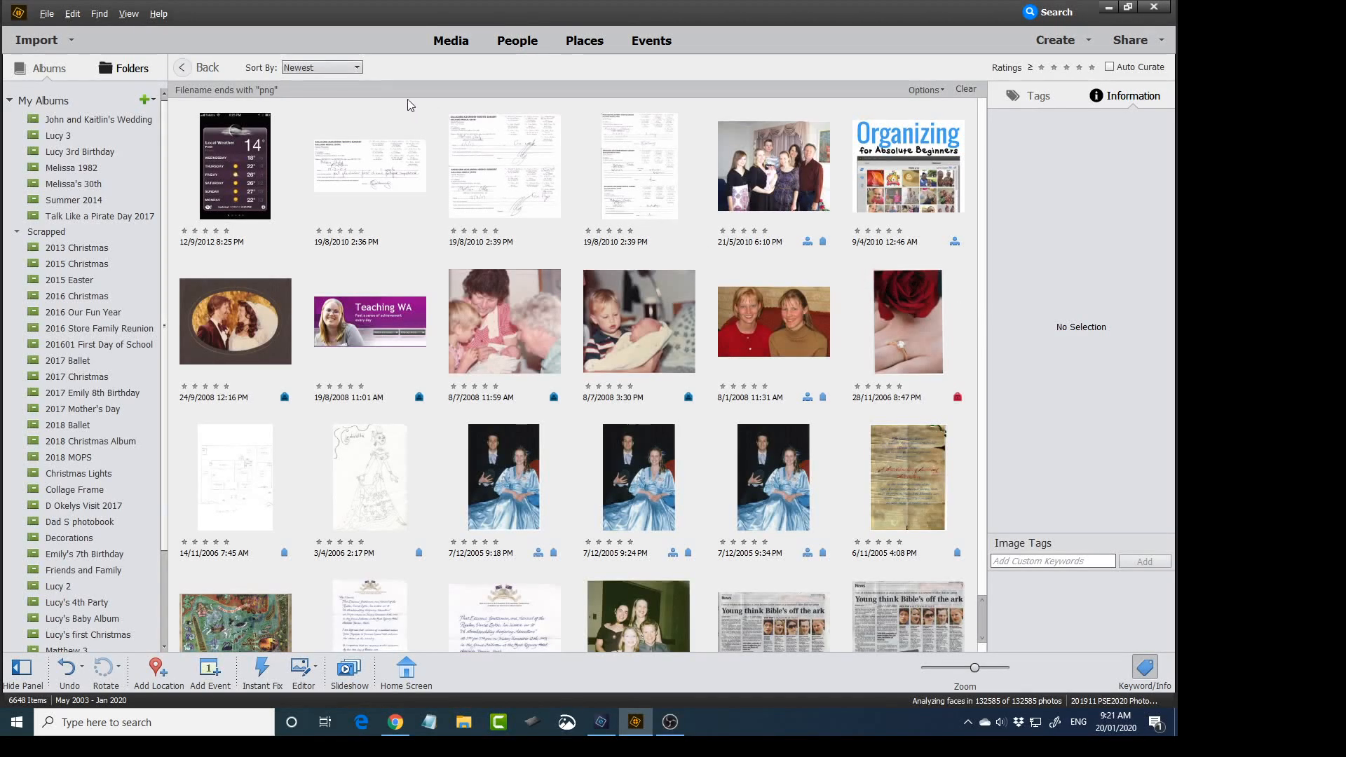
mouse_move(406, 138)
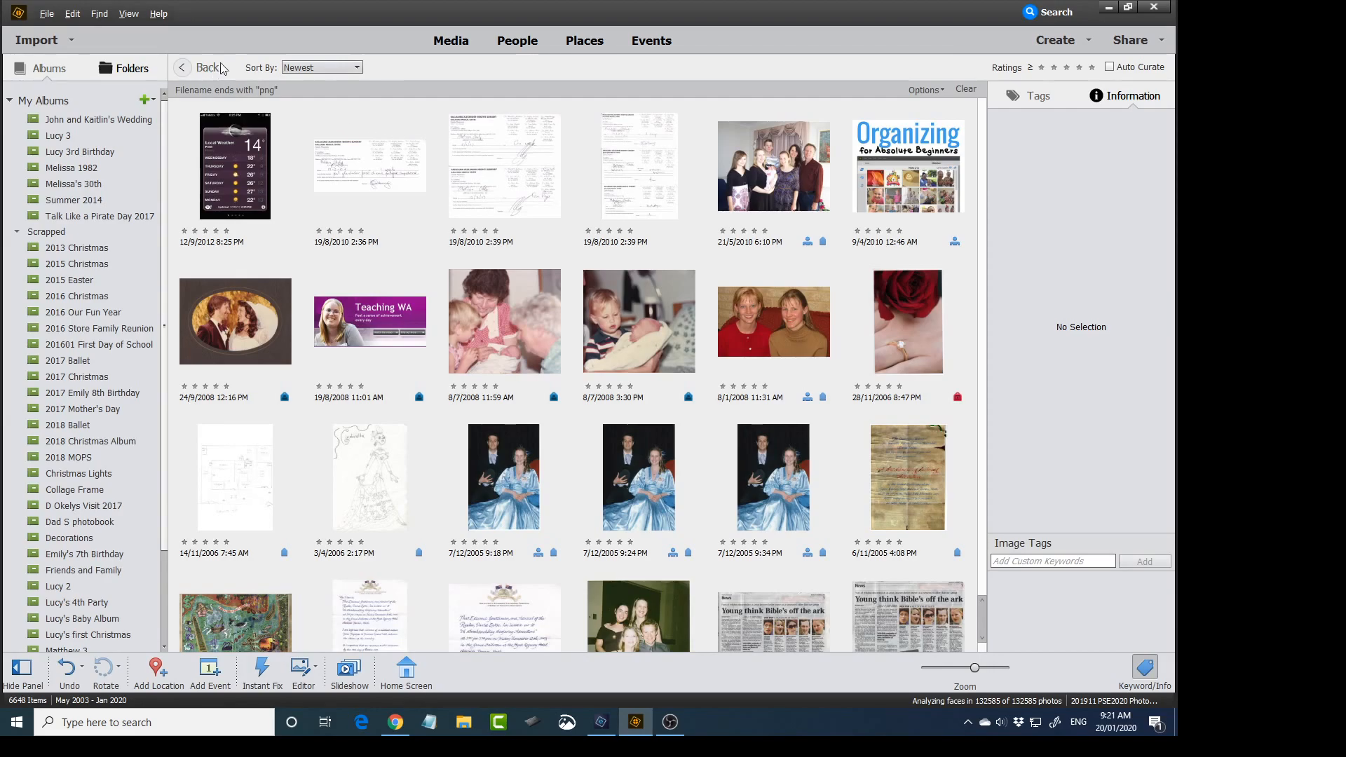
mouse_move(86, 122)
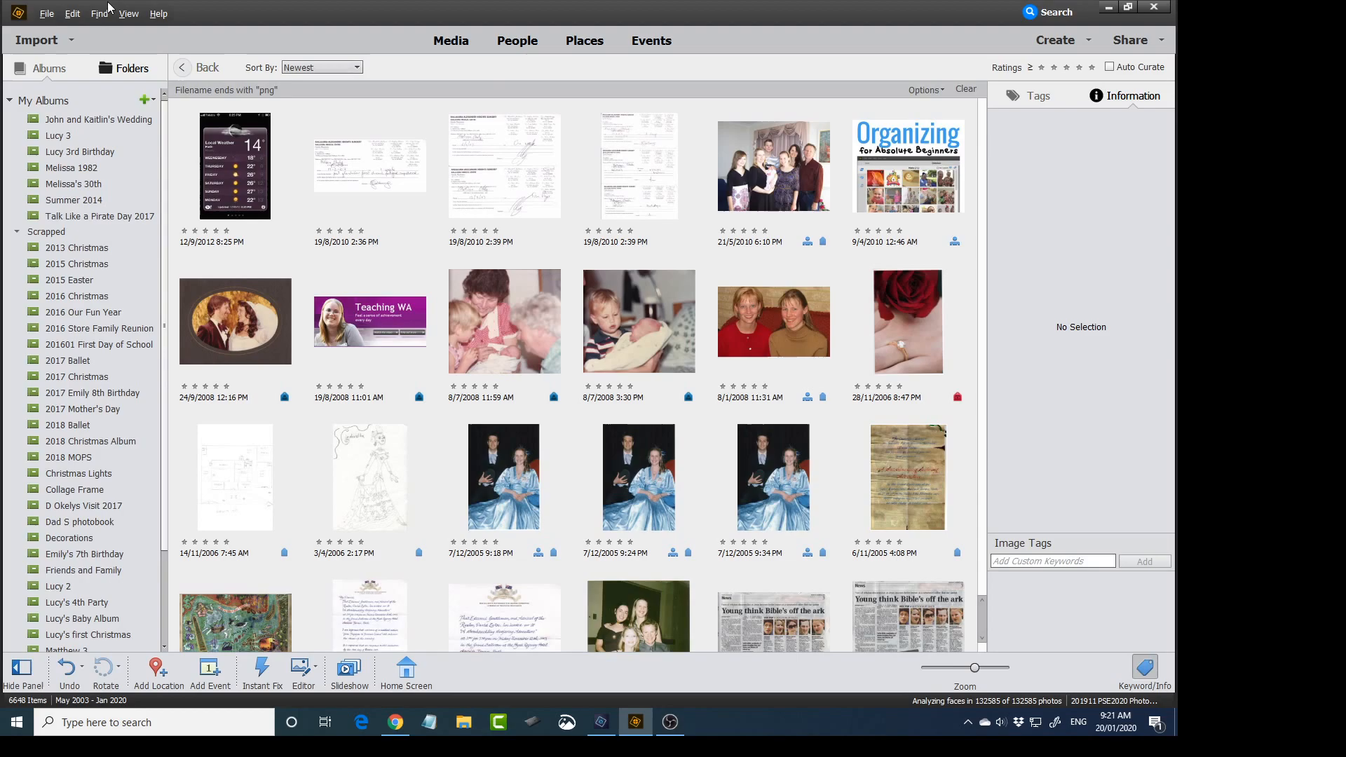
mouse_move(236, 9)
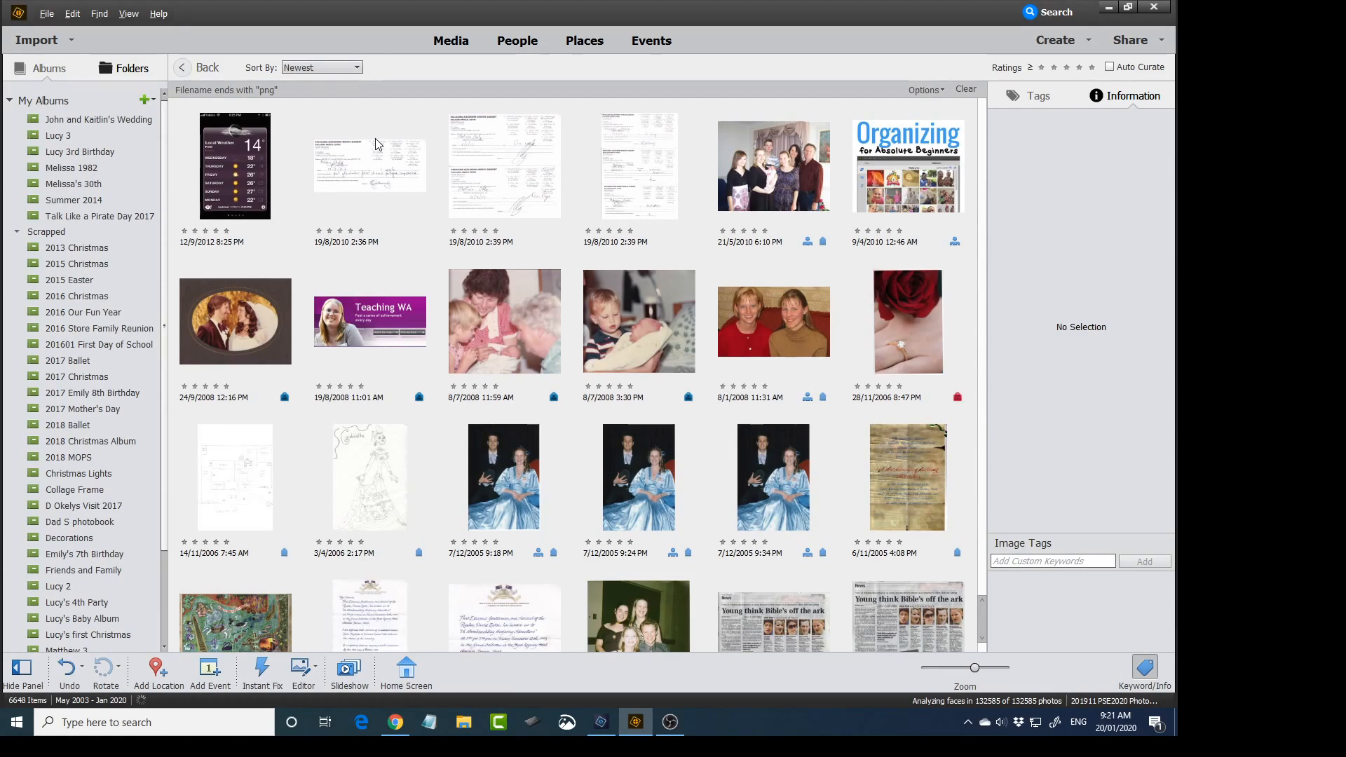
Step: Scroll the png-filtered grid so the newest January 2020 screenshots show
scroll("down", 3)
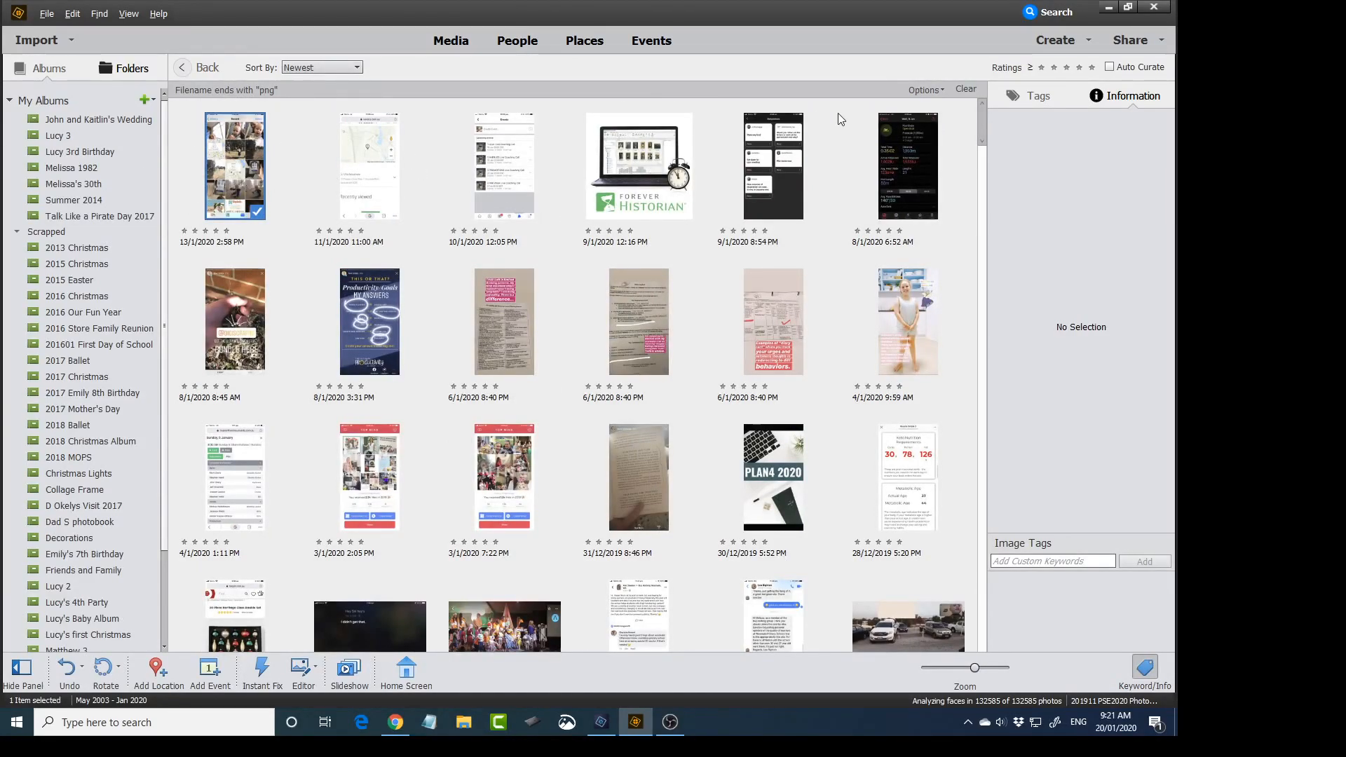
mouse_move(230, 171)
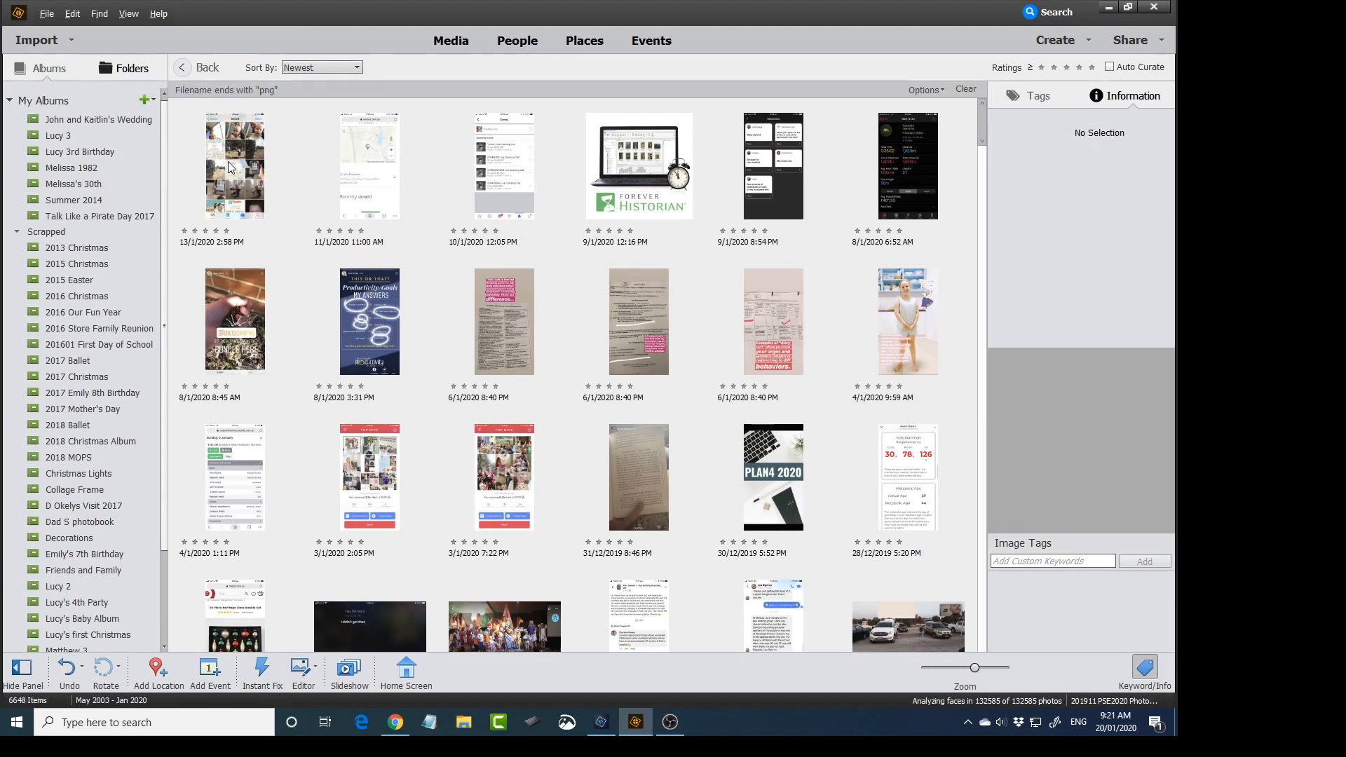
Step: View the newest png screenshot full size, then re-run the 'Filename ends with png' metadata search
double_click(234, 166)
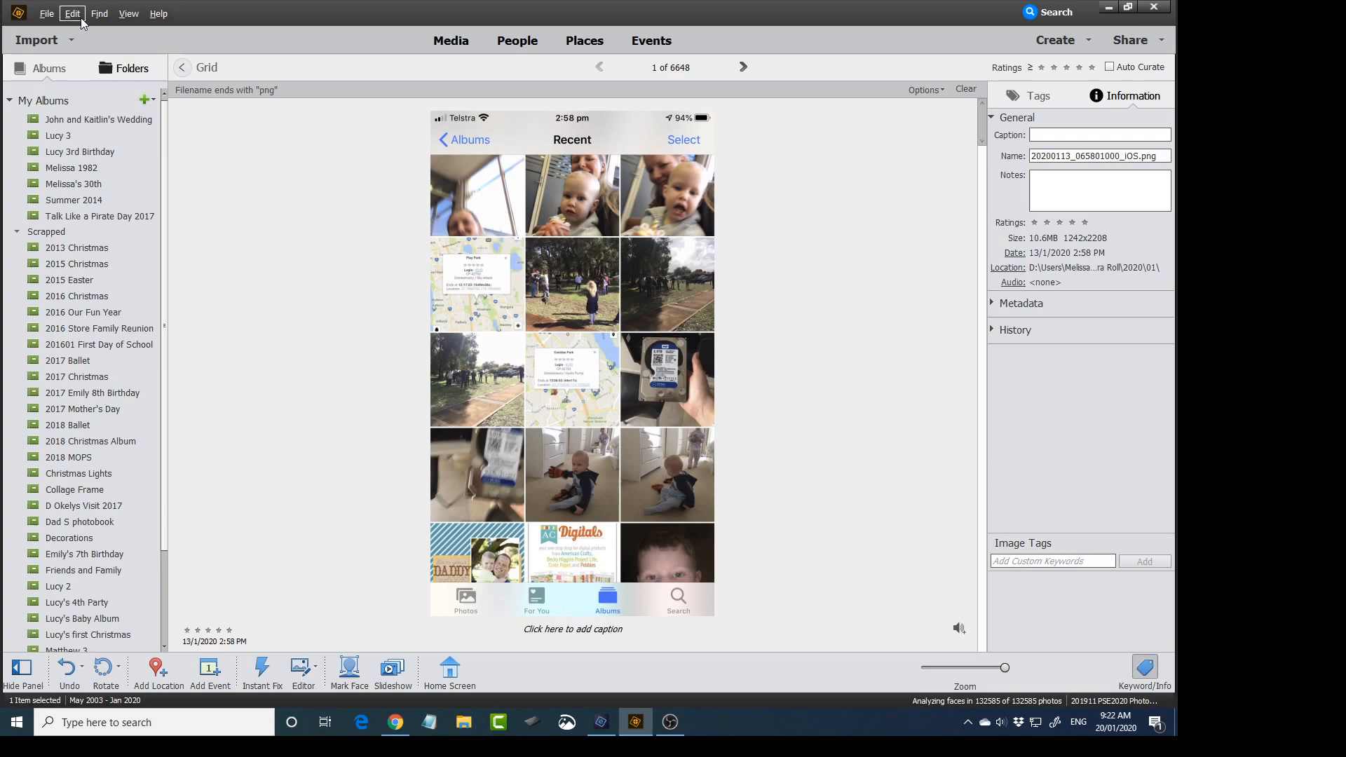
left_click(98, 13)
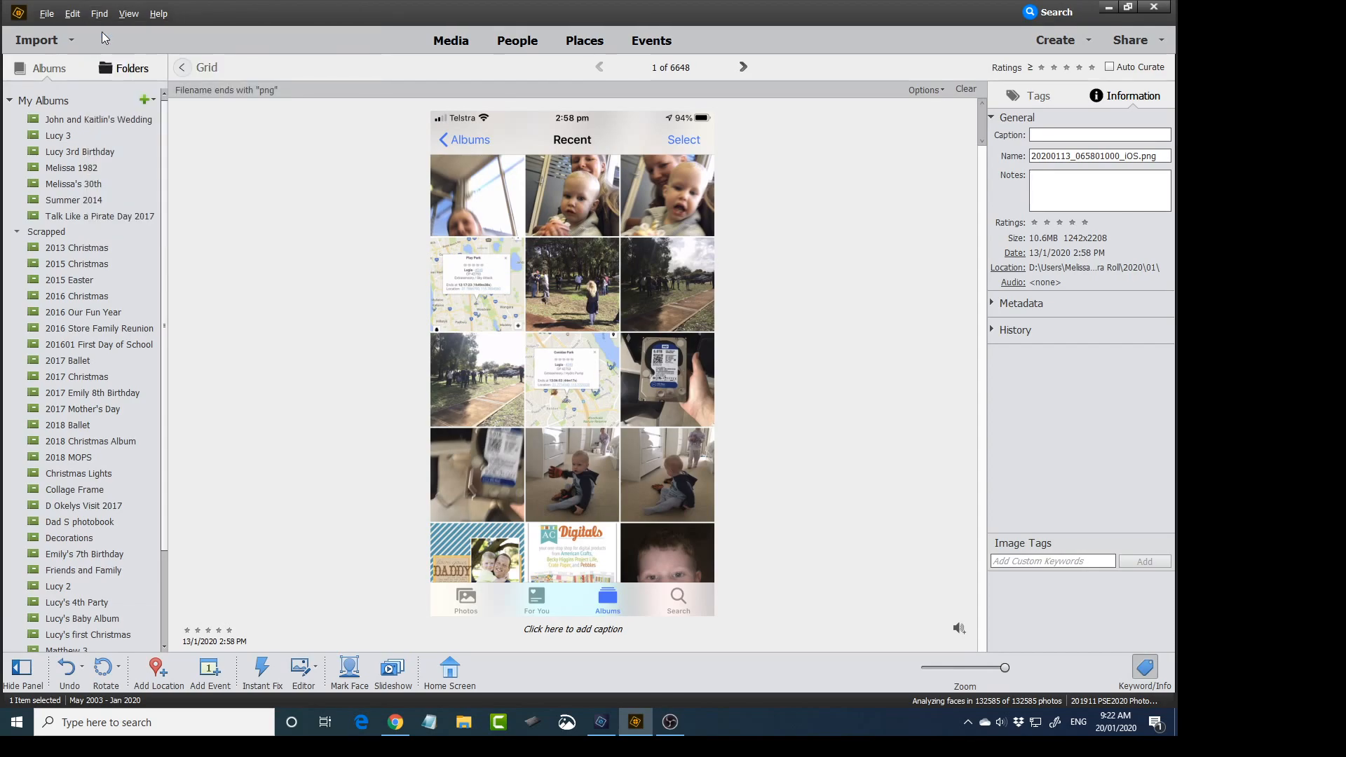
left_click(98, 13)
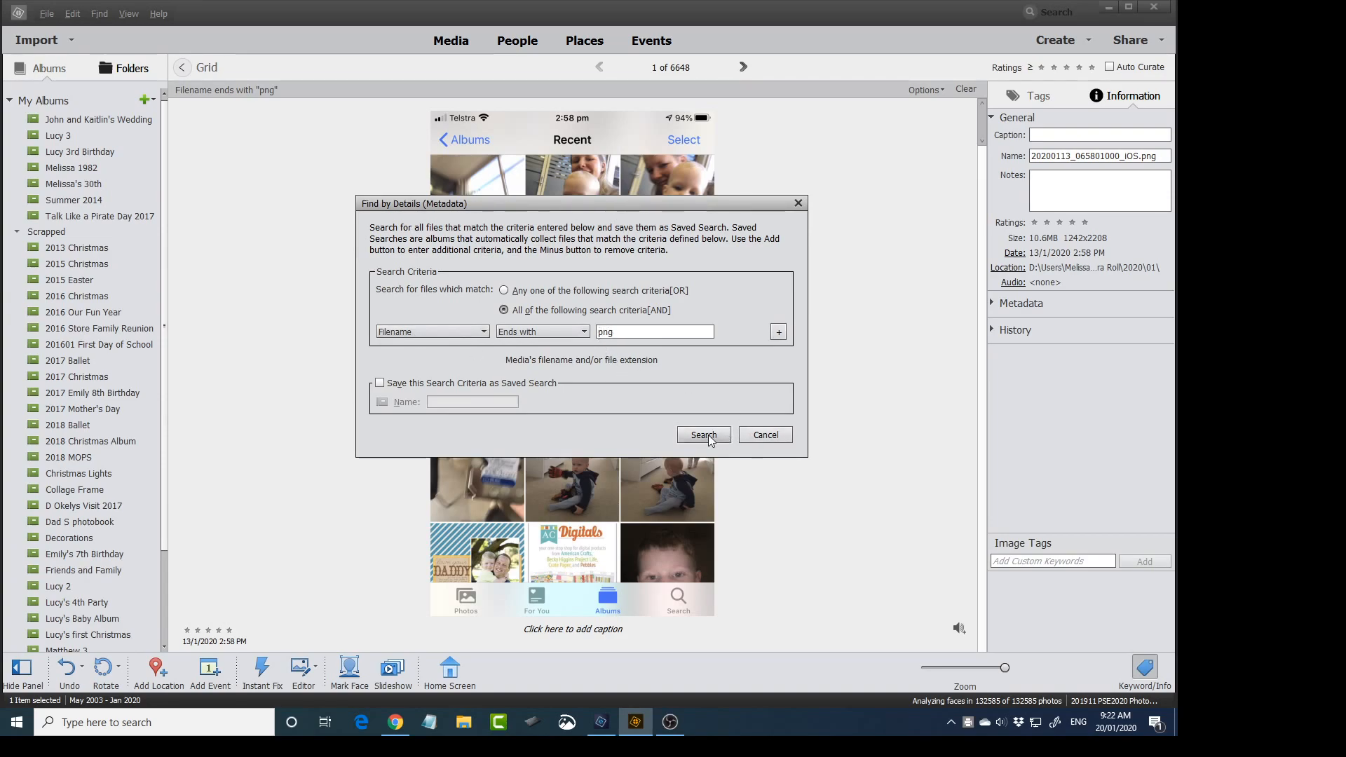
left_click(702, 435)
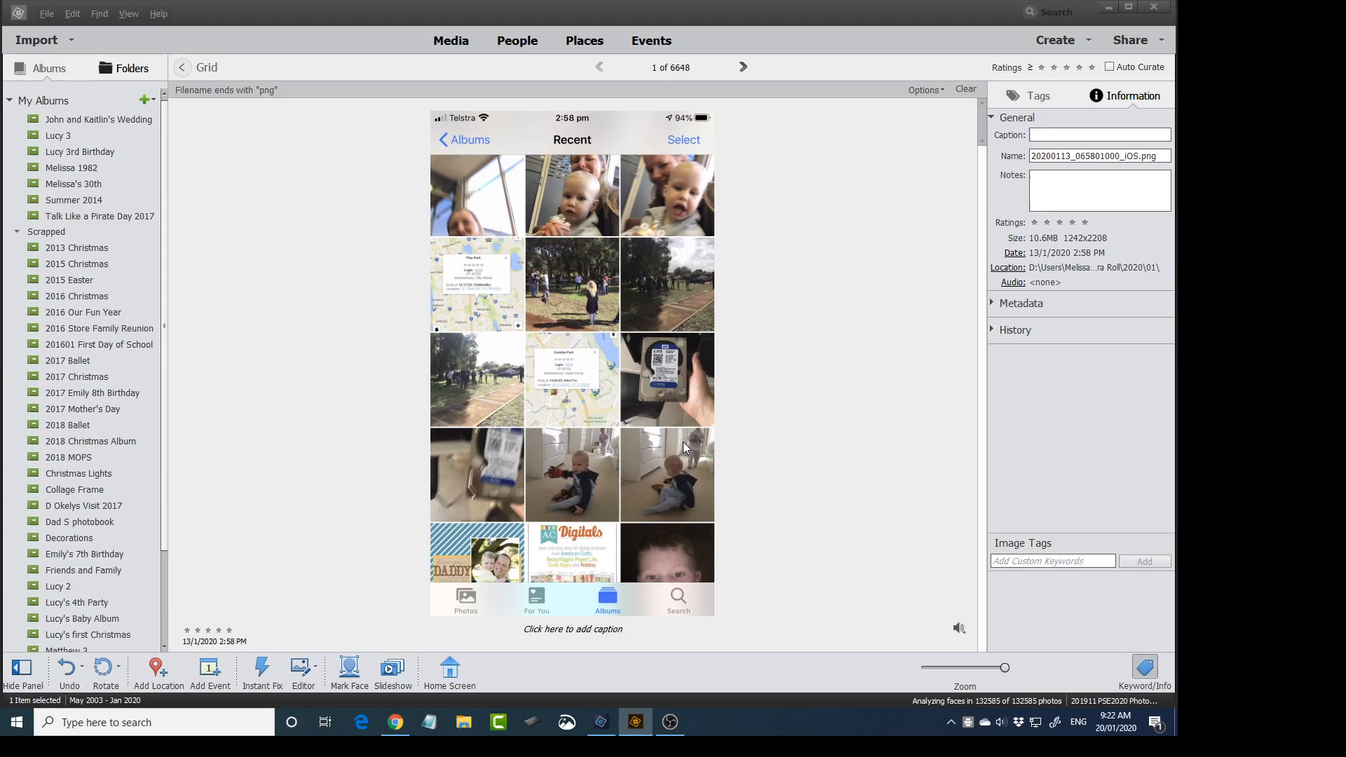
mouse_move(737, 410)
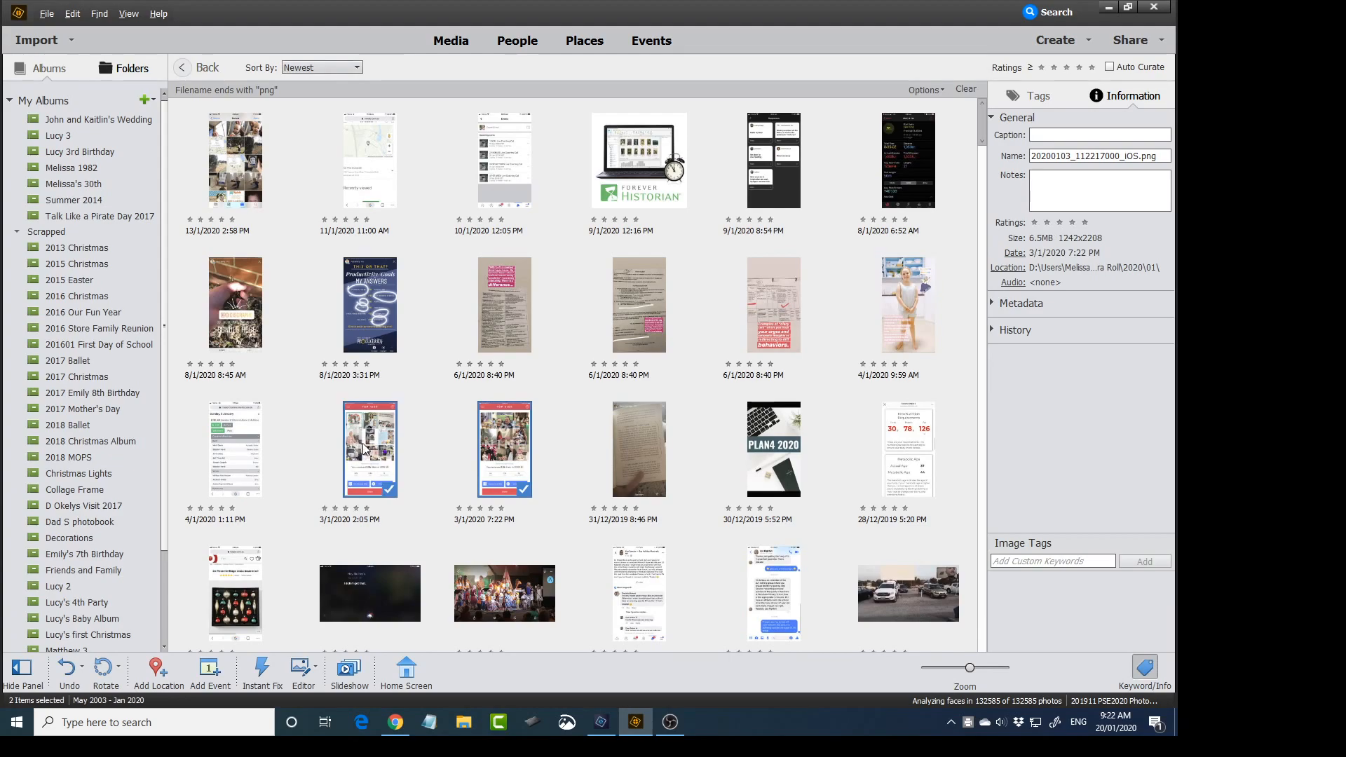
Step: Ctrl-select screenshots from 4/1/2020, PLAN4 2020, 28/12, 13/12 and 10/12/2019
left_click(235, 447)
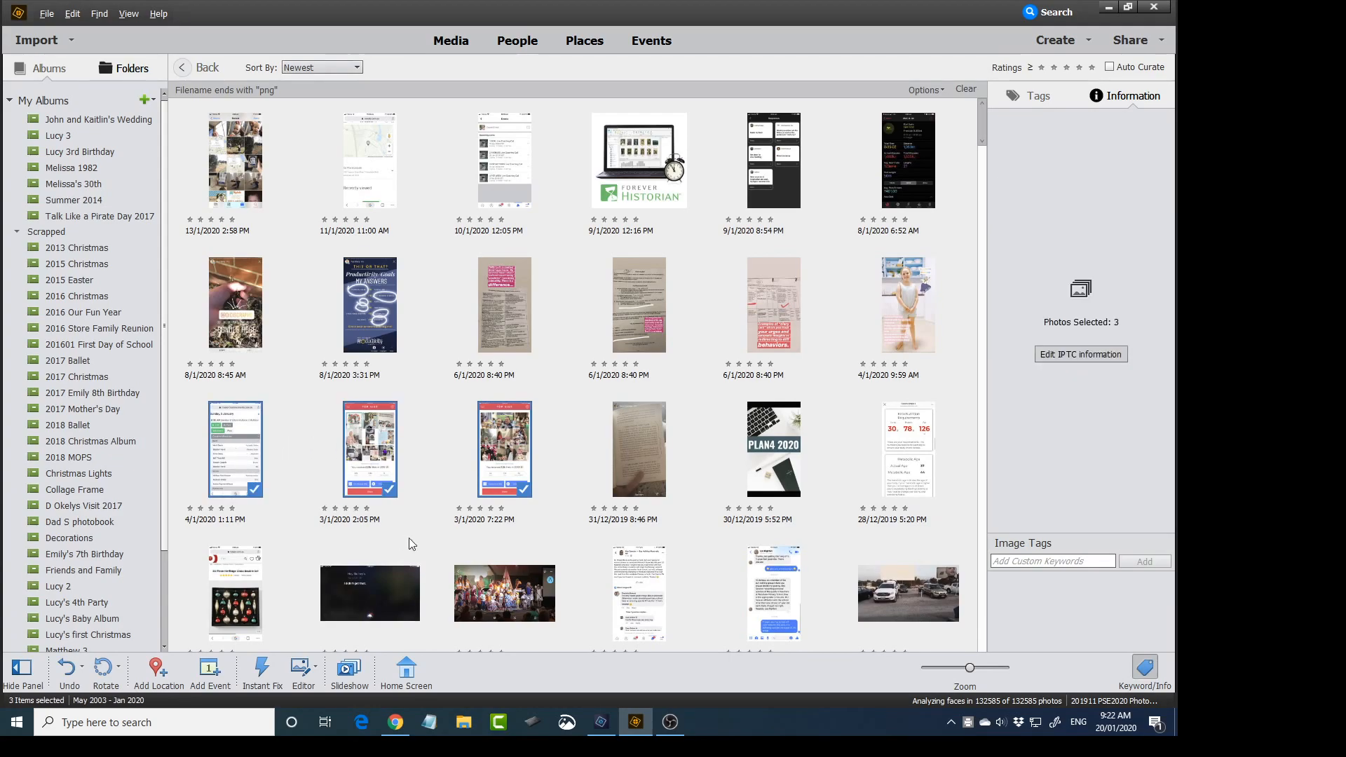
left_click(772, 449)
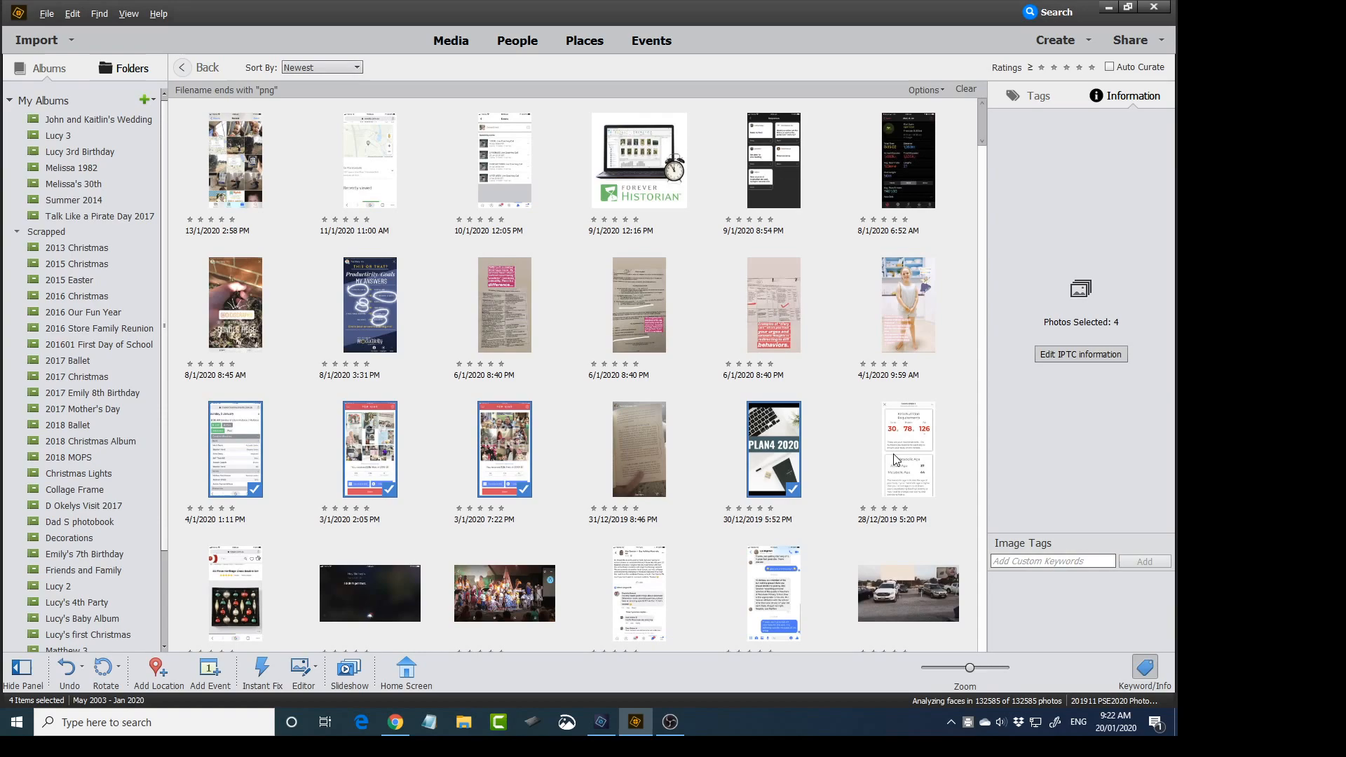
left_click(907, 449)
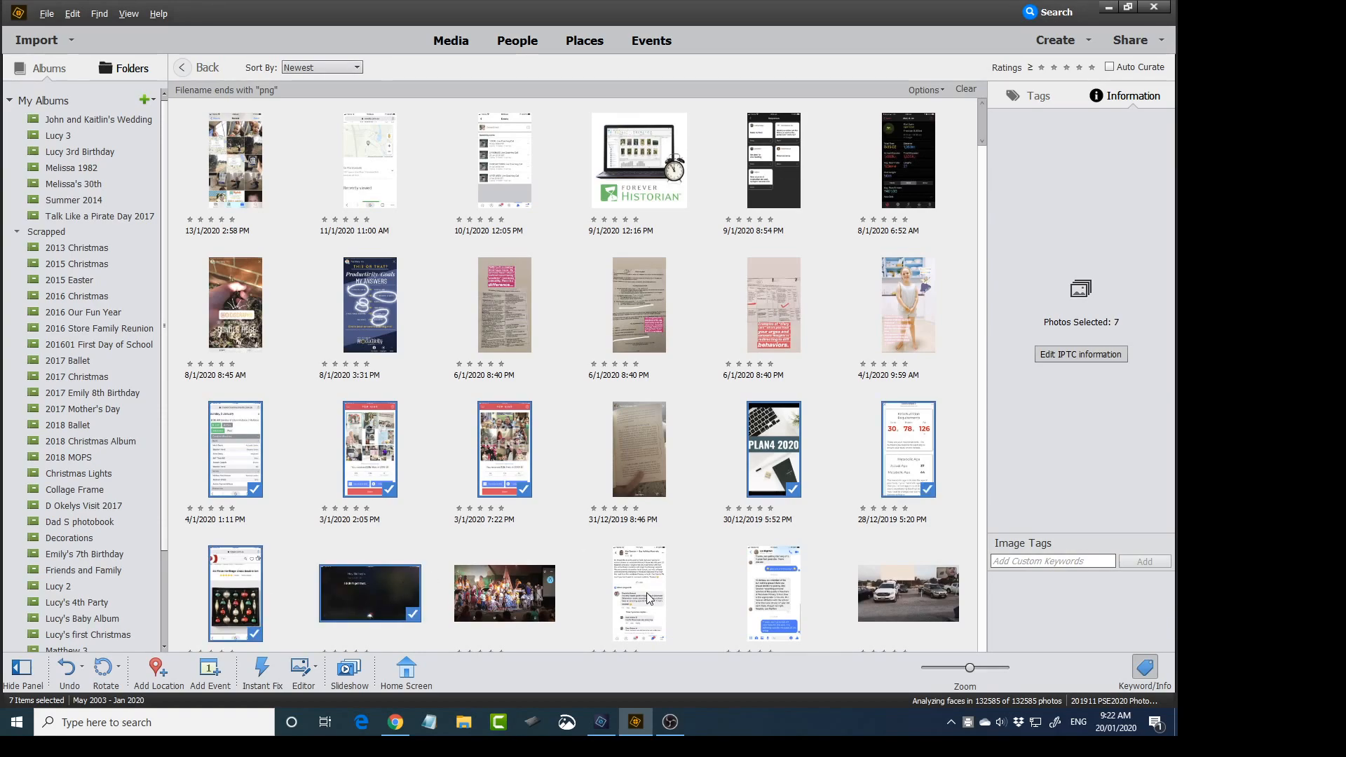
scroll("down", 3)
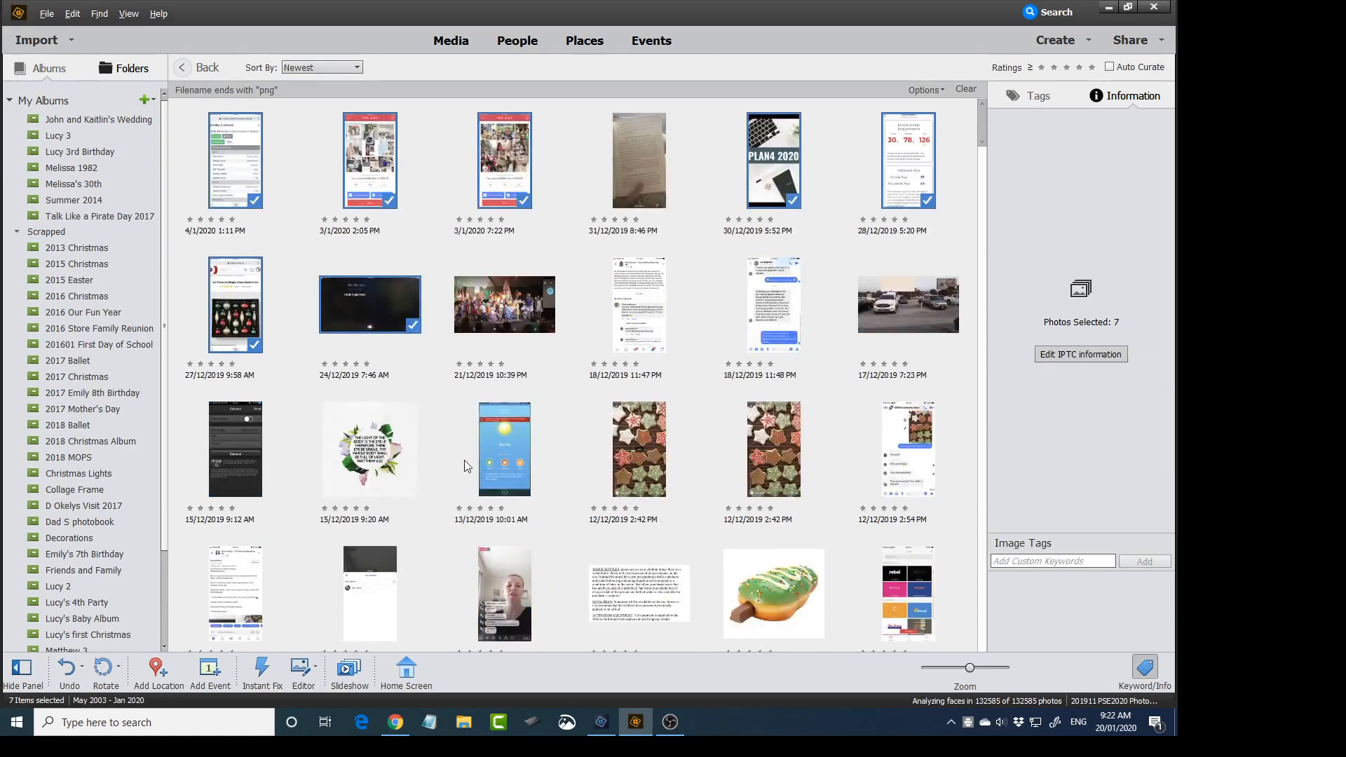
left_click(235, 449)
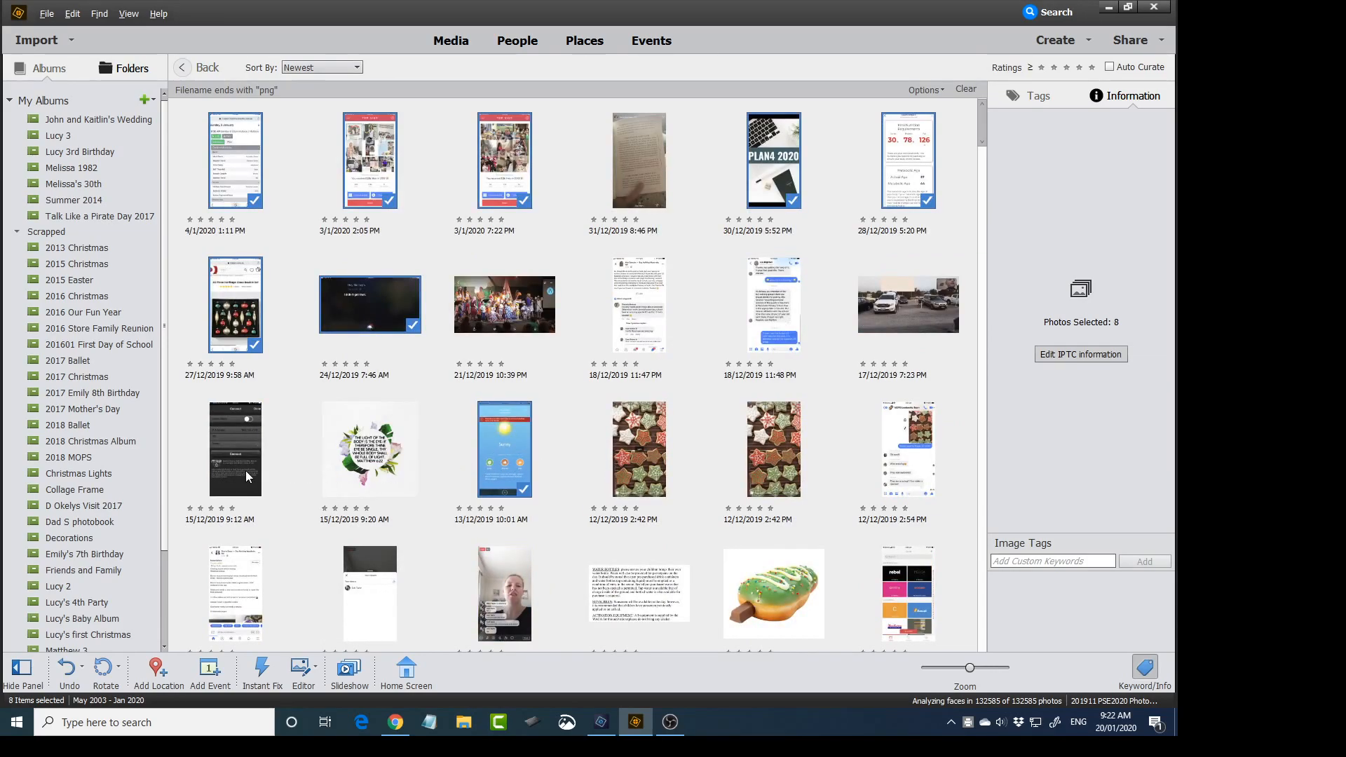
left_click(236, 447)
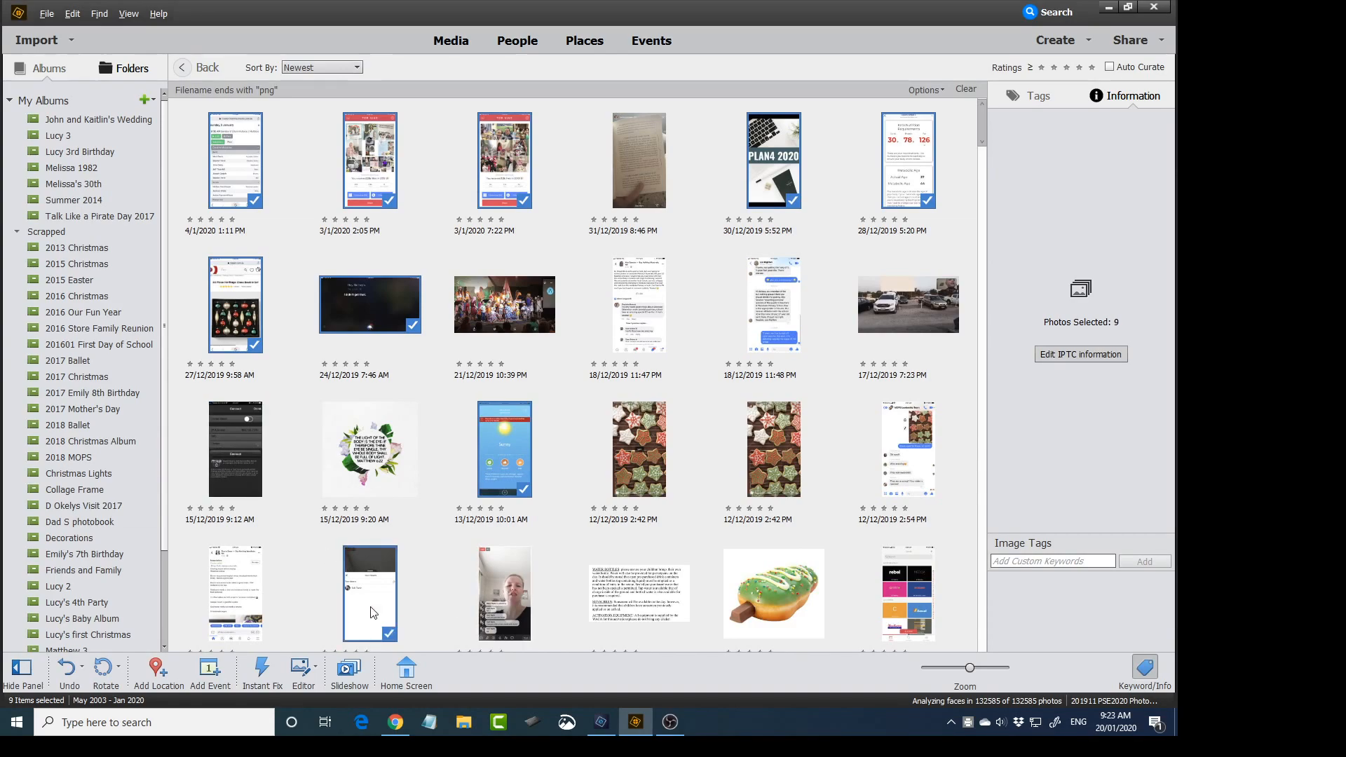
Step: Extend the selection with November–December 2019 screenshots until 18 are selected
scroll("down", 3)
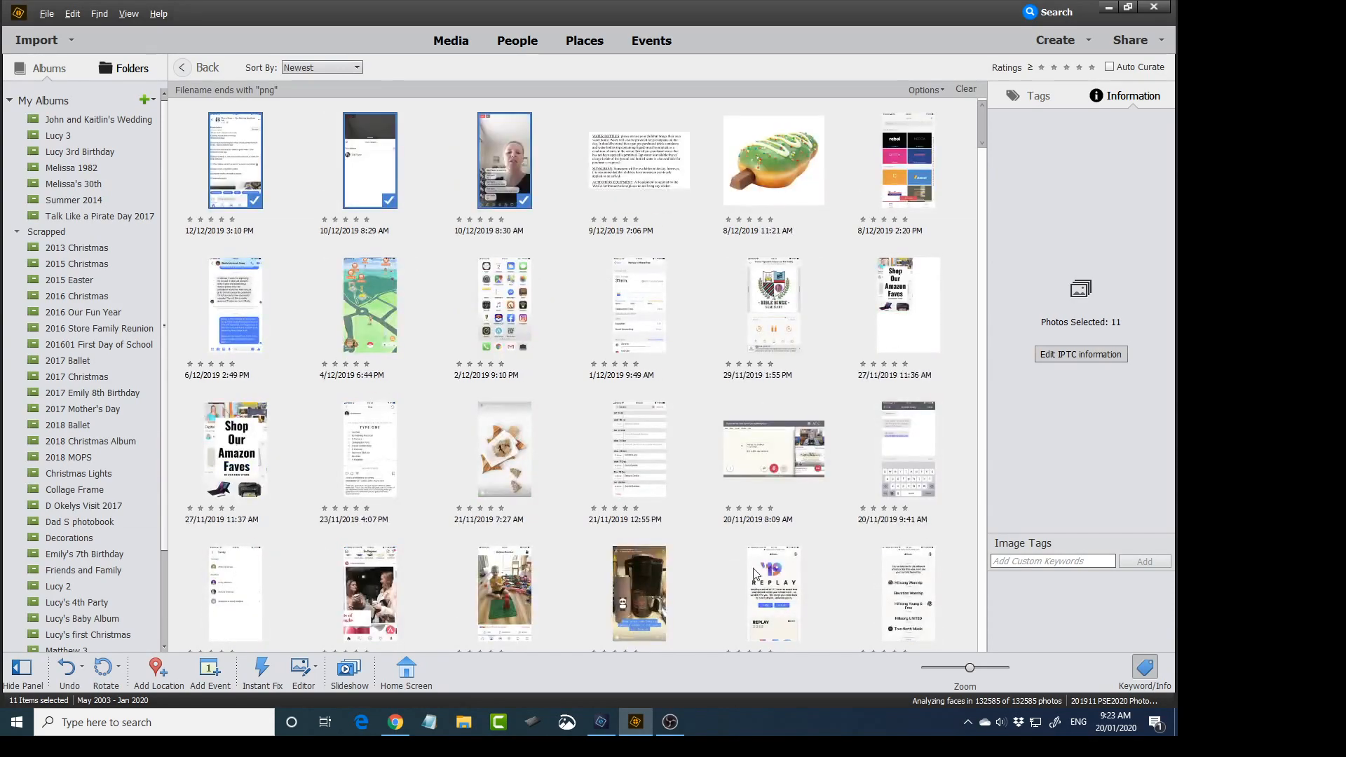
left_click(908, 160)
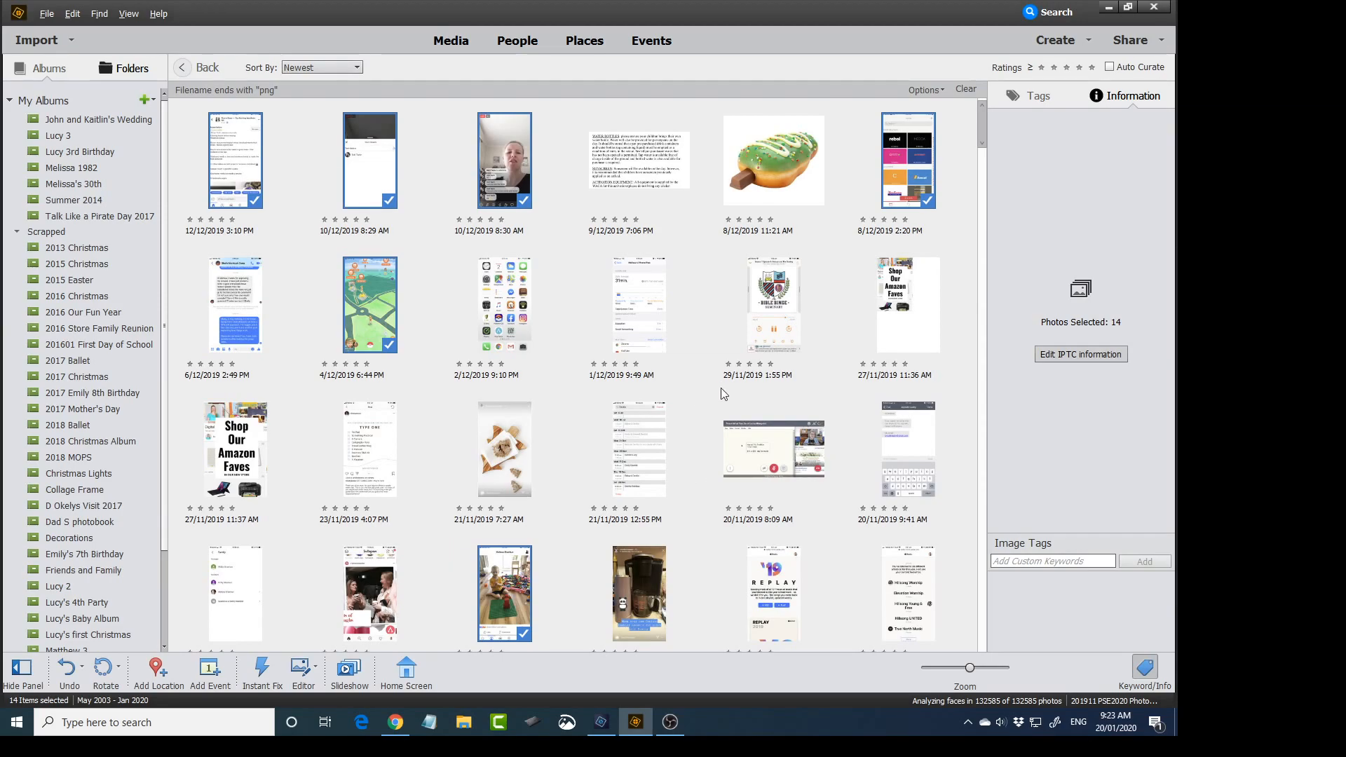
left_click(773, 446)
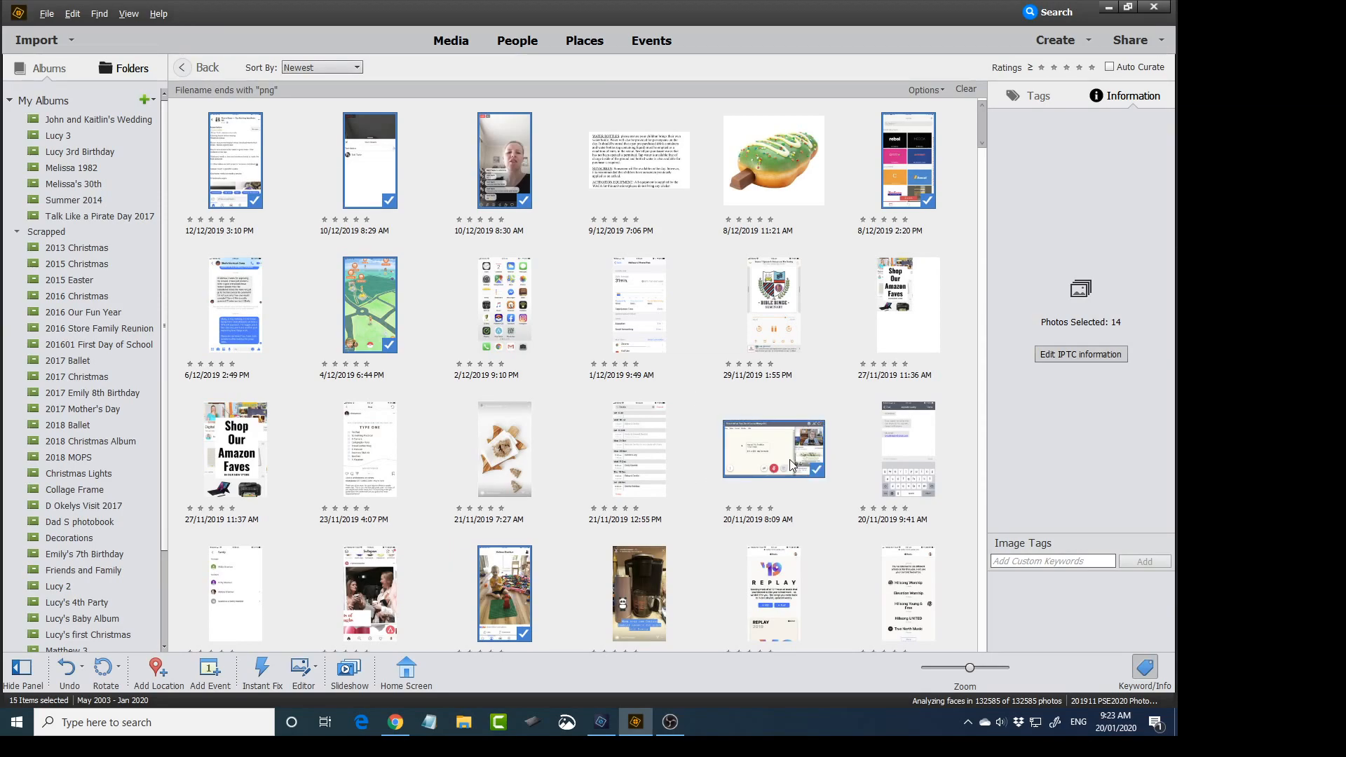
left_click(908, 448)
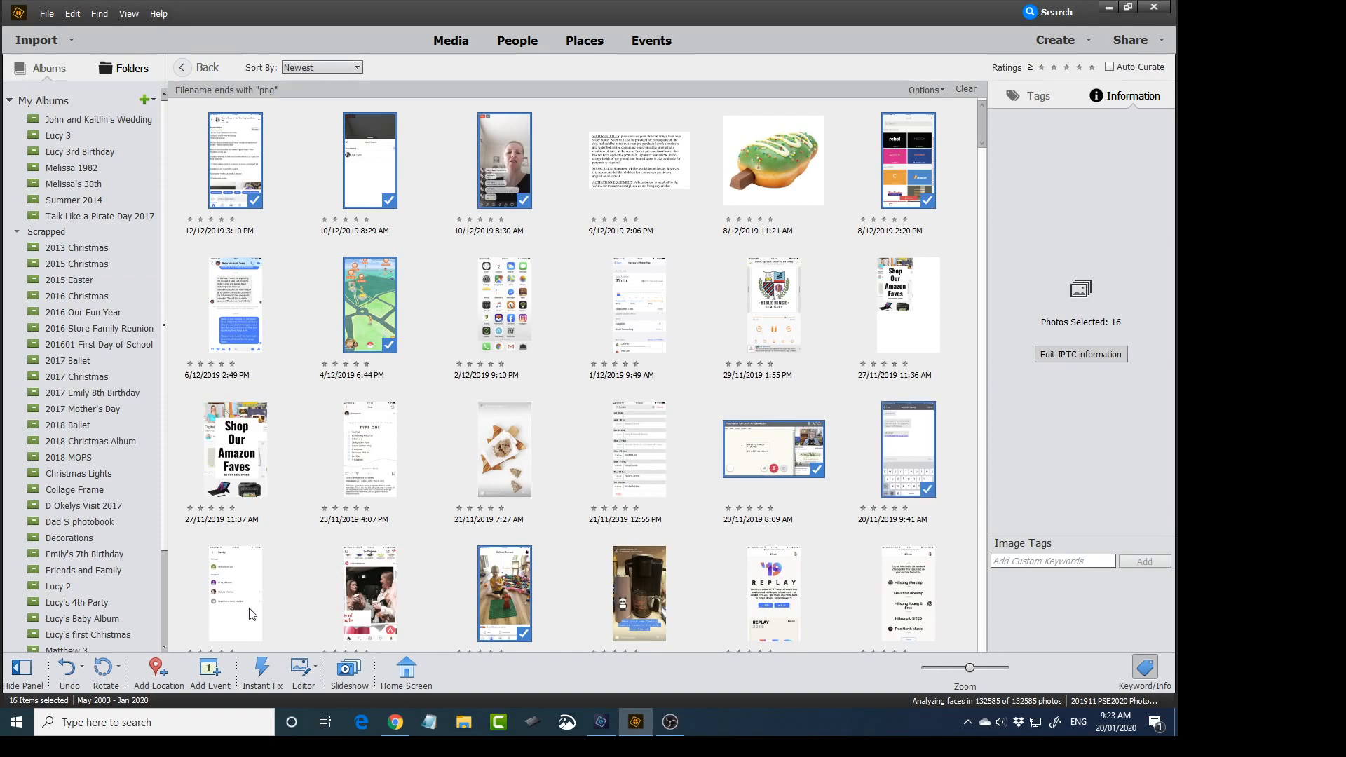
left_click(235, 593)
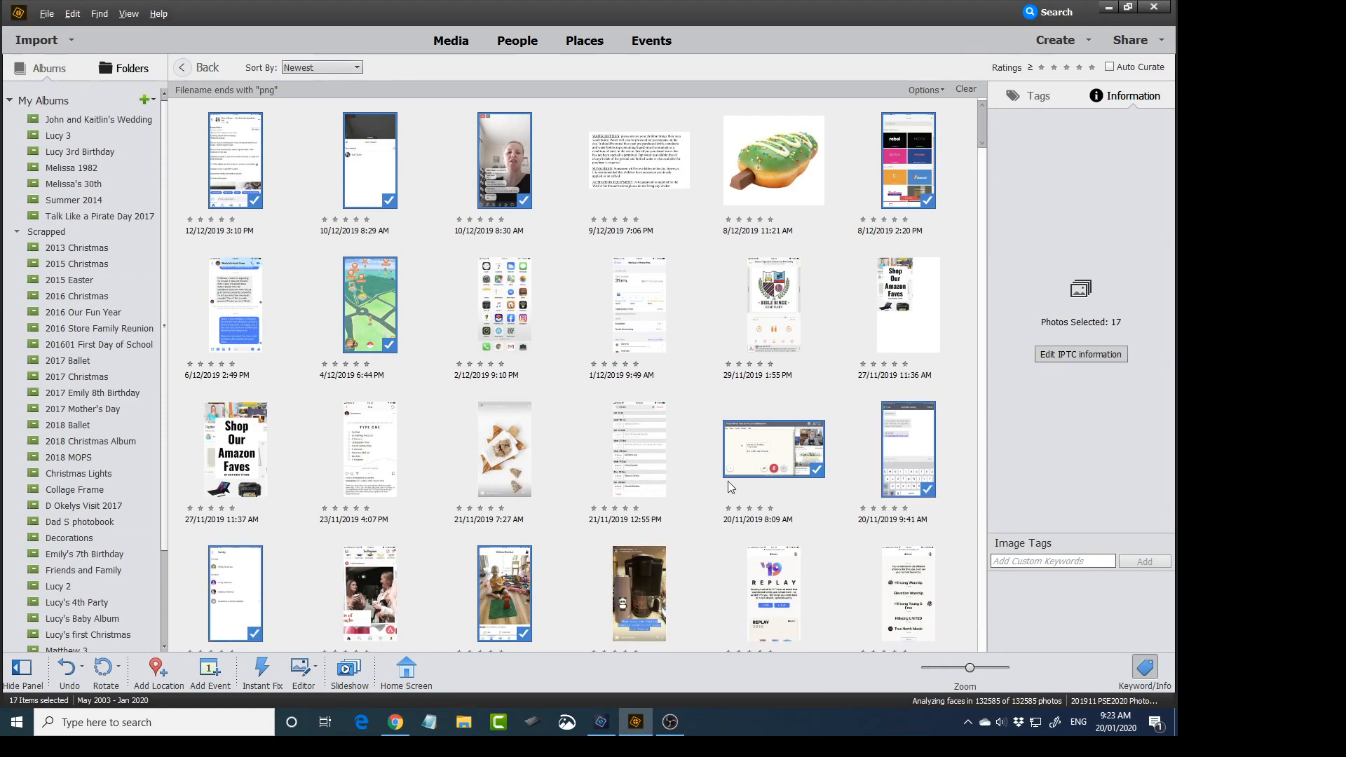
left_click(505, 304)
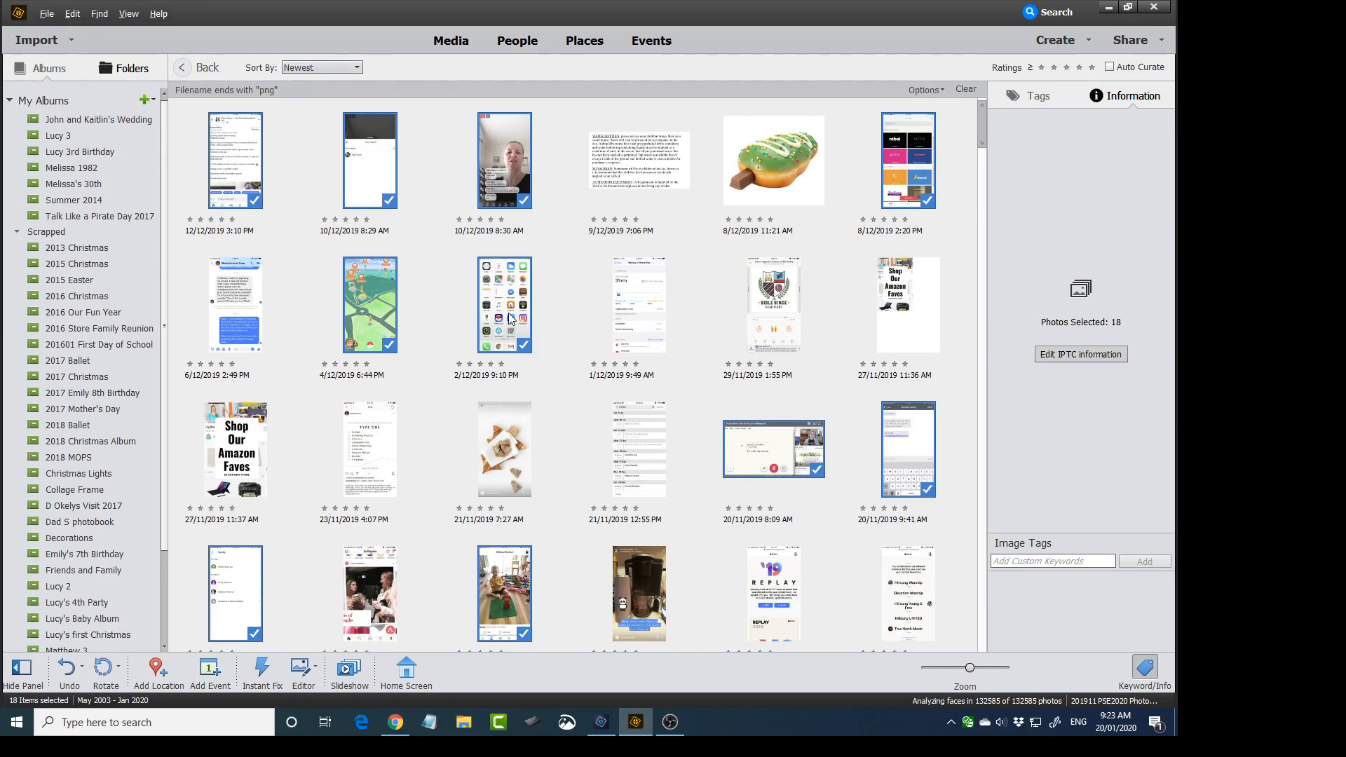
Step: Delete the 18 selected screenshots from the catalog, also removing them from the hard disk
right_click(507, 305)
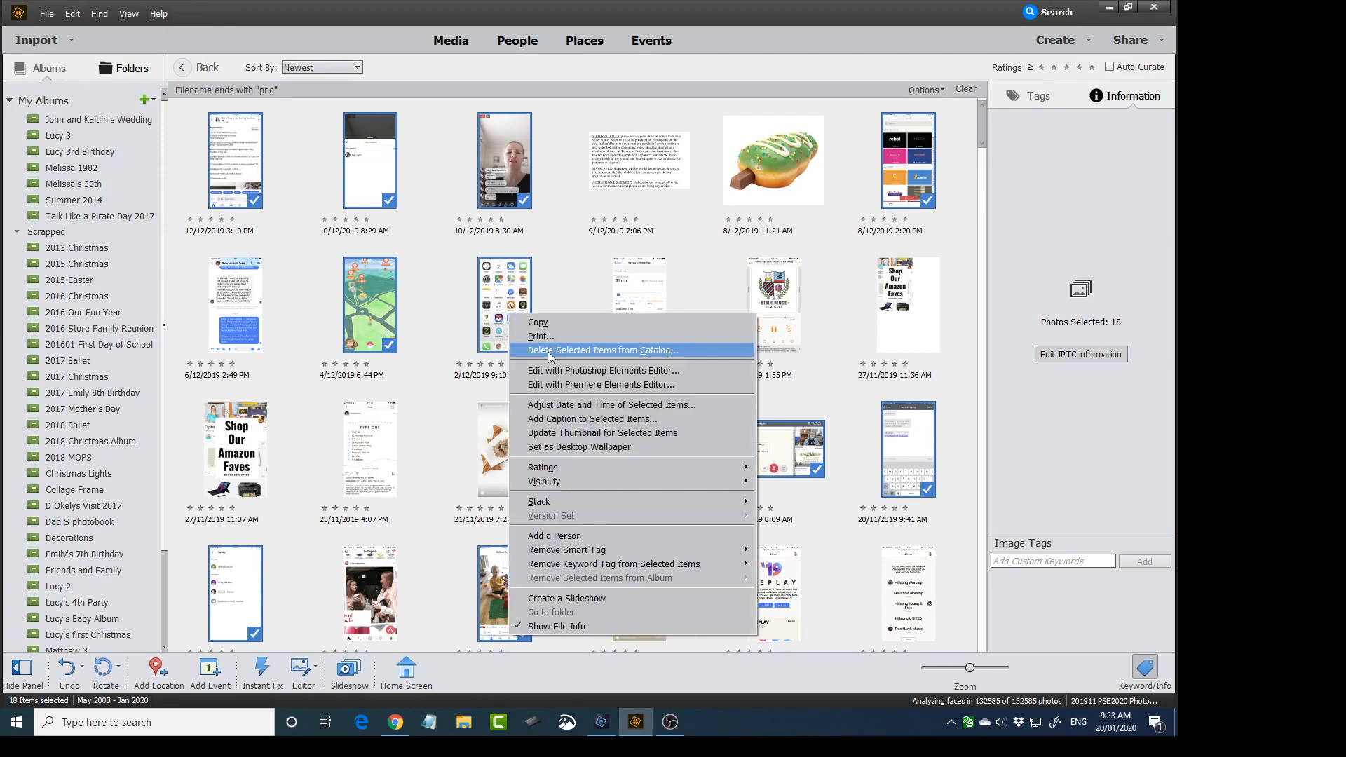
left_click(603, 349)
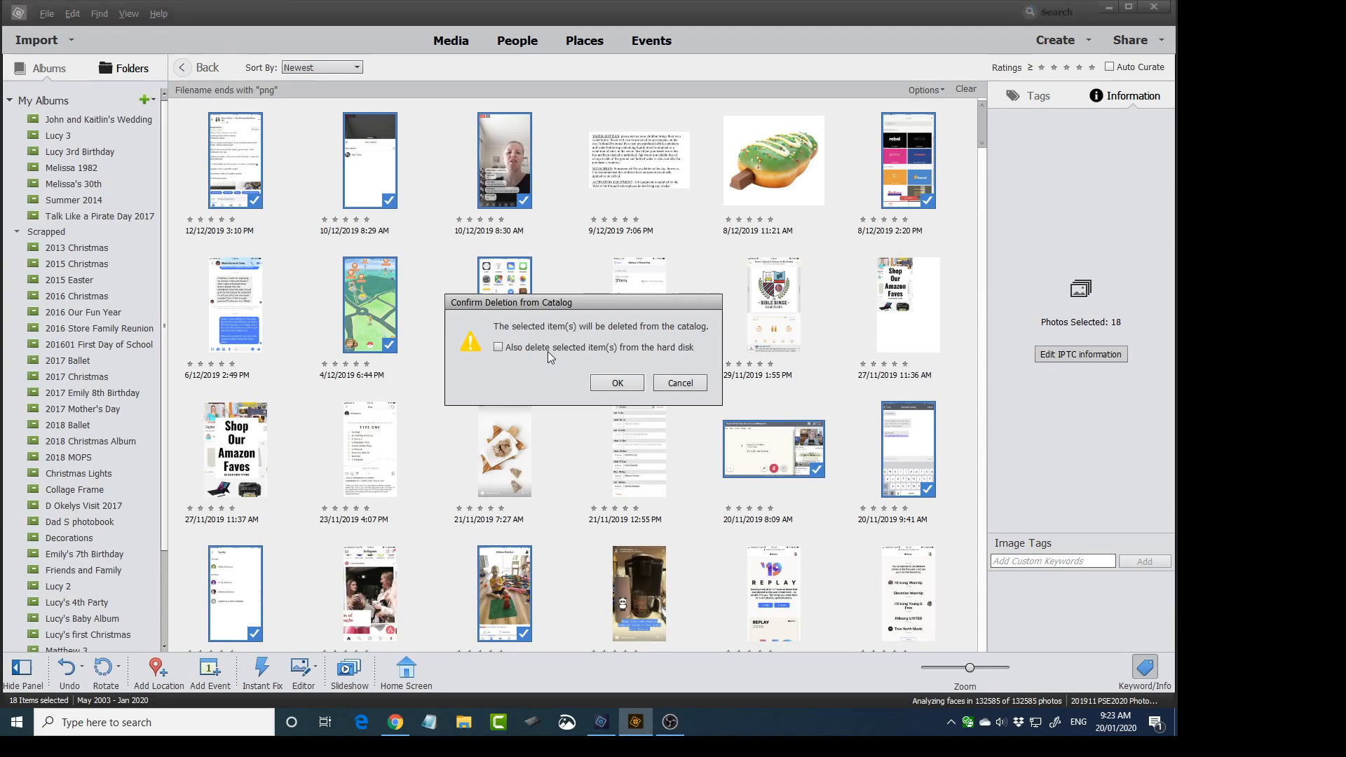
mouse_move(533, 368)
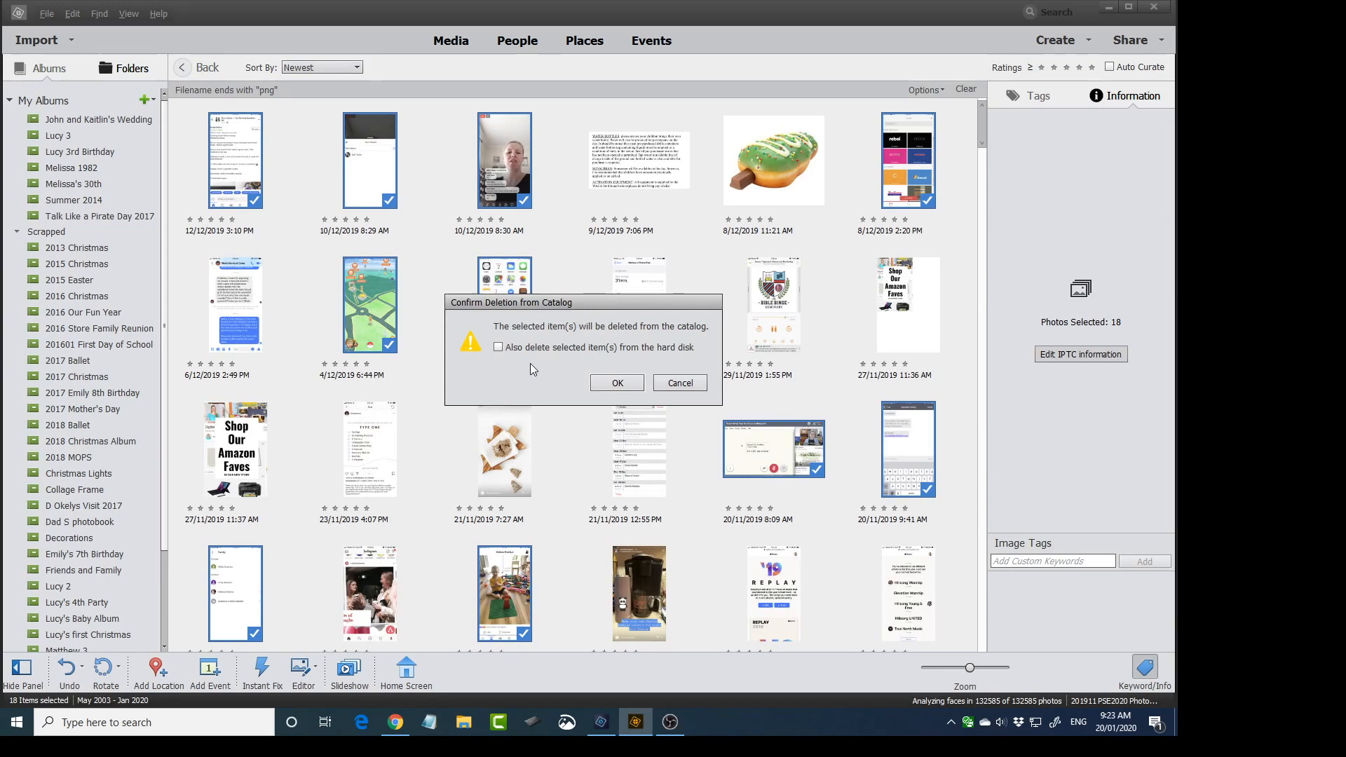
mouse_move(519, 355)
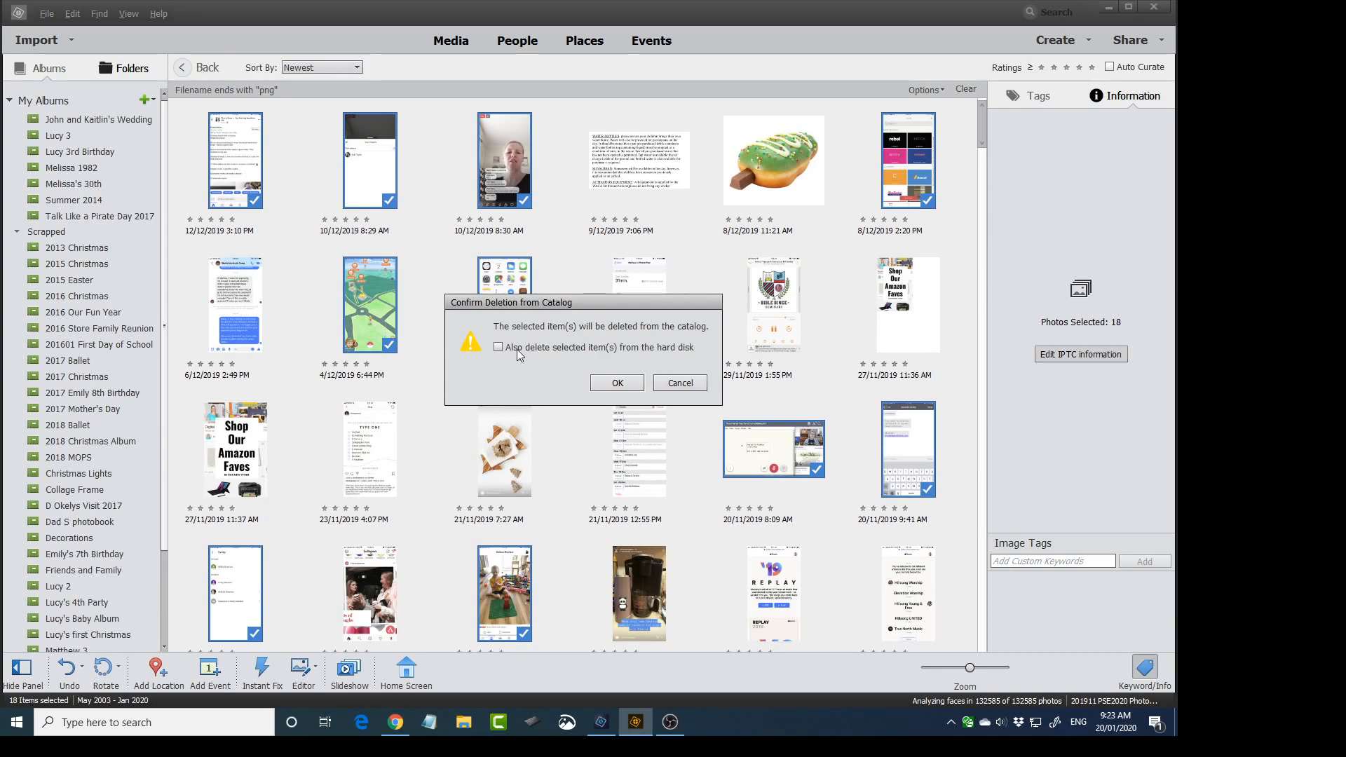
left_click(498, 347)
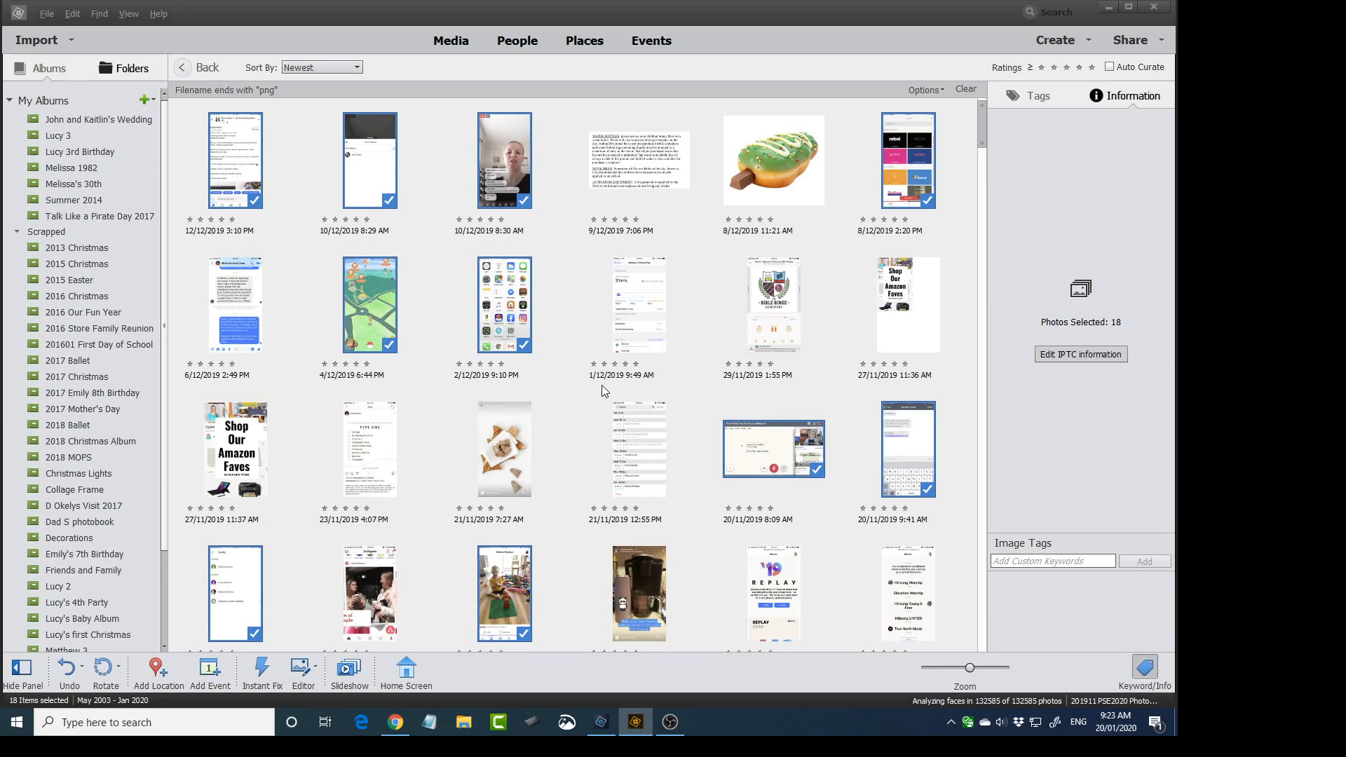
mouse_move(550, 358)
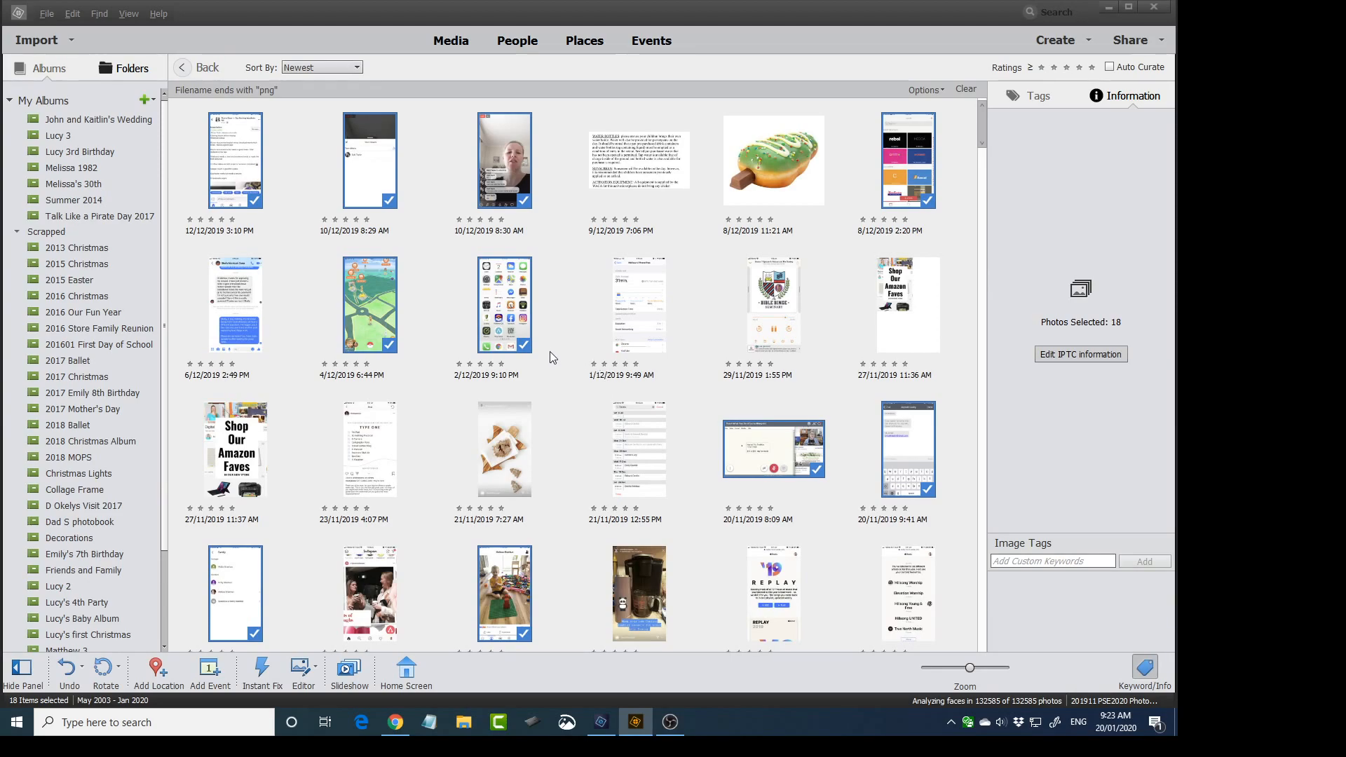
mouse_move(565, 293)
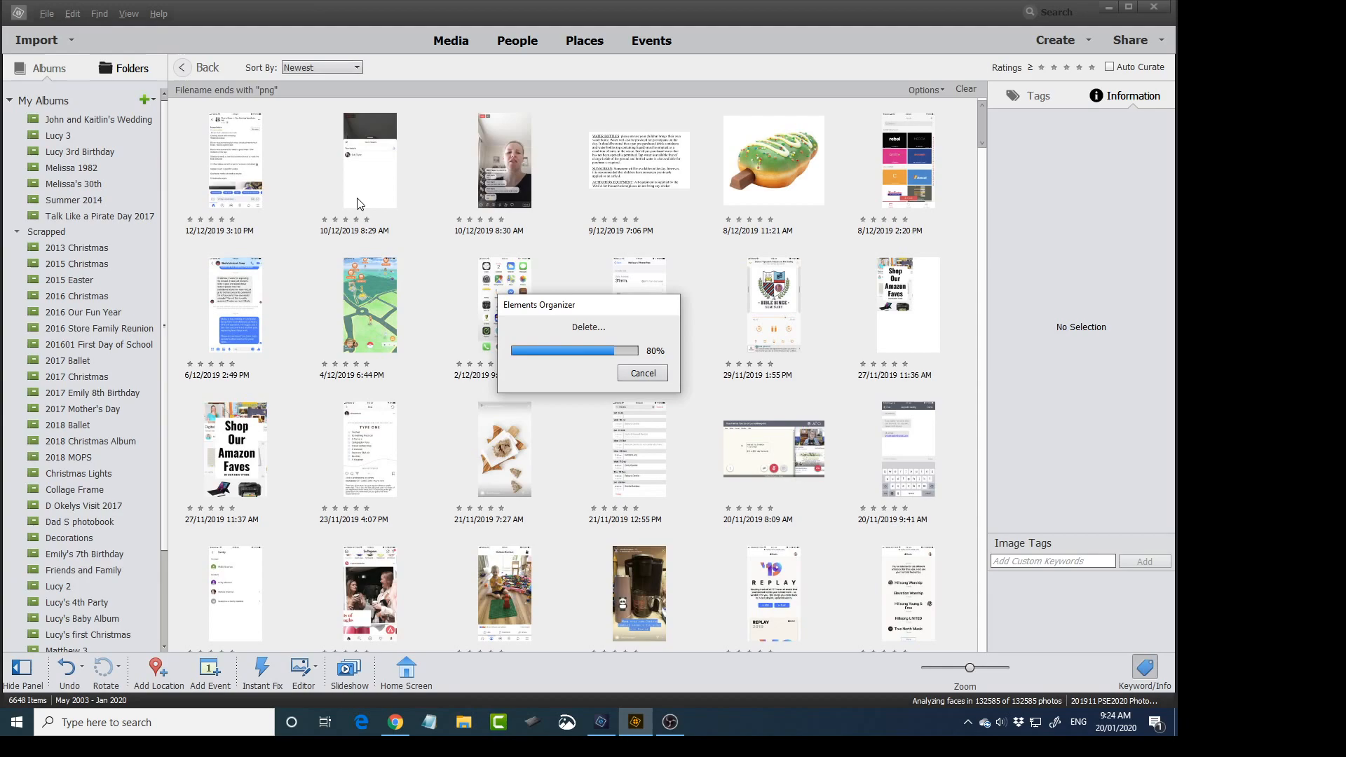
mouse_move(342, 181)
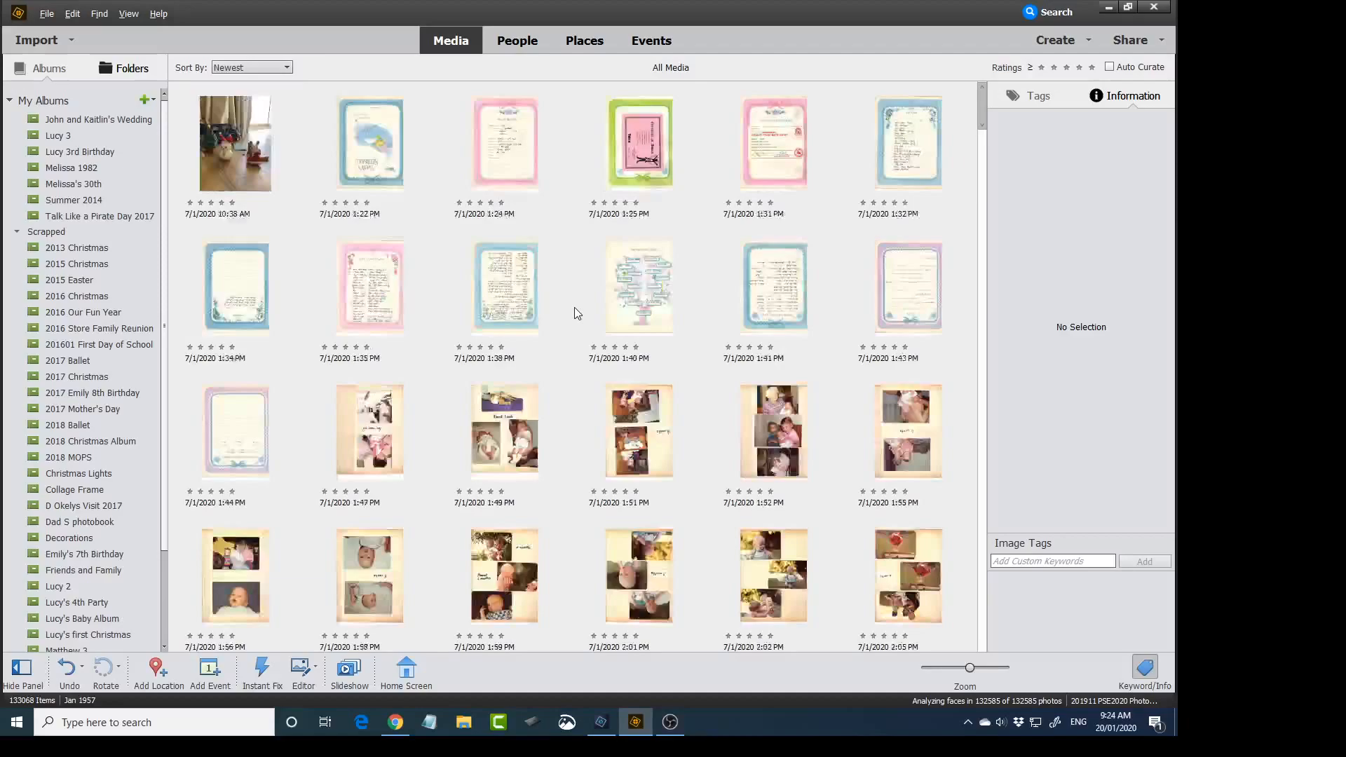
Step: Scroll the unfiltered catalog to December 2019 and check a remaining screenshot's details
scroll("down", 3)
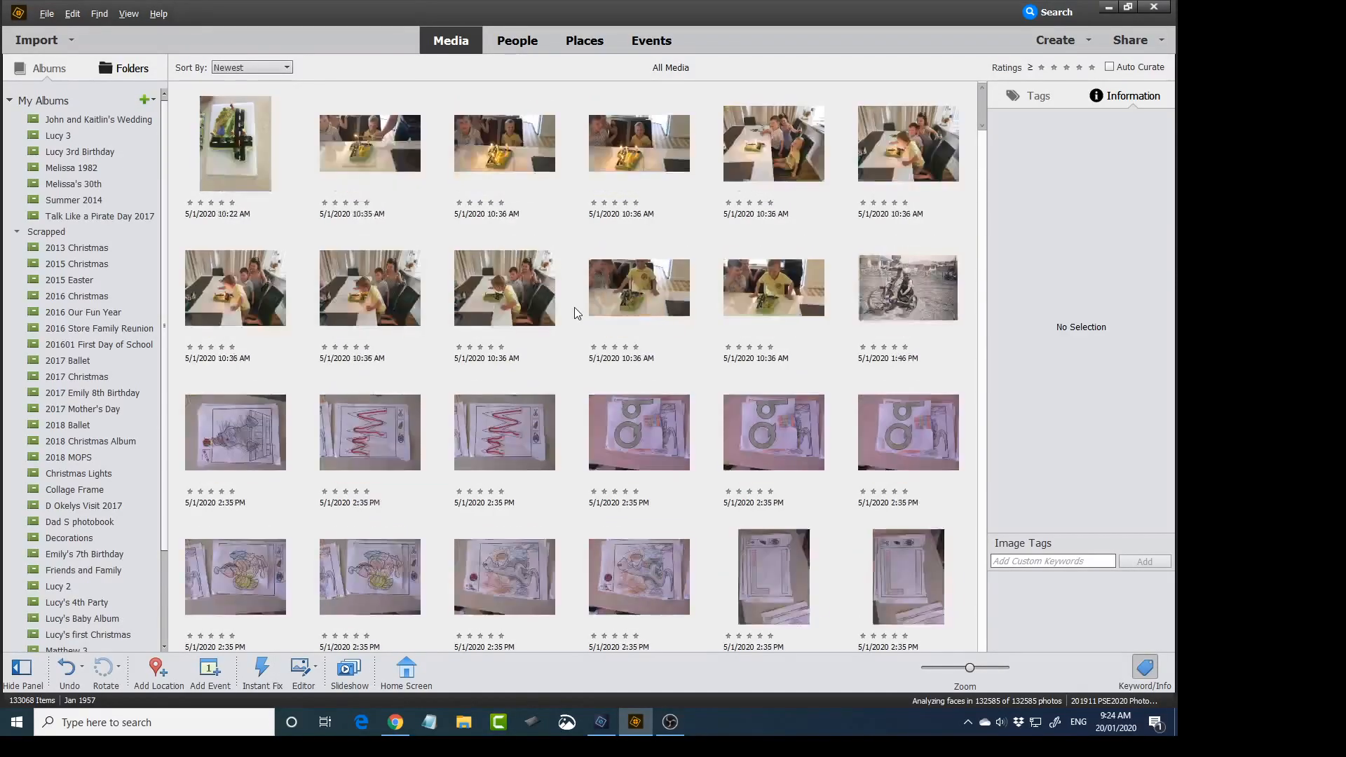
scroll("down", 3)
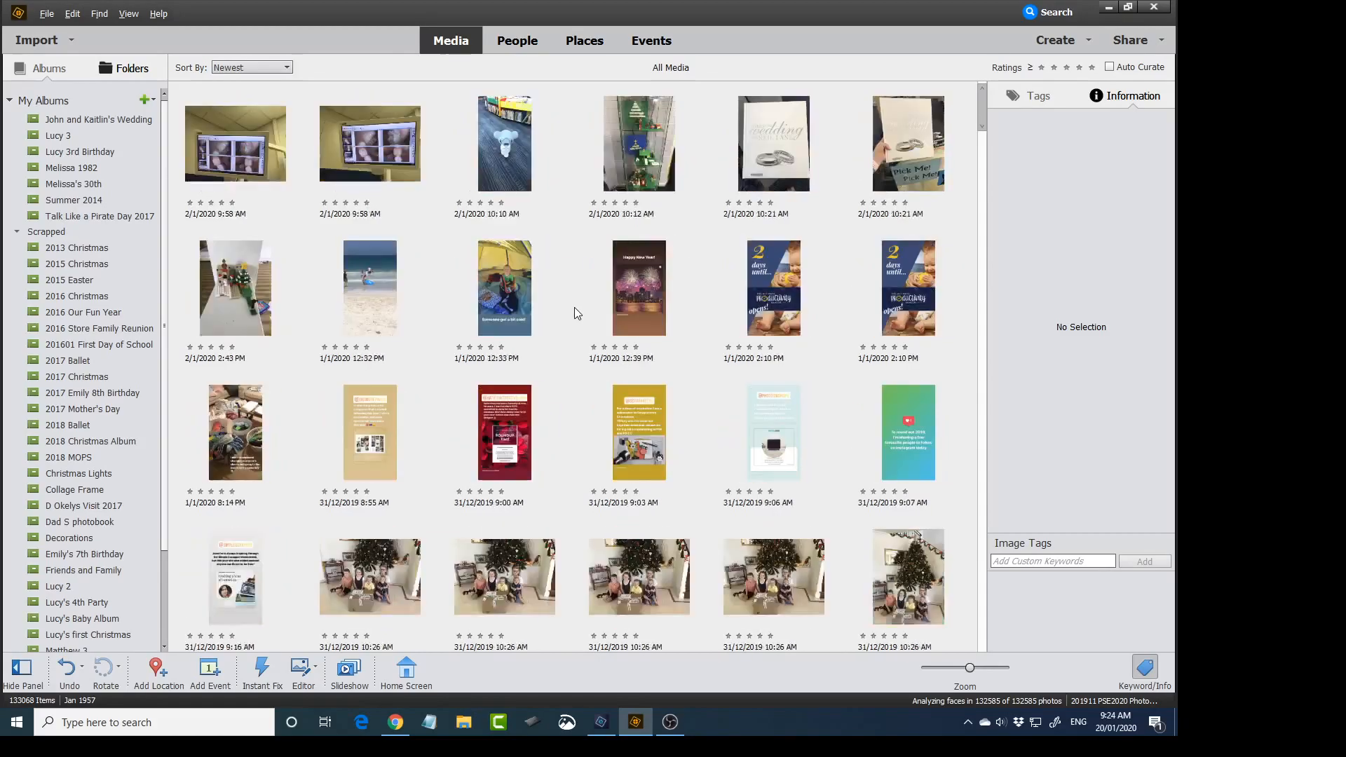
scroll("down", 3)
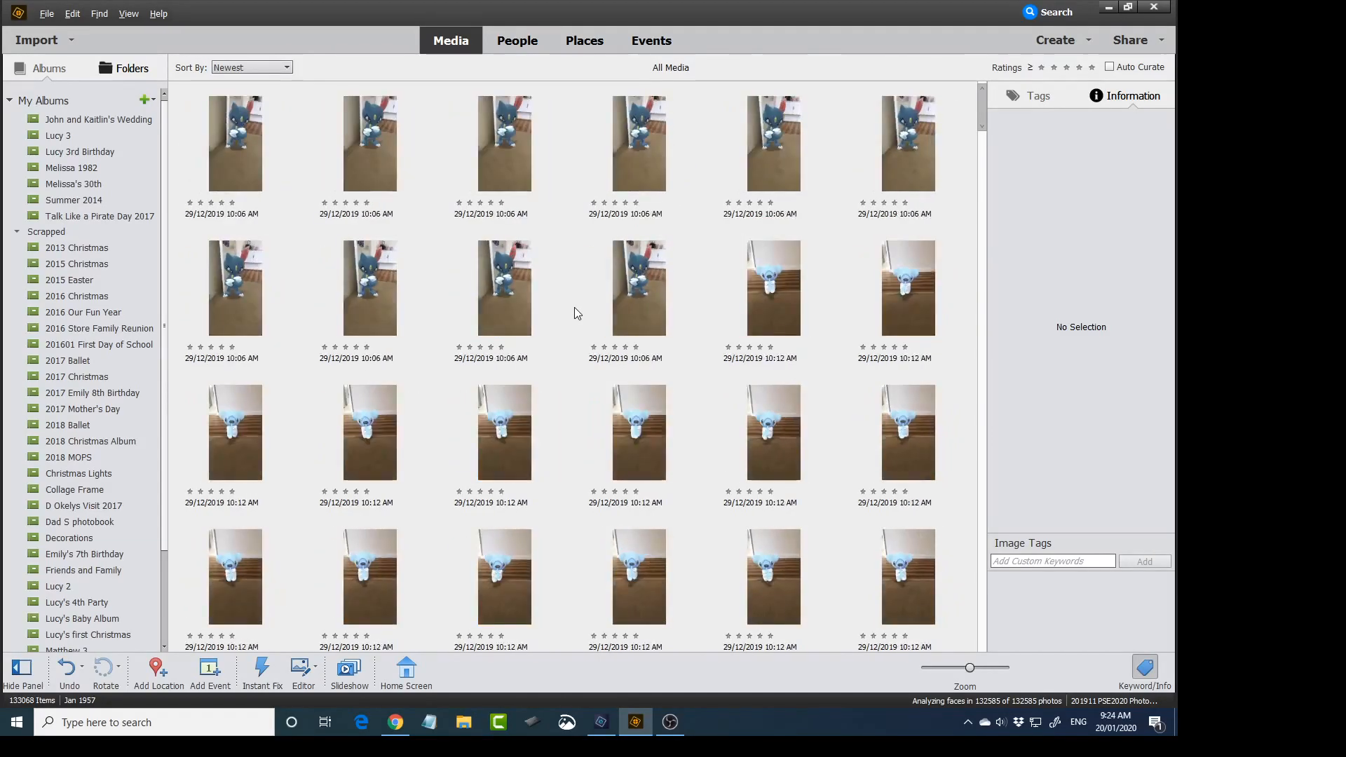
scroll("down", 3)
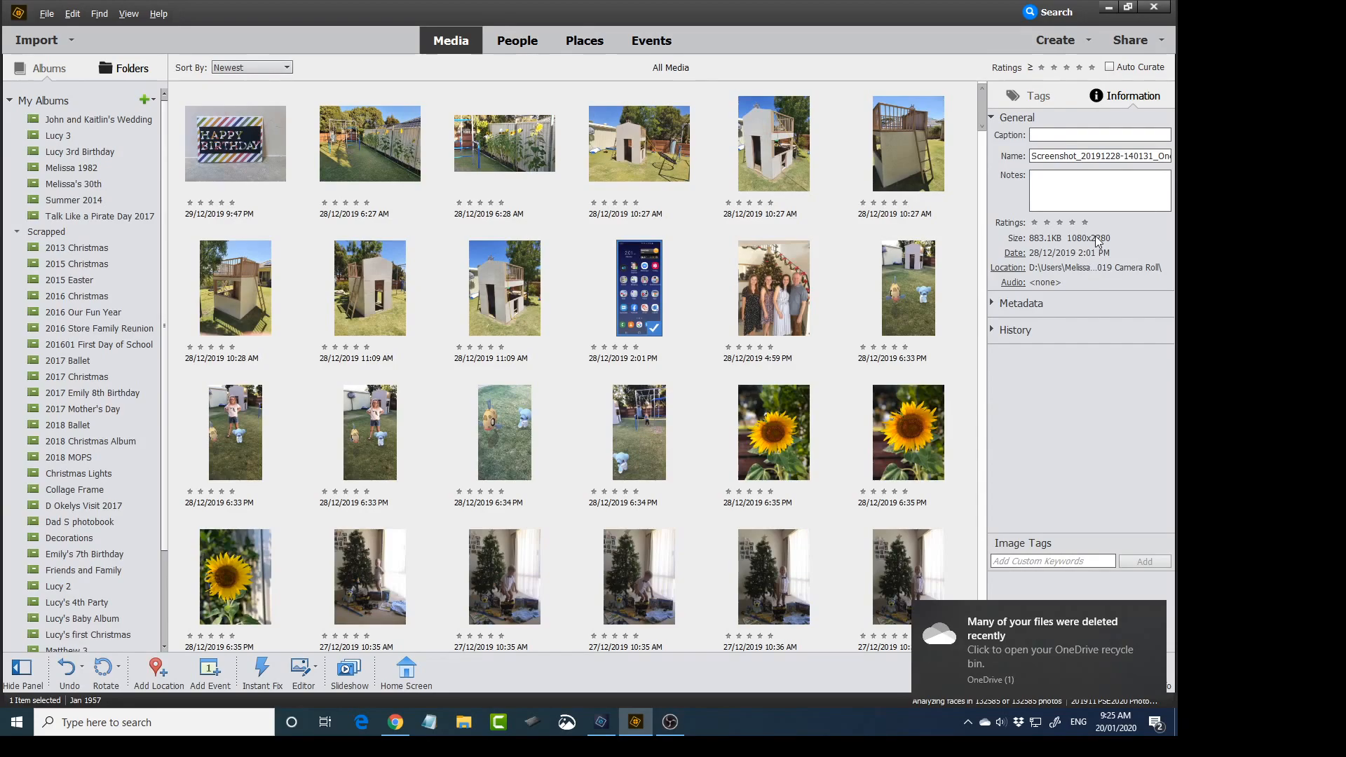
scroll("down", 3)
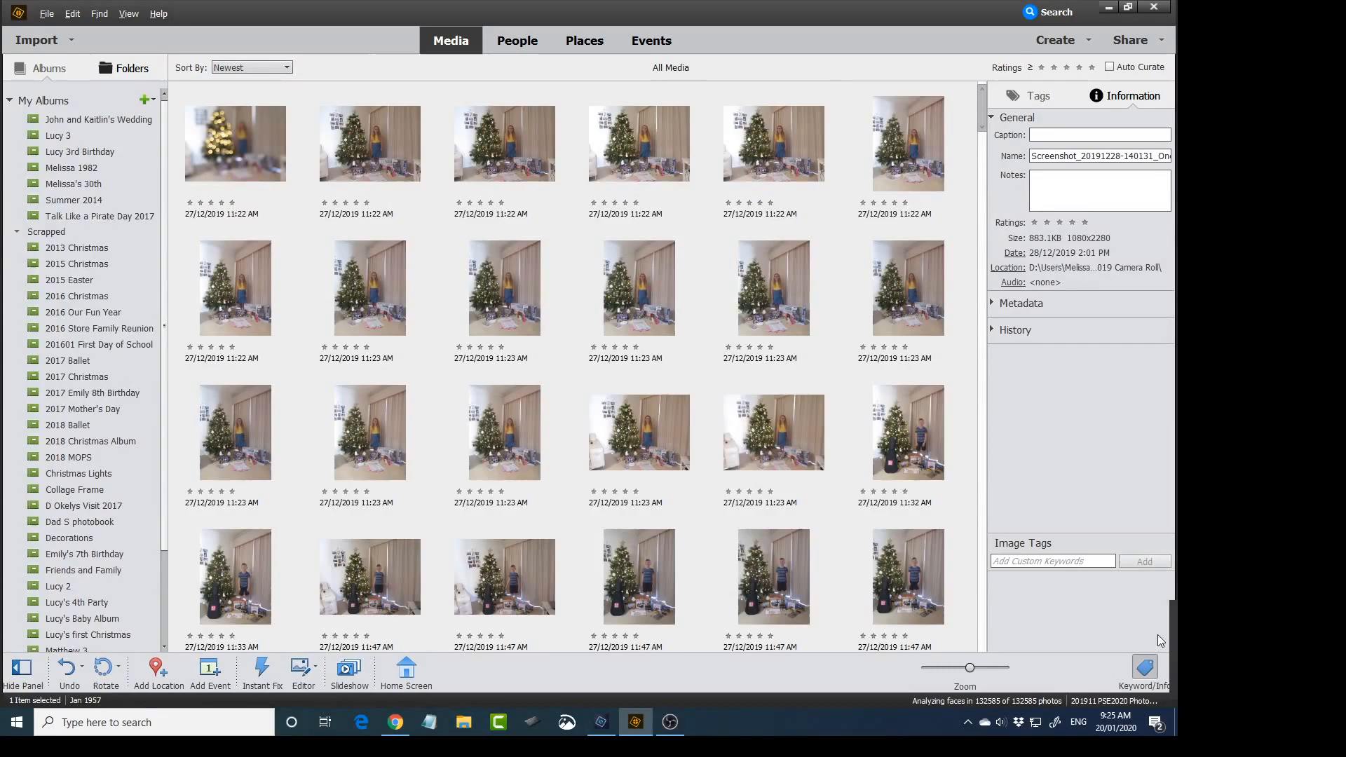
scroll("down", 3)
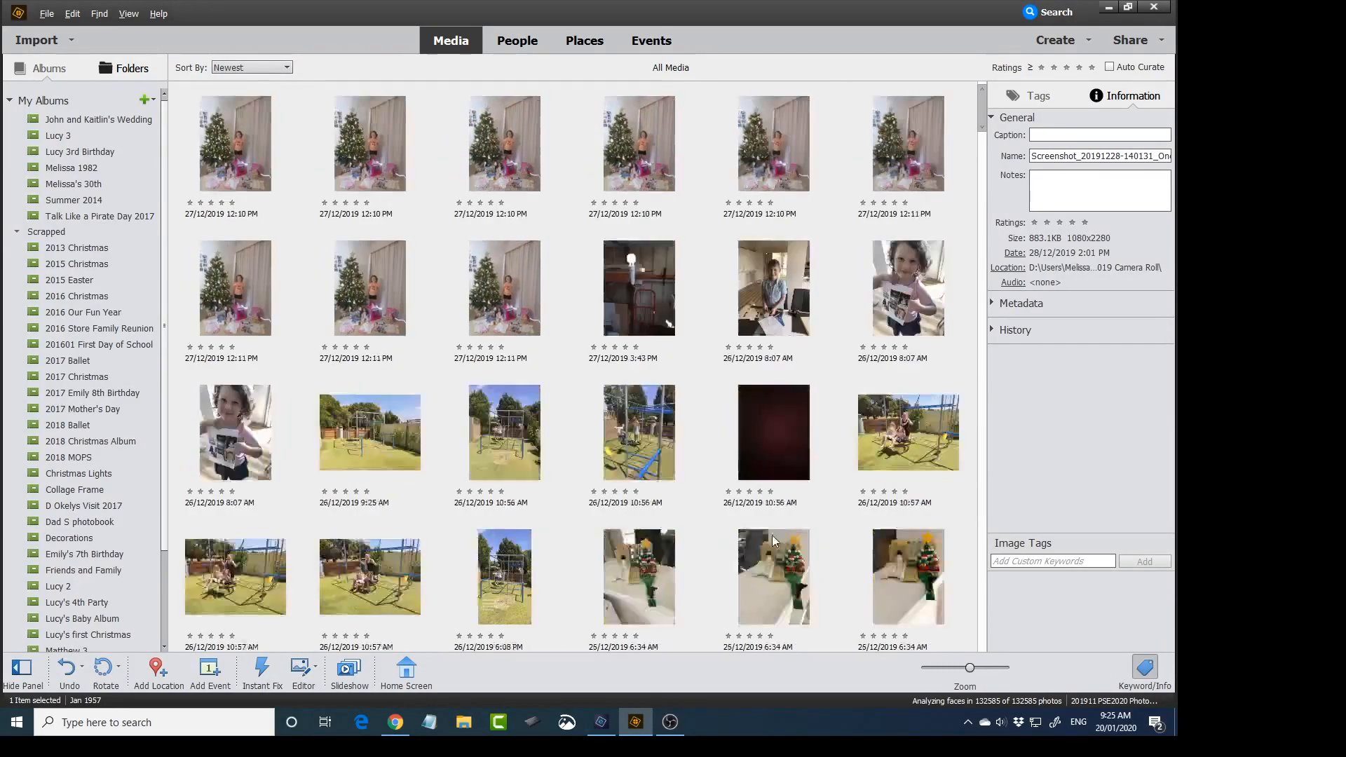
scroll("down", 3)
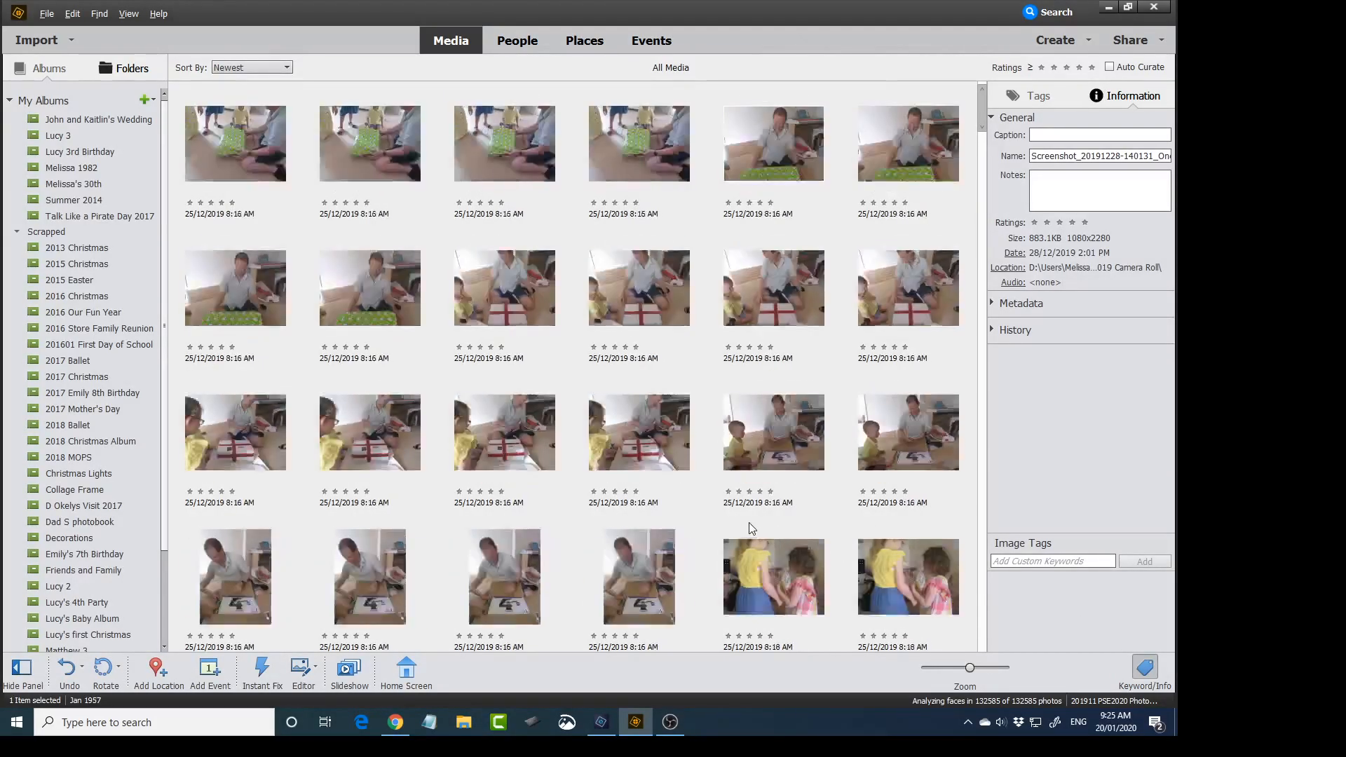
scroll("down", 3)
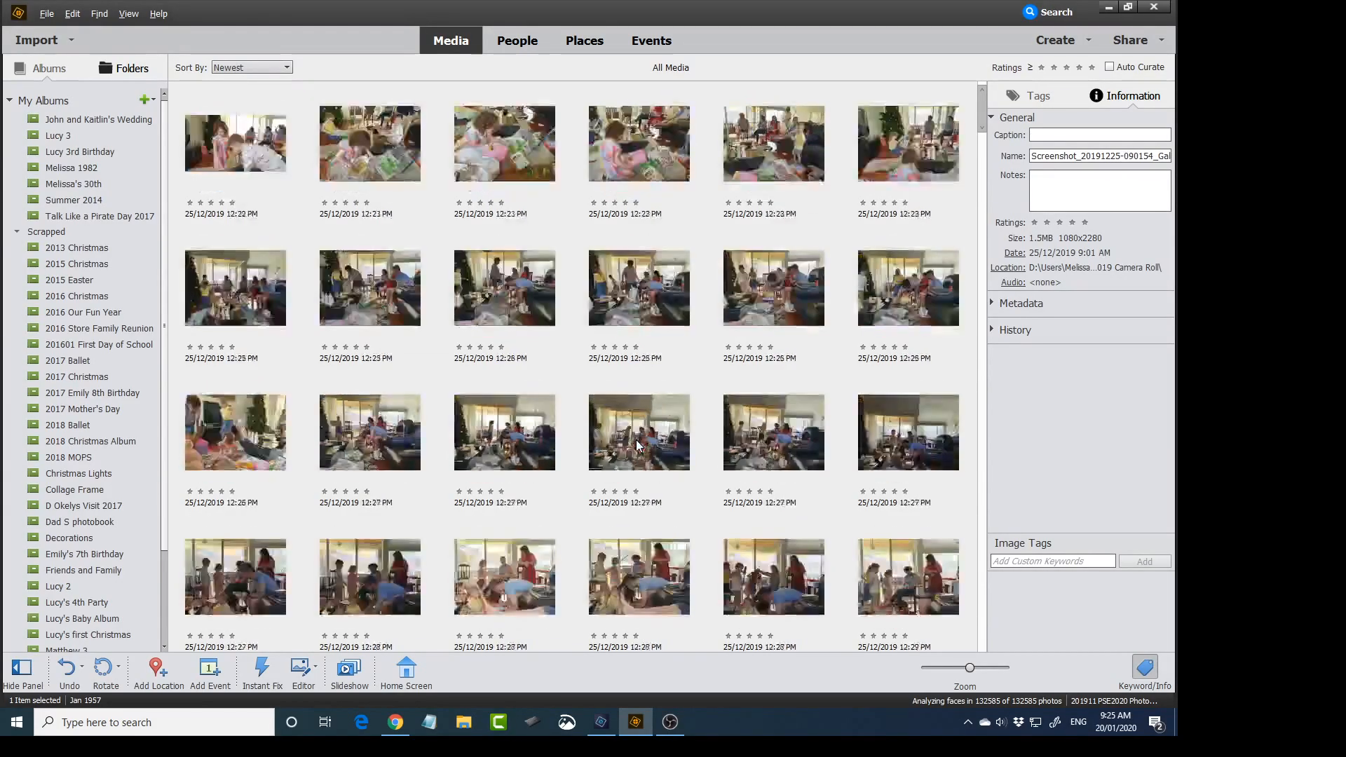
scroll("down", 3)
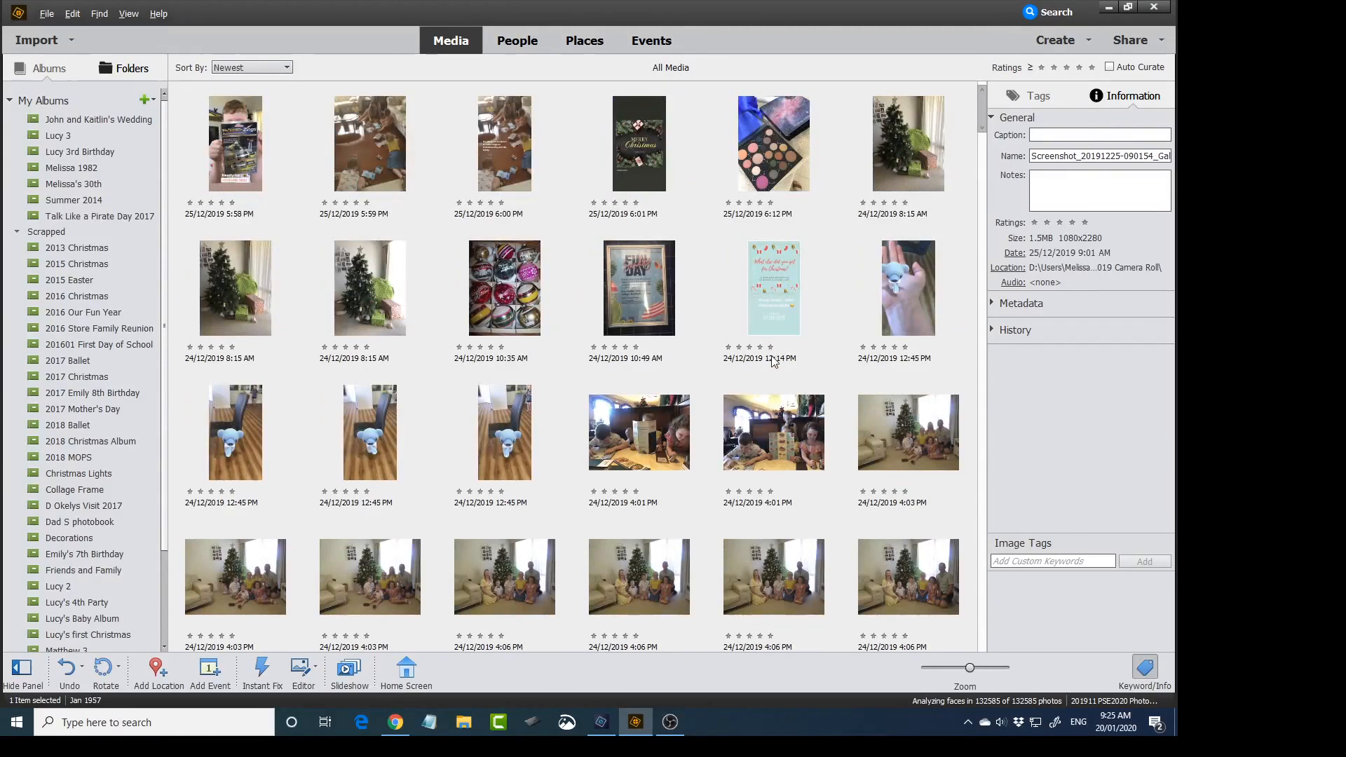
scroll("down", 3)
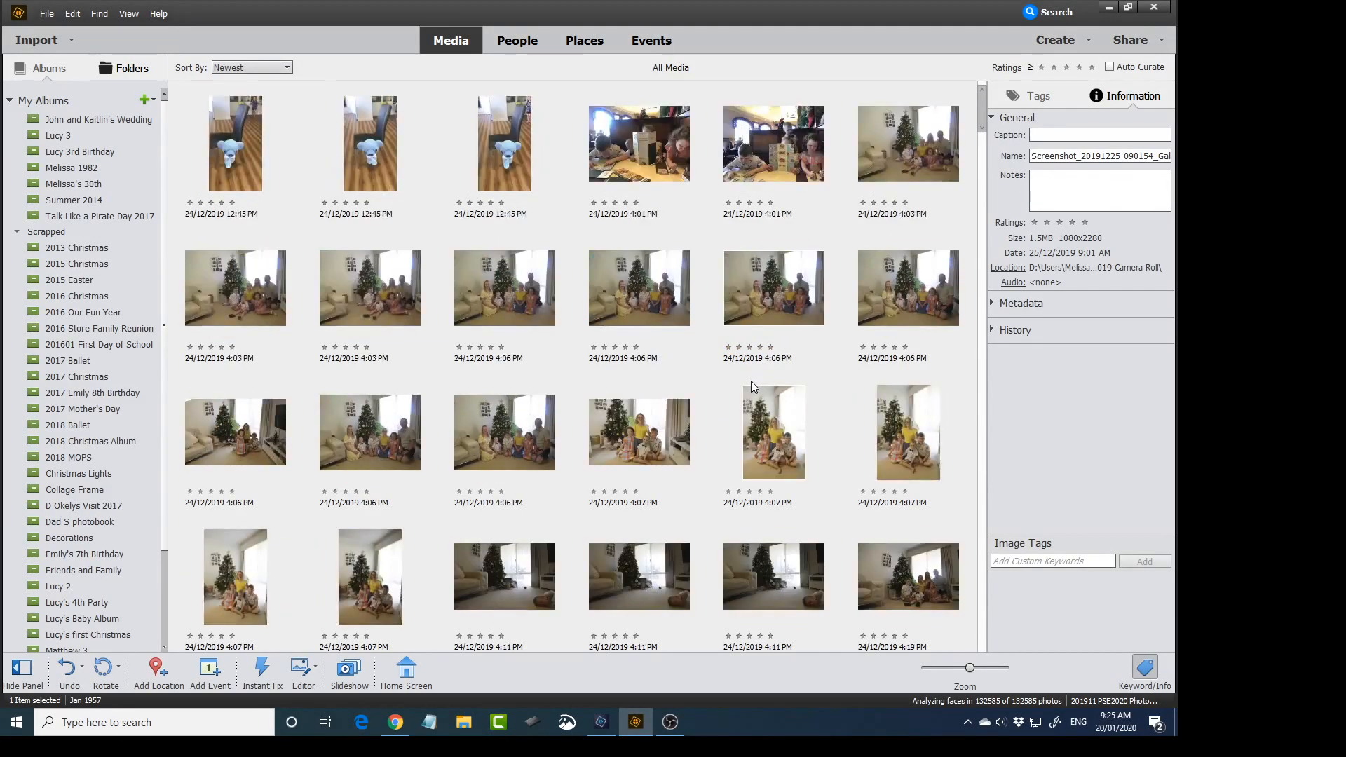
scroll("down", 3)
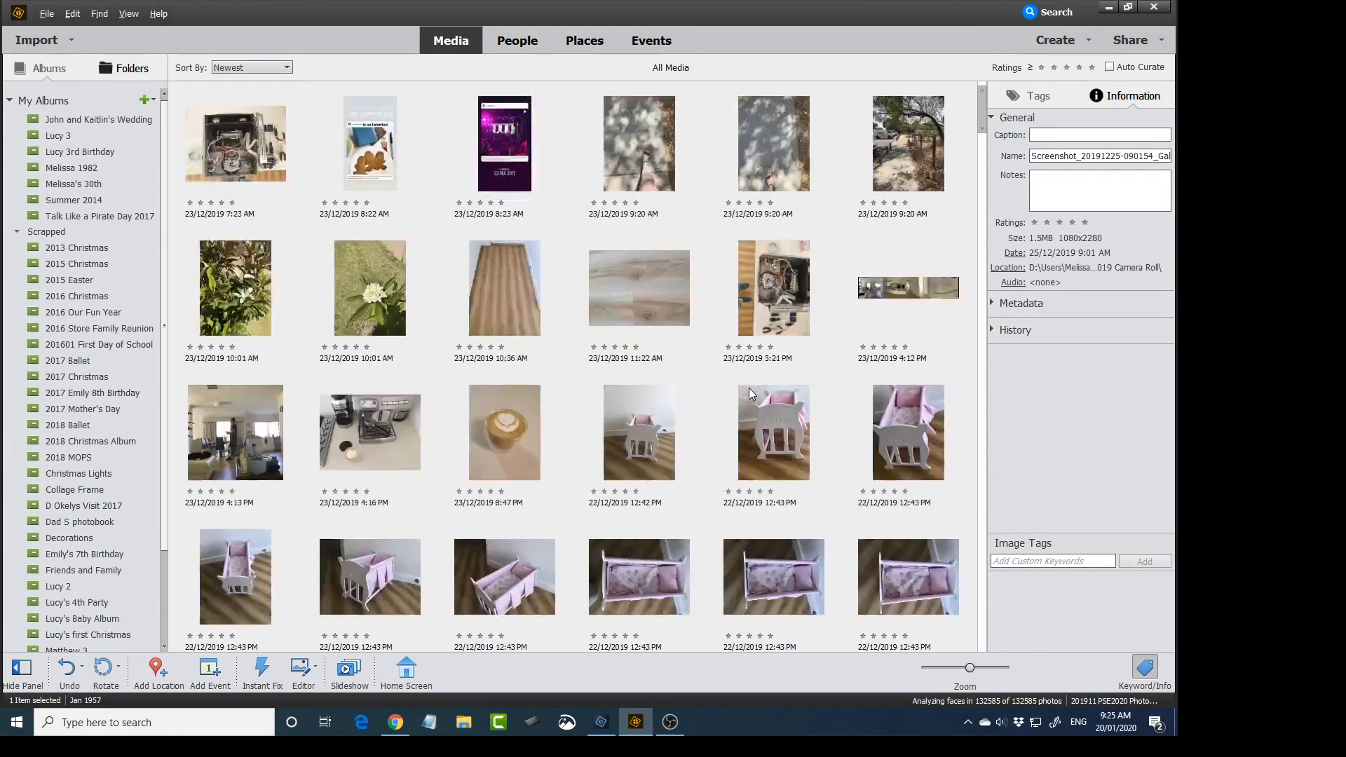
scroll("down", 3)
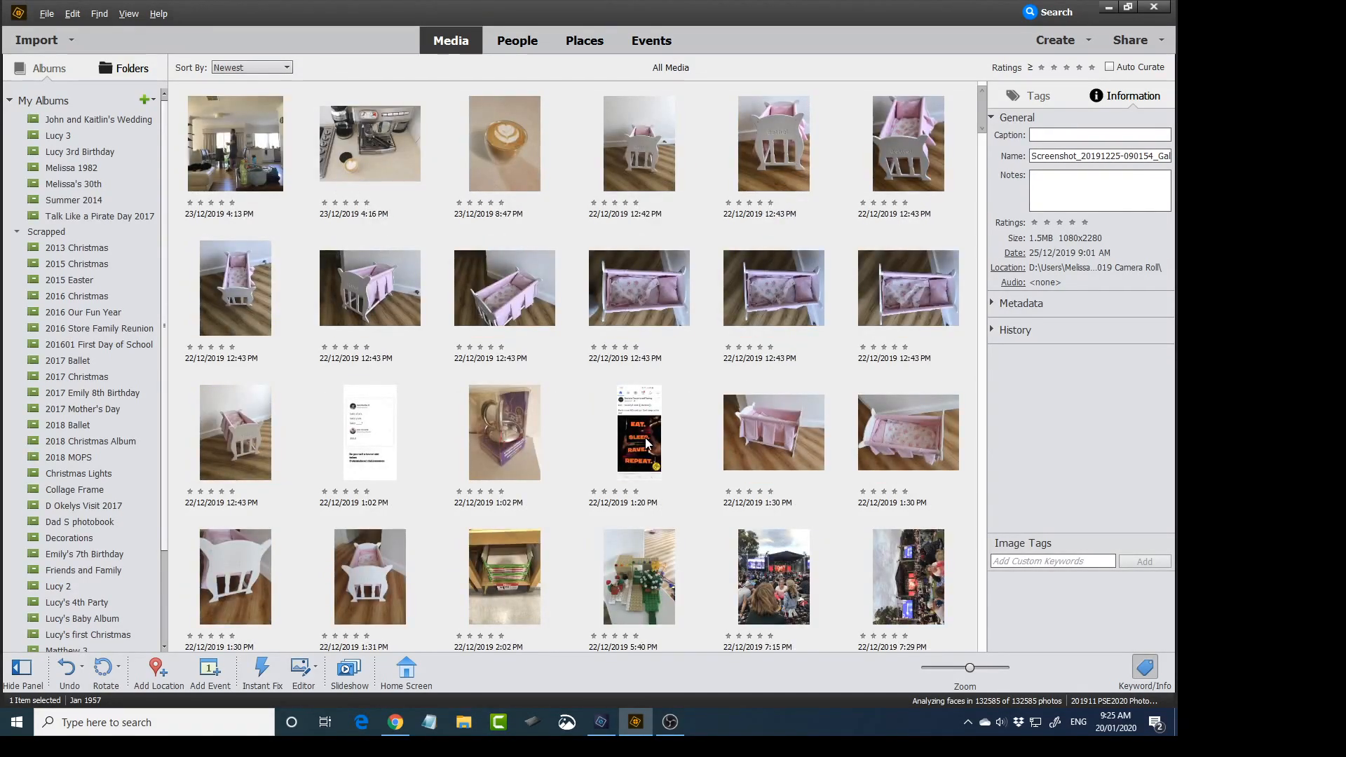
left_click(640, 432)
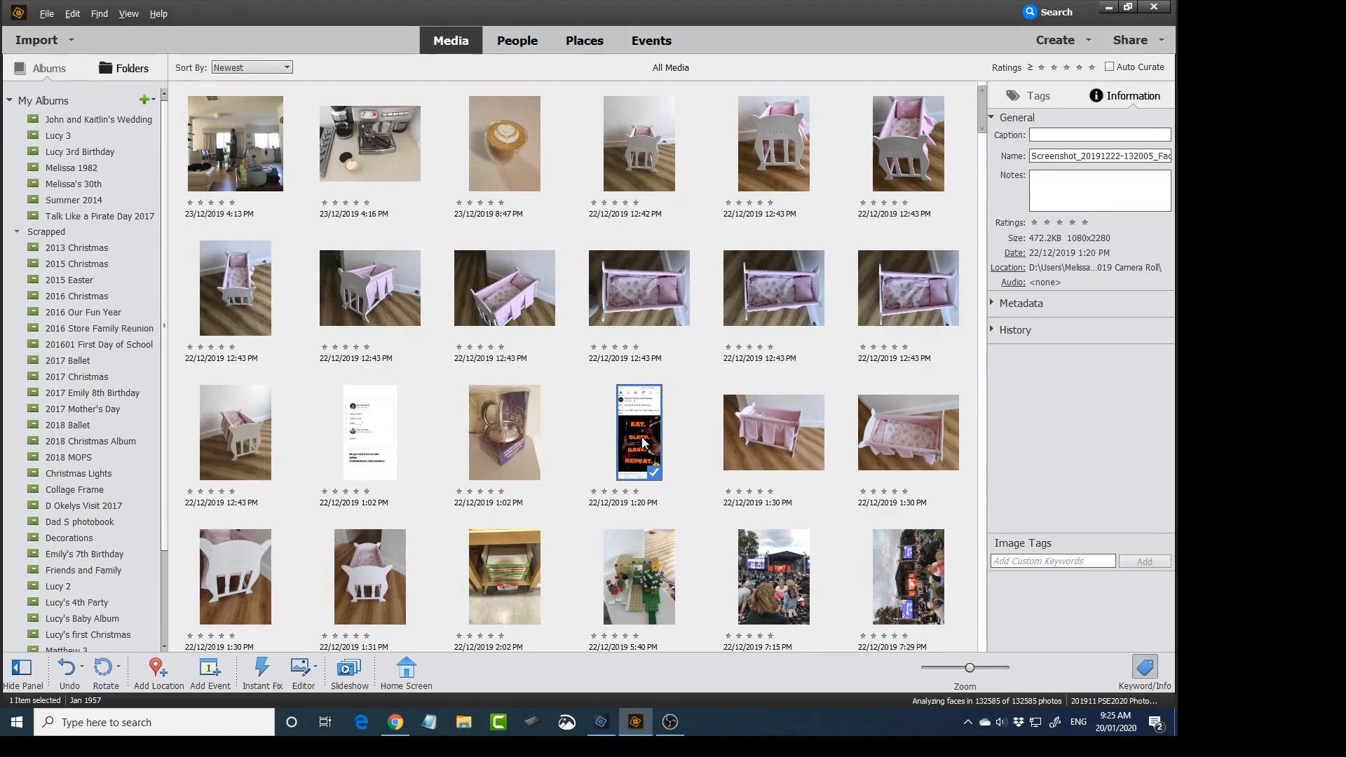
mouse_move(1038, 247)
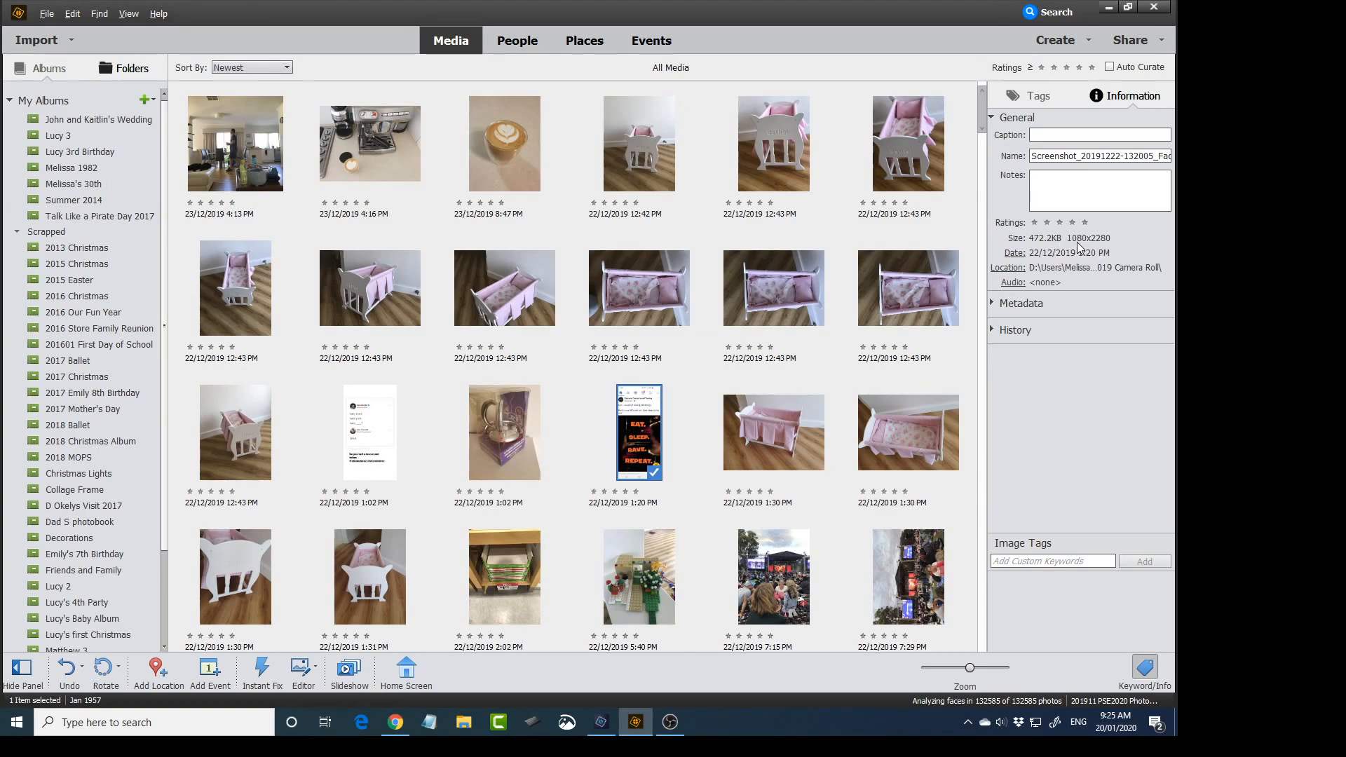
Step: Compare the name and pixel size of another December 2019 iOS image
scroll("down", 3)
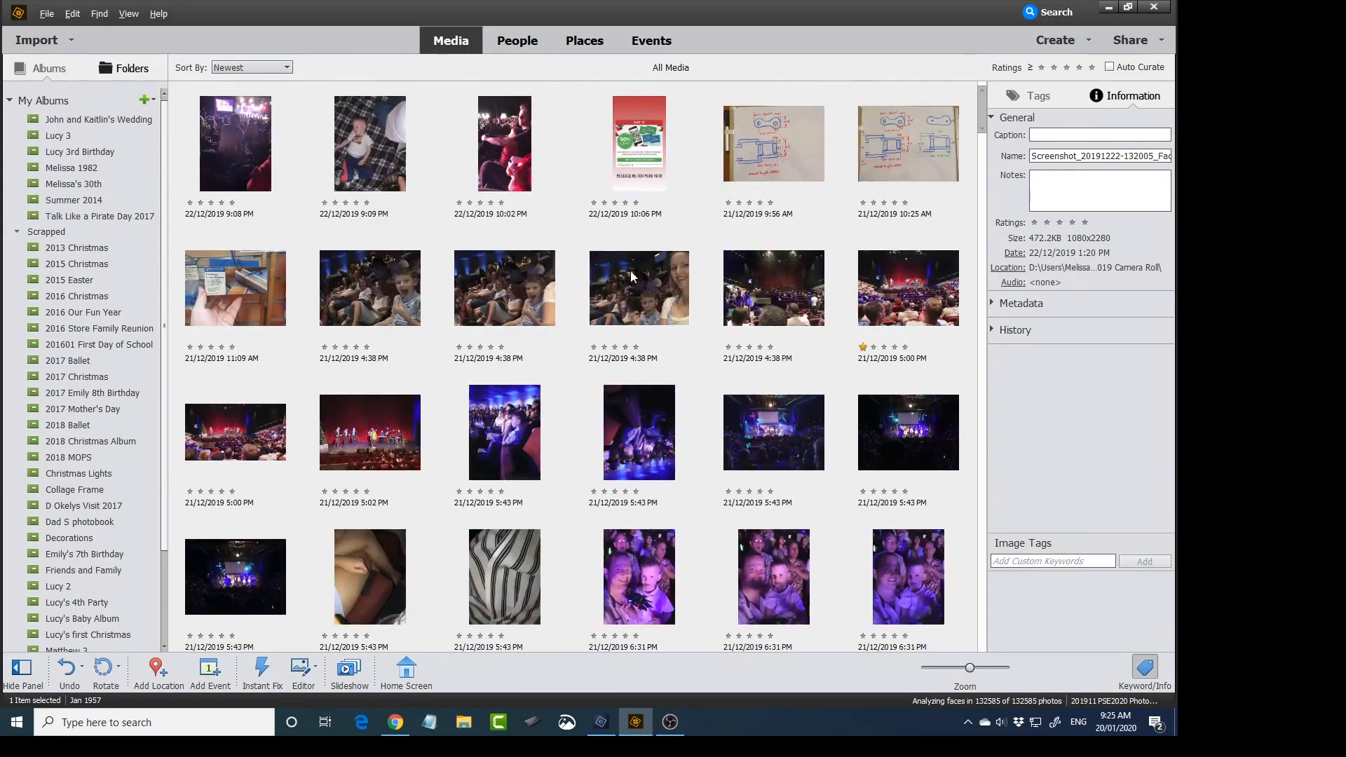
left_click(640, 143)
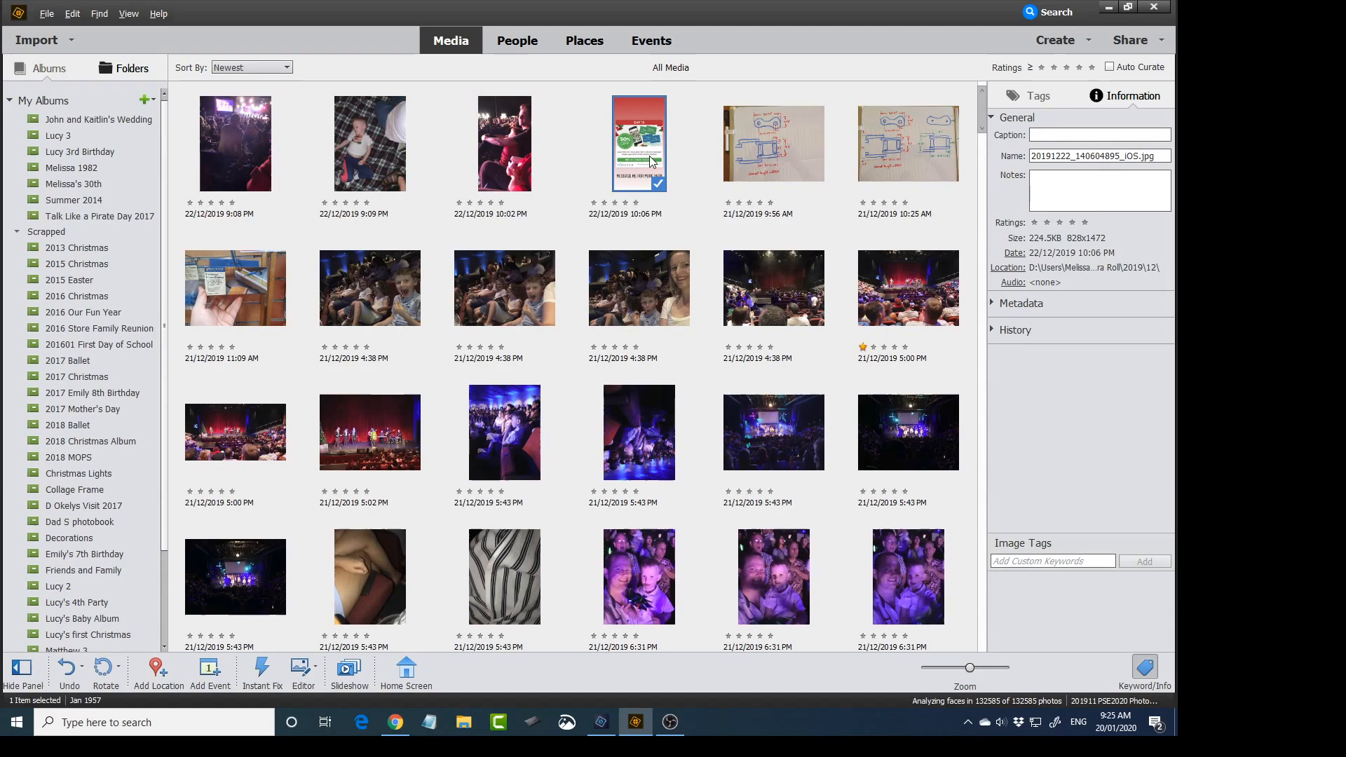
mouse_move(672, 250)
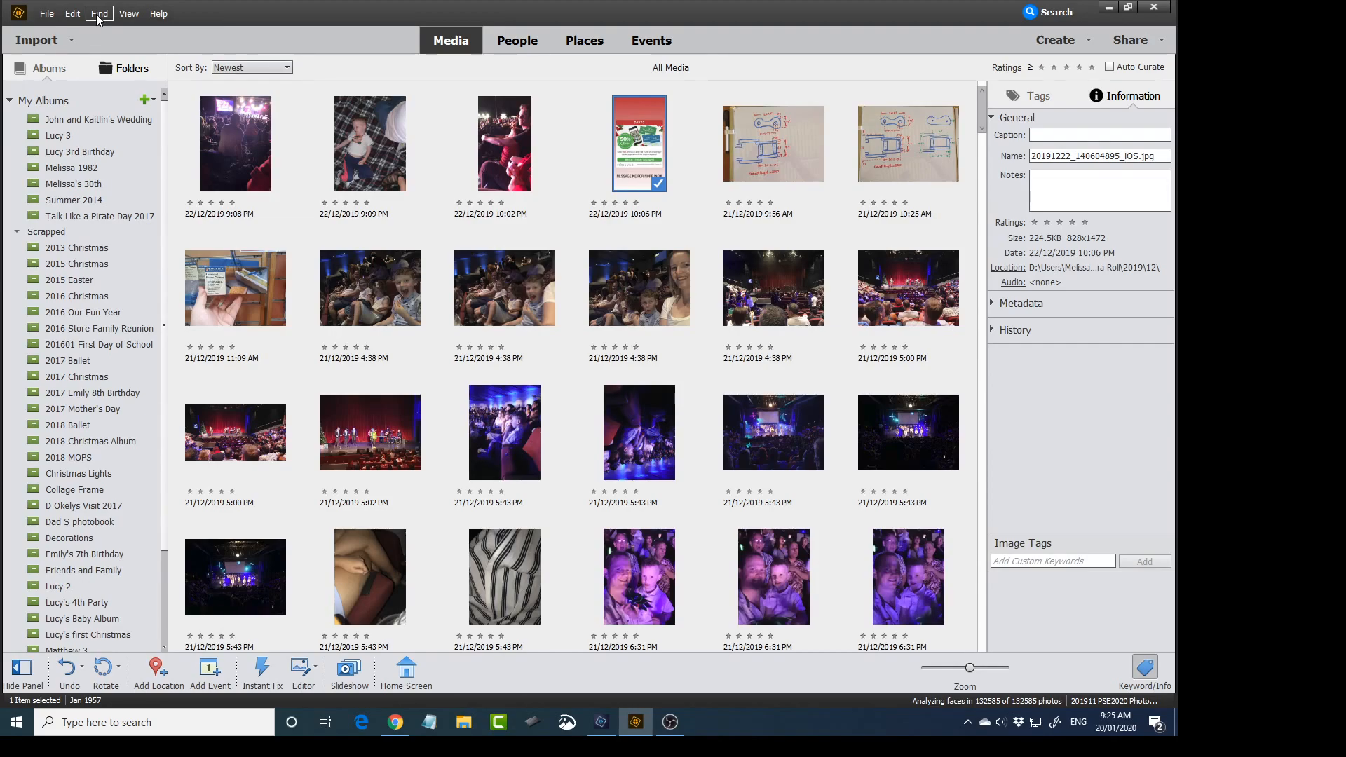
Step: In Find by Details (Metadata), set the first criterion to Pixel Width Is 828
left_click(99, 12)
type("png")
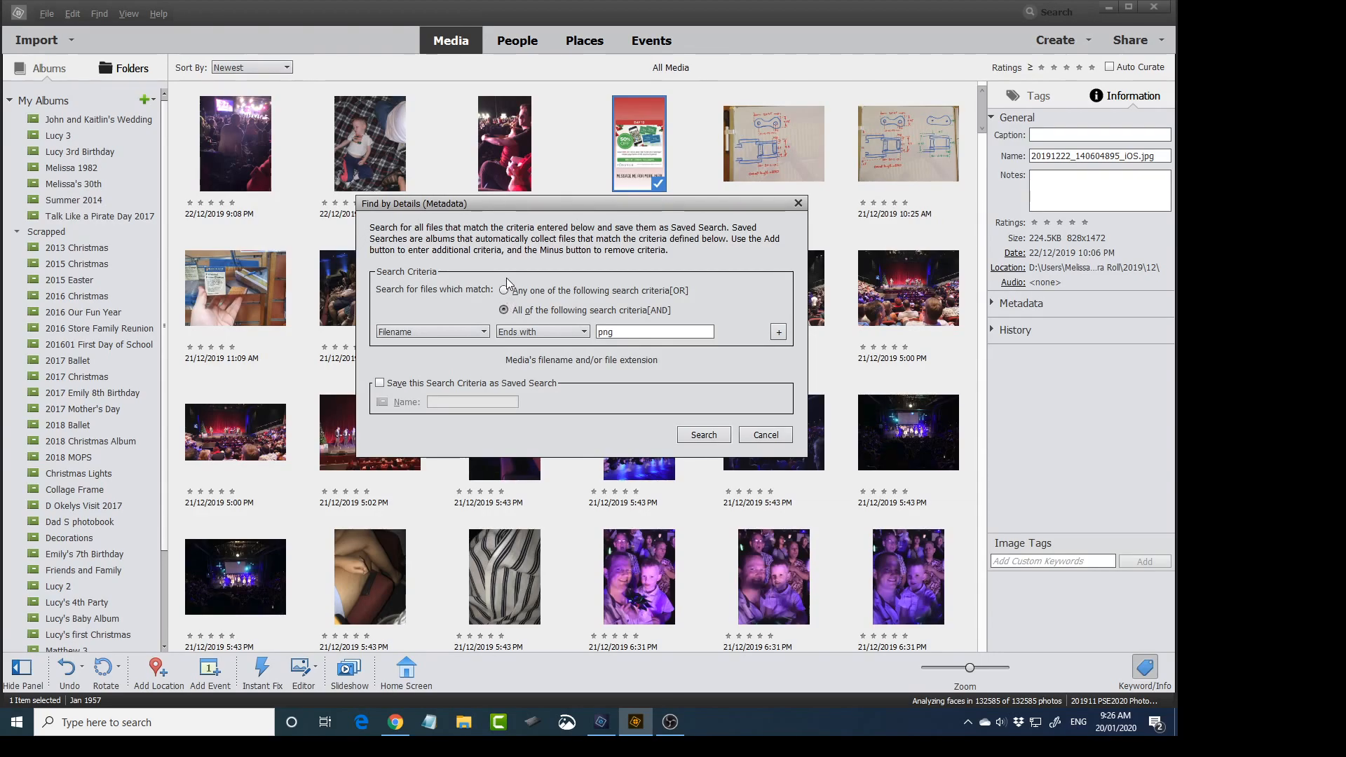
left_click(503, 310)
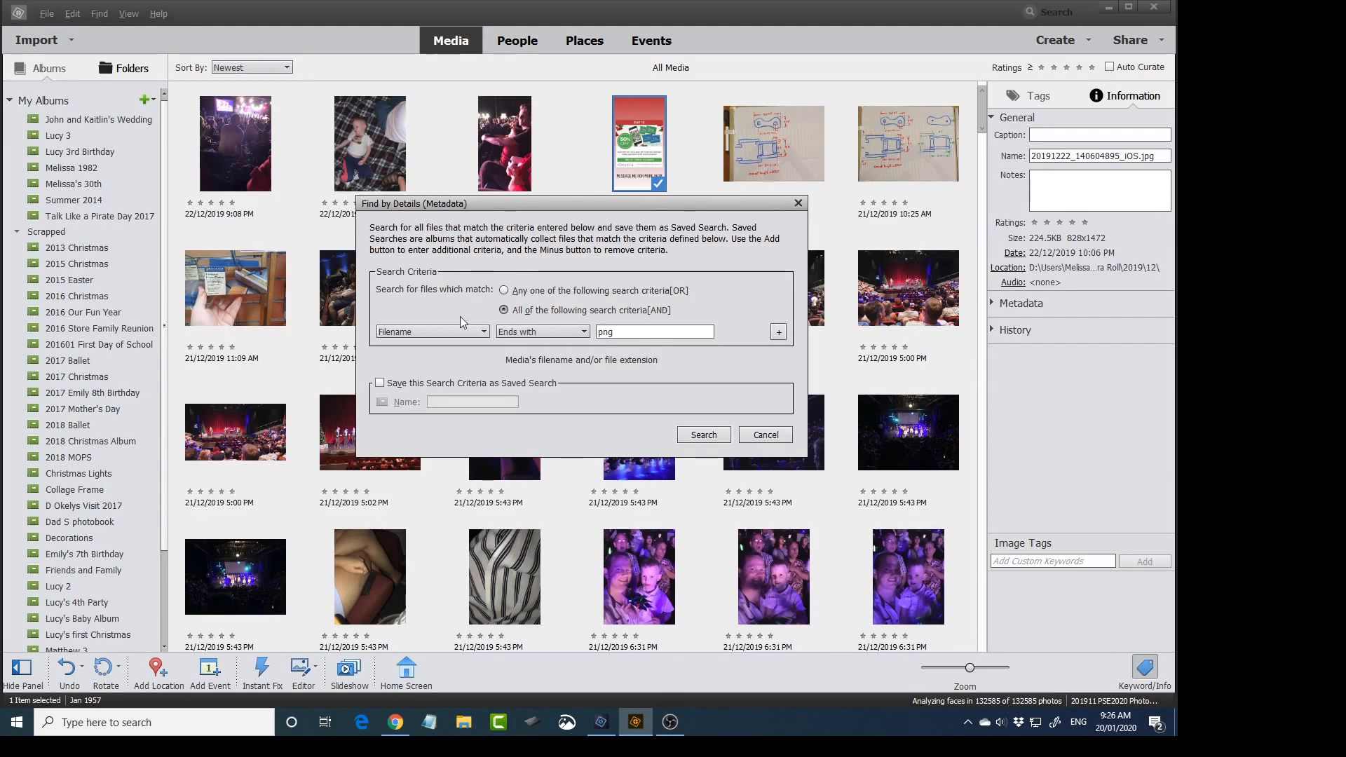
left_click(432, 332)
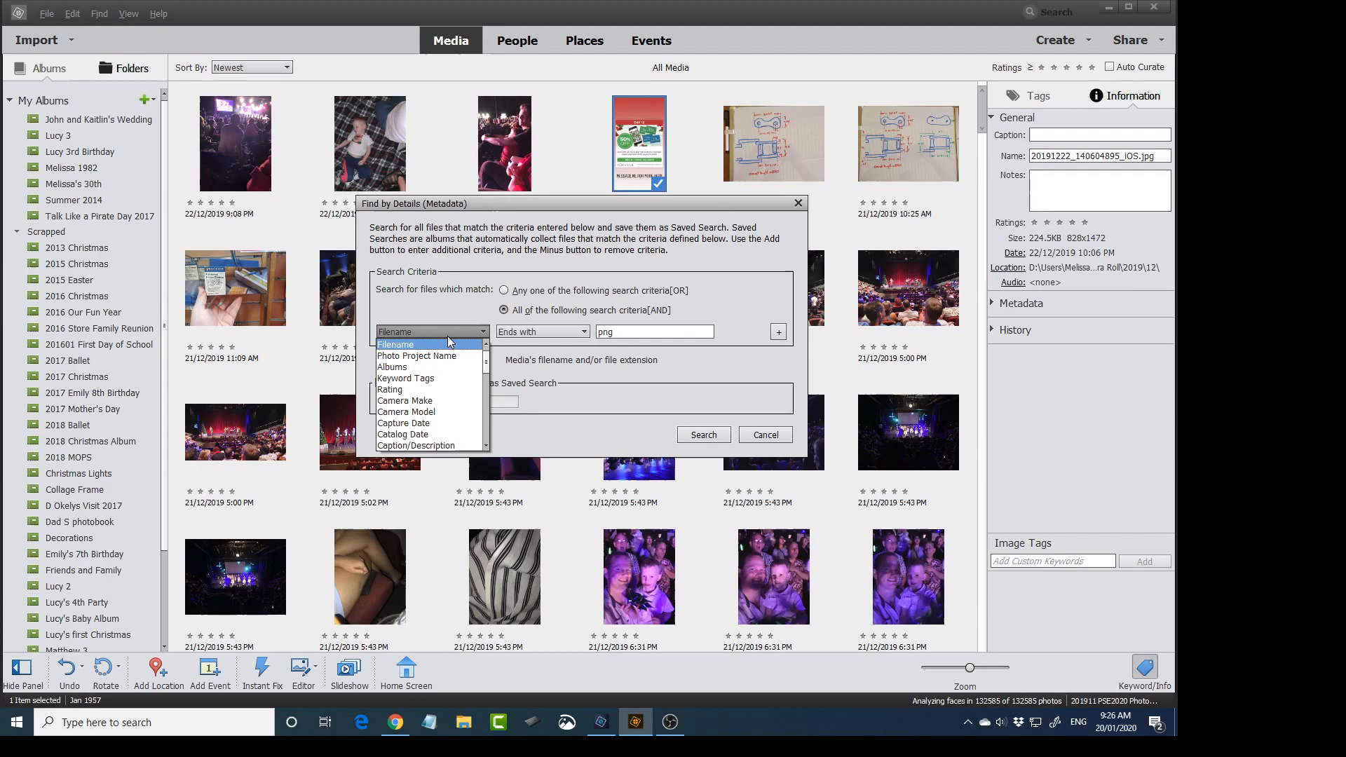
scroll("down", 3)
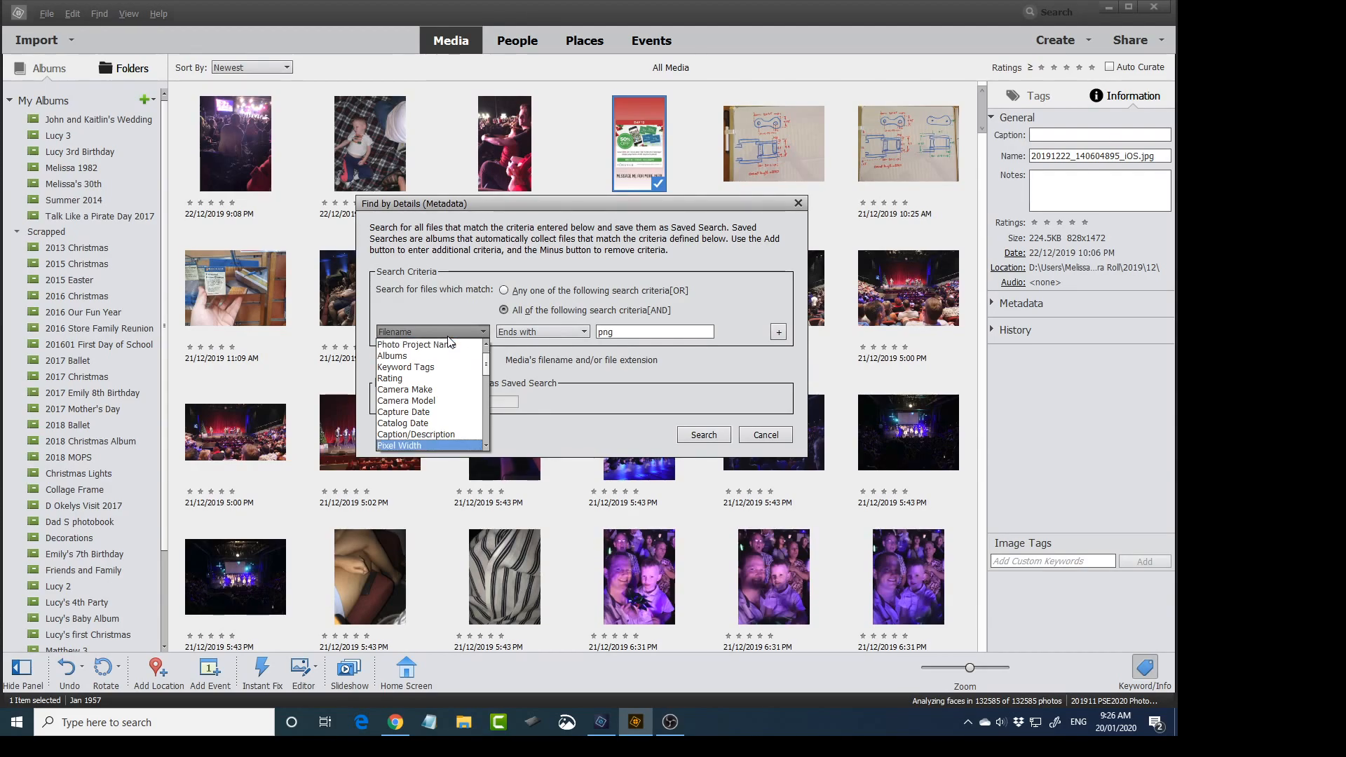
left_click(398, 446)
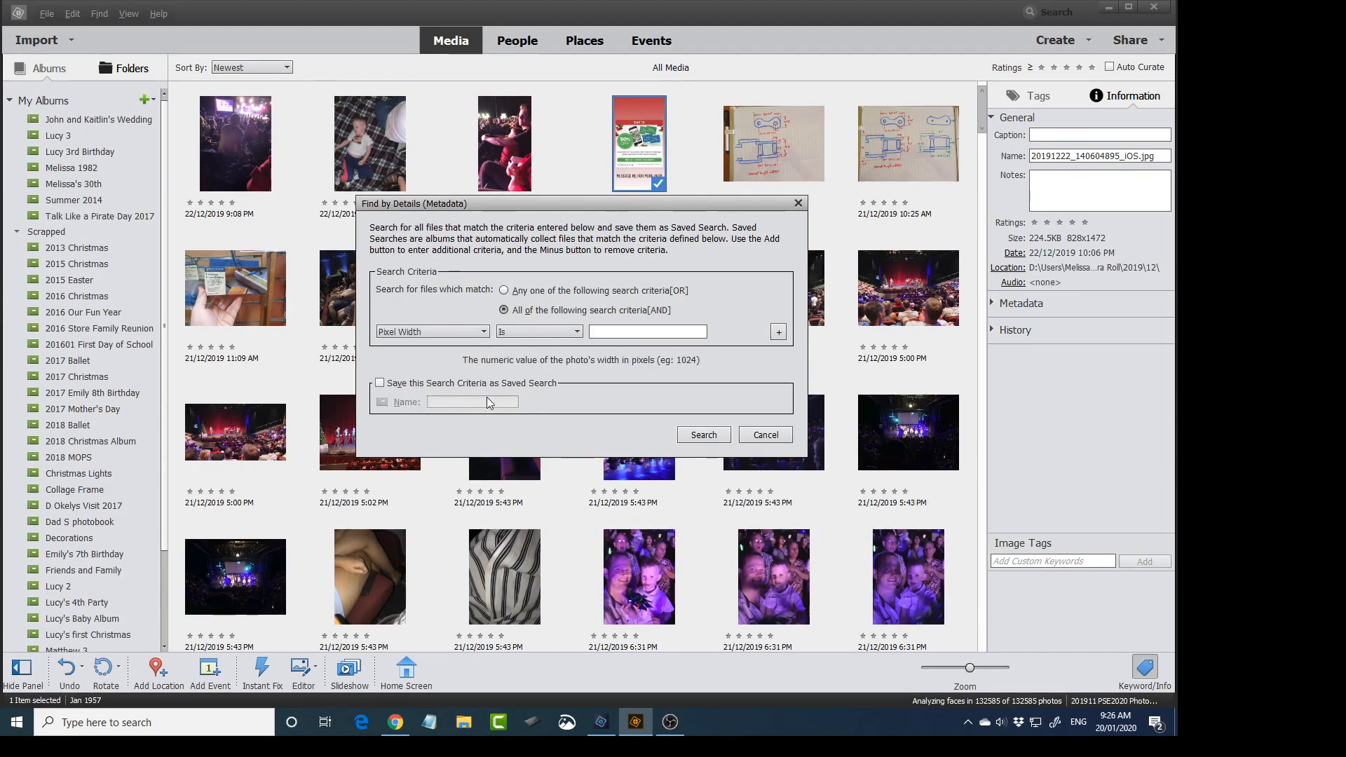
left_click(648, 333)
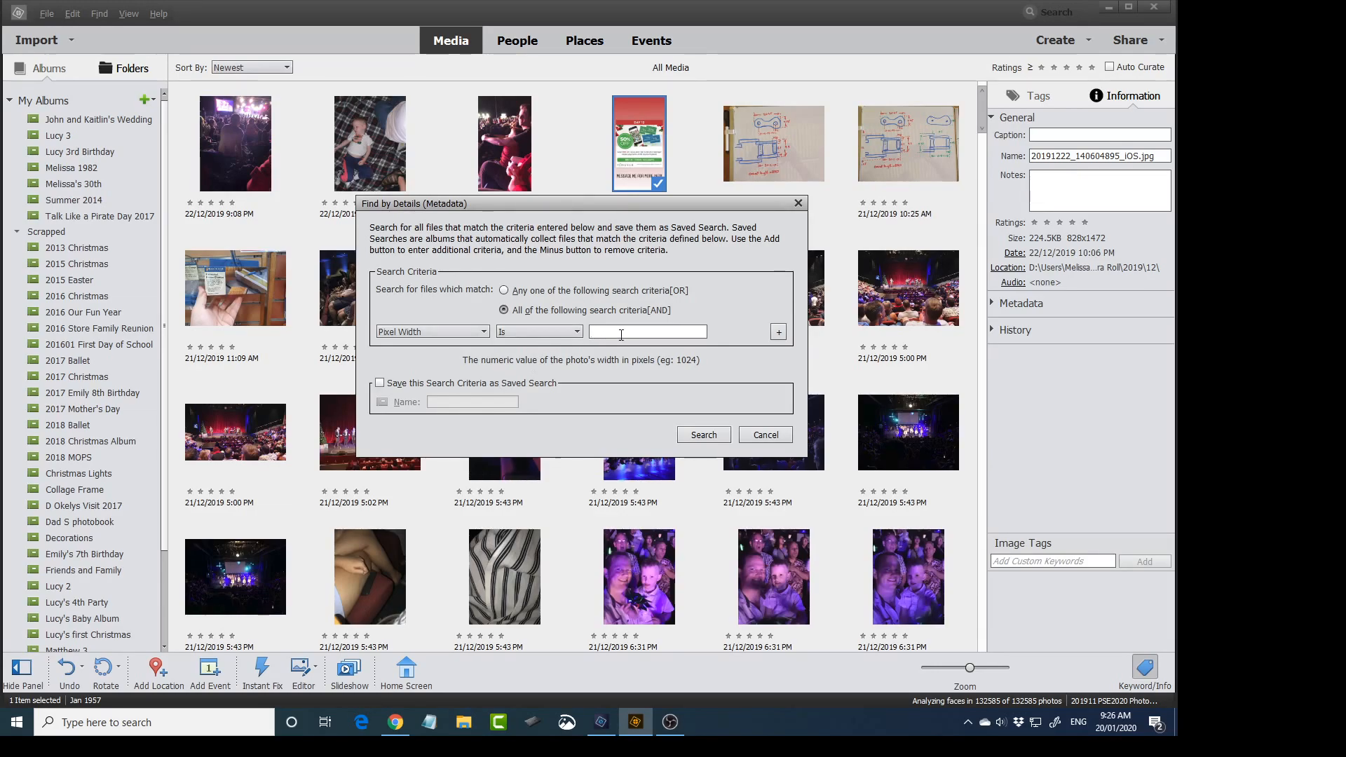
left_click(778, 333)
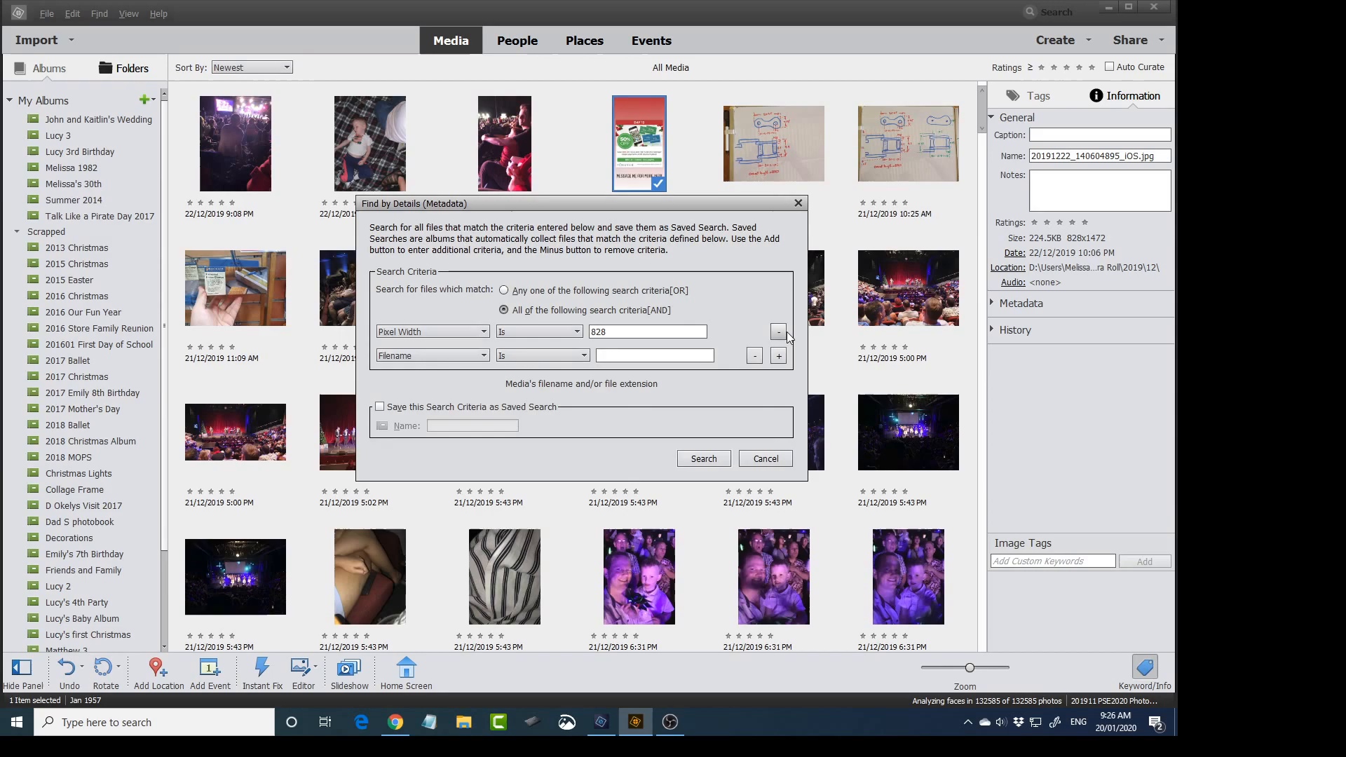
Step: Add Pixel Height Is 1472 and run the search for 828 by 1472 media
left_click(432, 355)
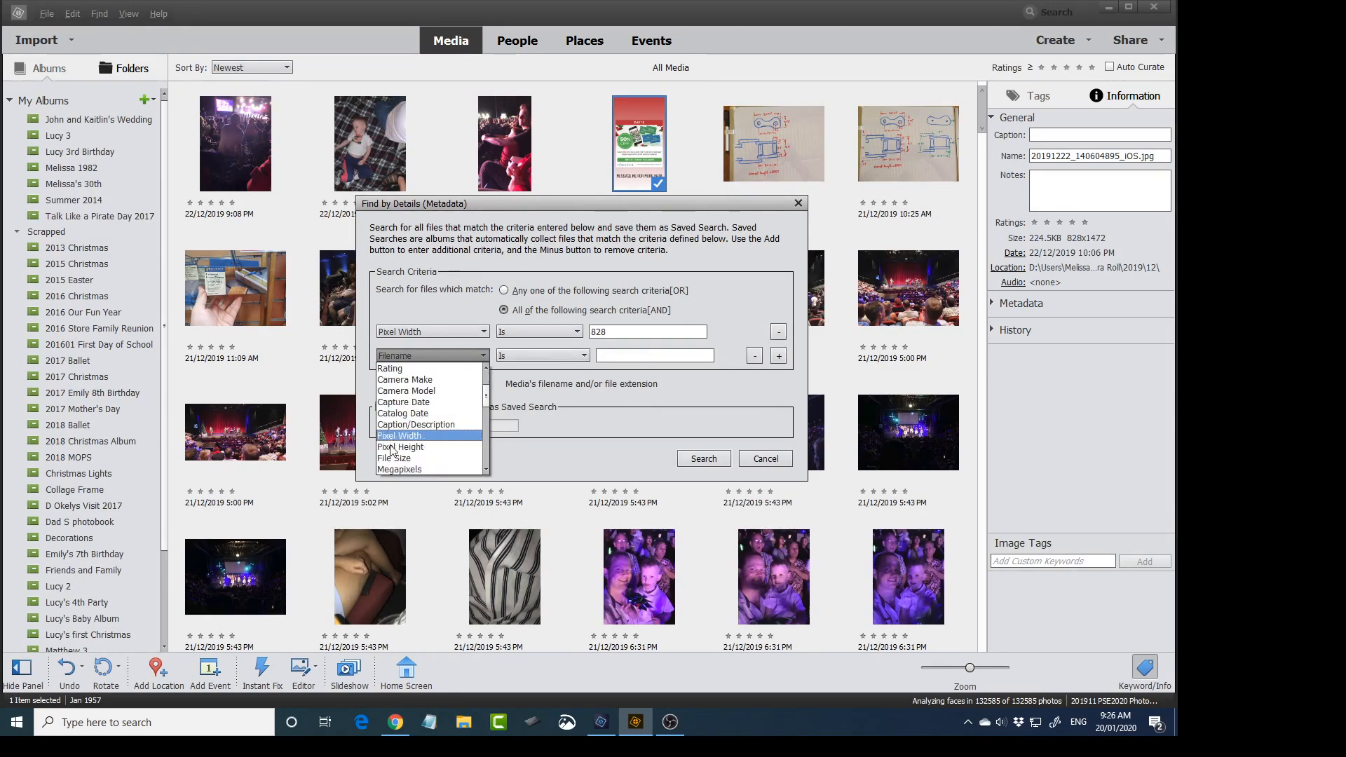
left_click(400, 446)
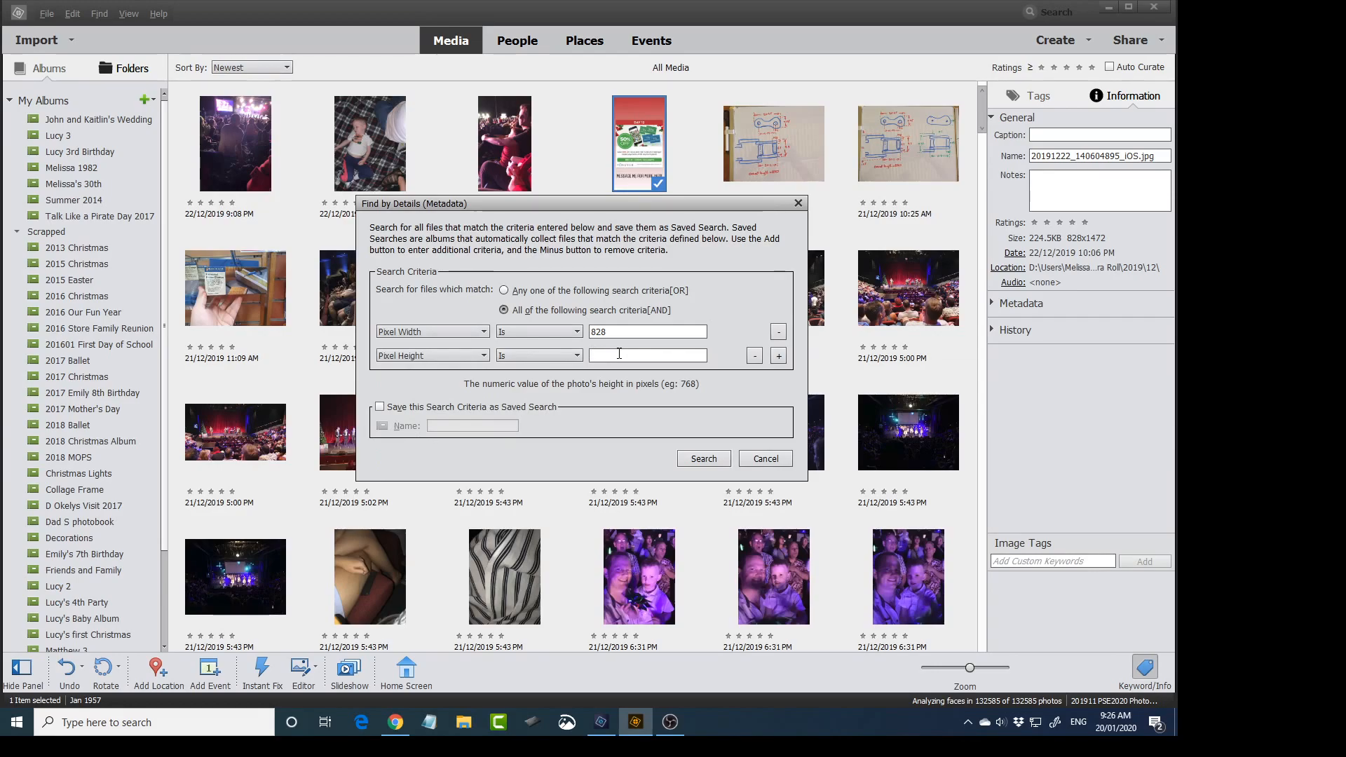
type("1472")
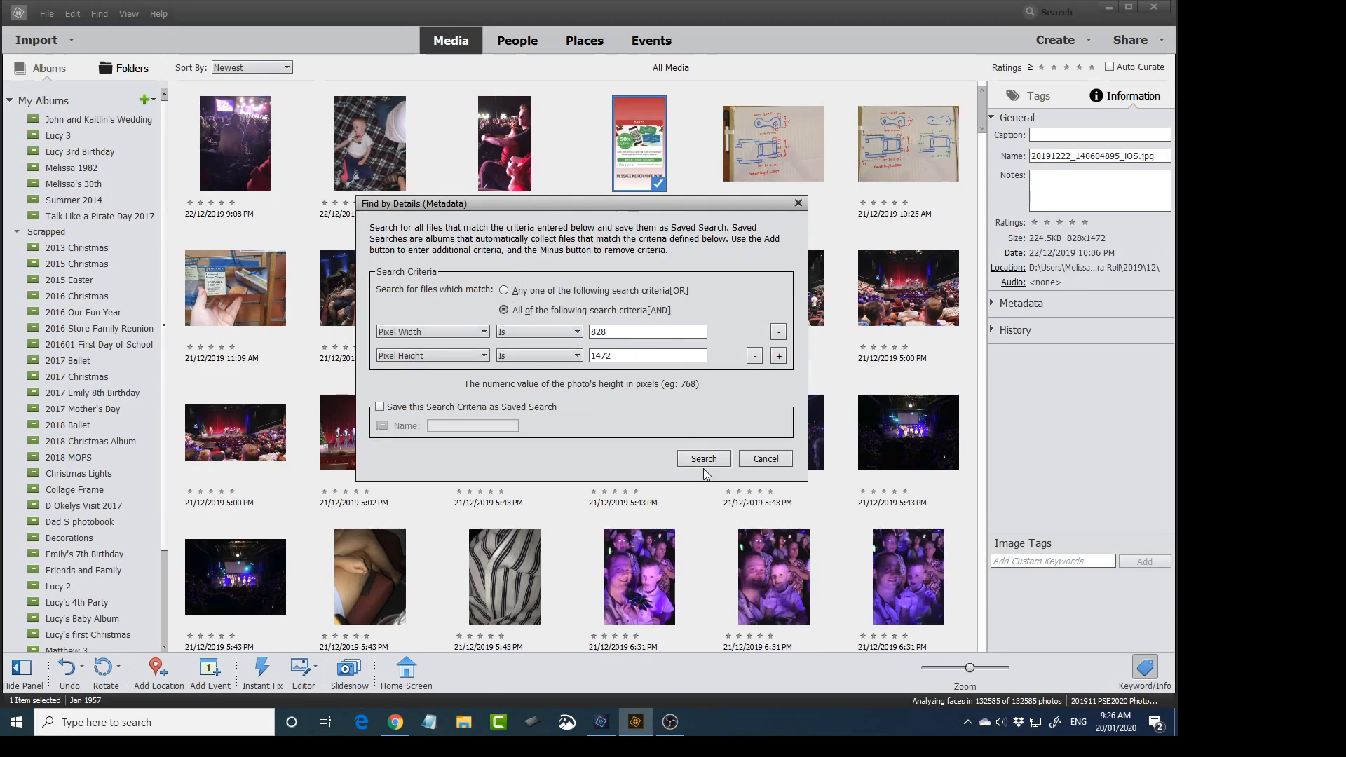
left_click(703, 457)
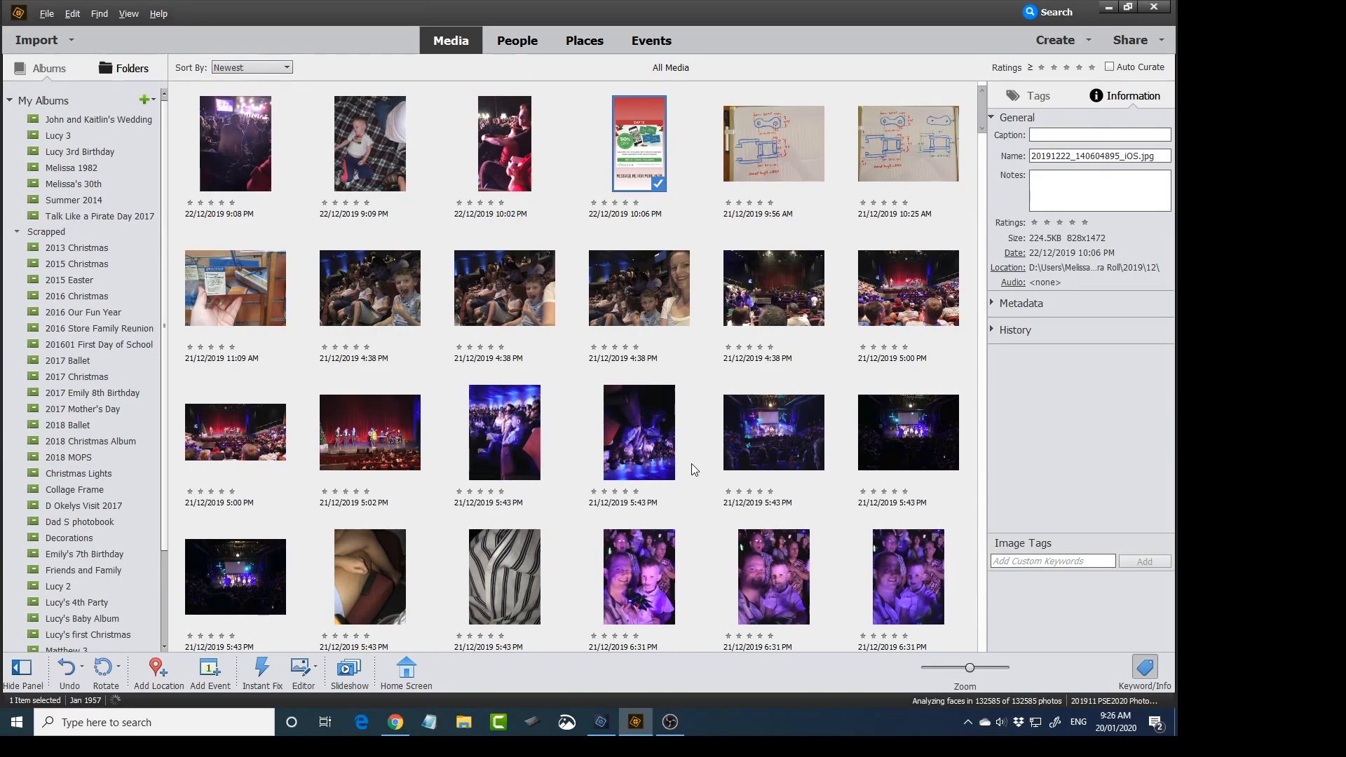
left_click(640, 143)
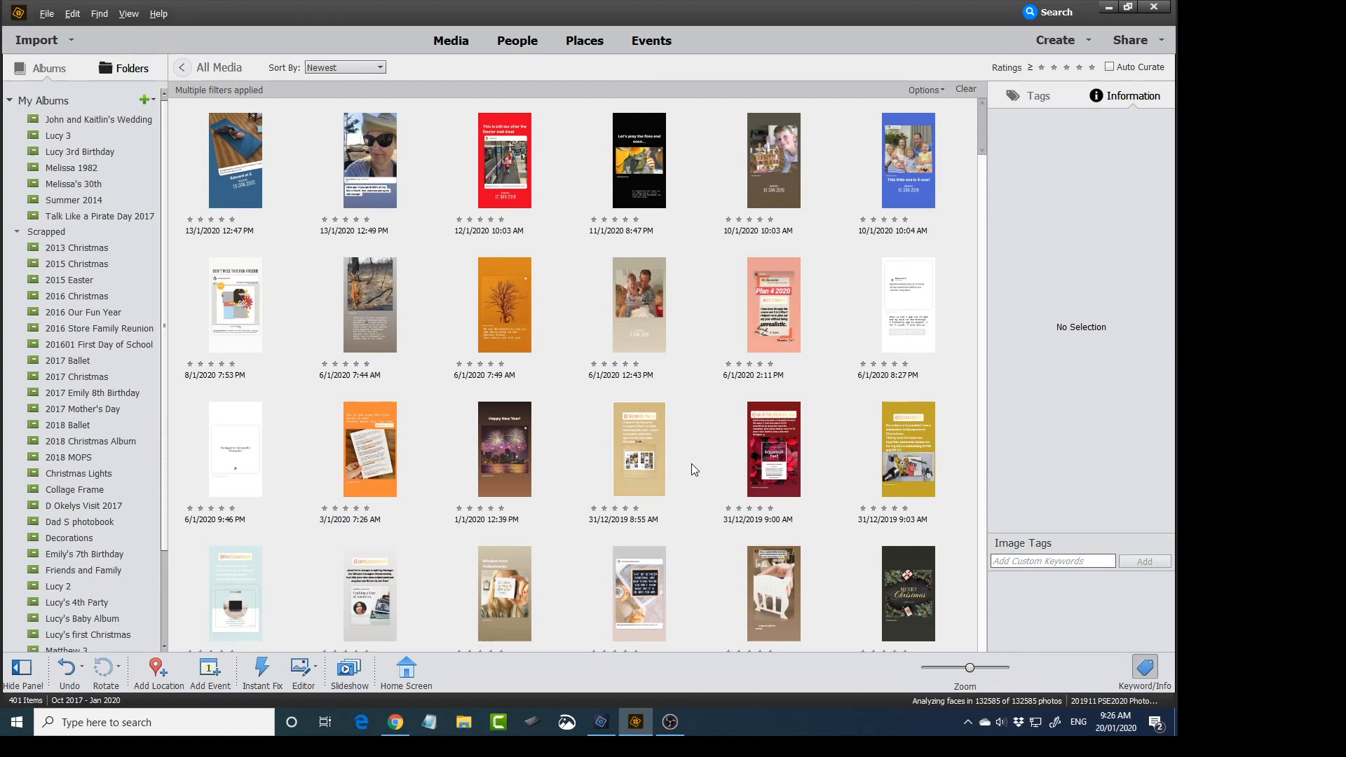
Step: Browse the 401 size-matched results, selecting a few like the giveaway image and ScrapSmarter flyer
left_click(236, 160)
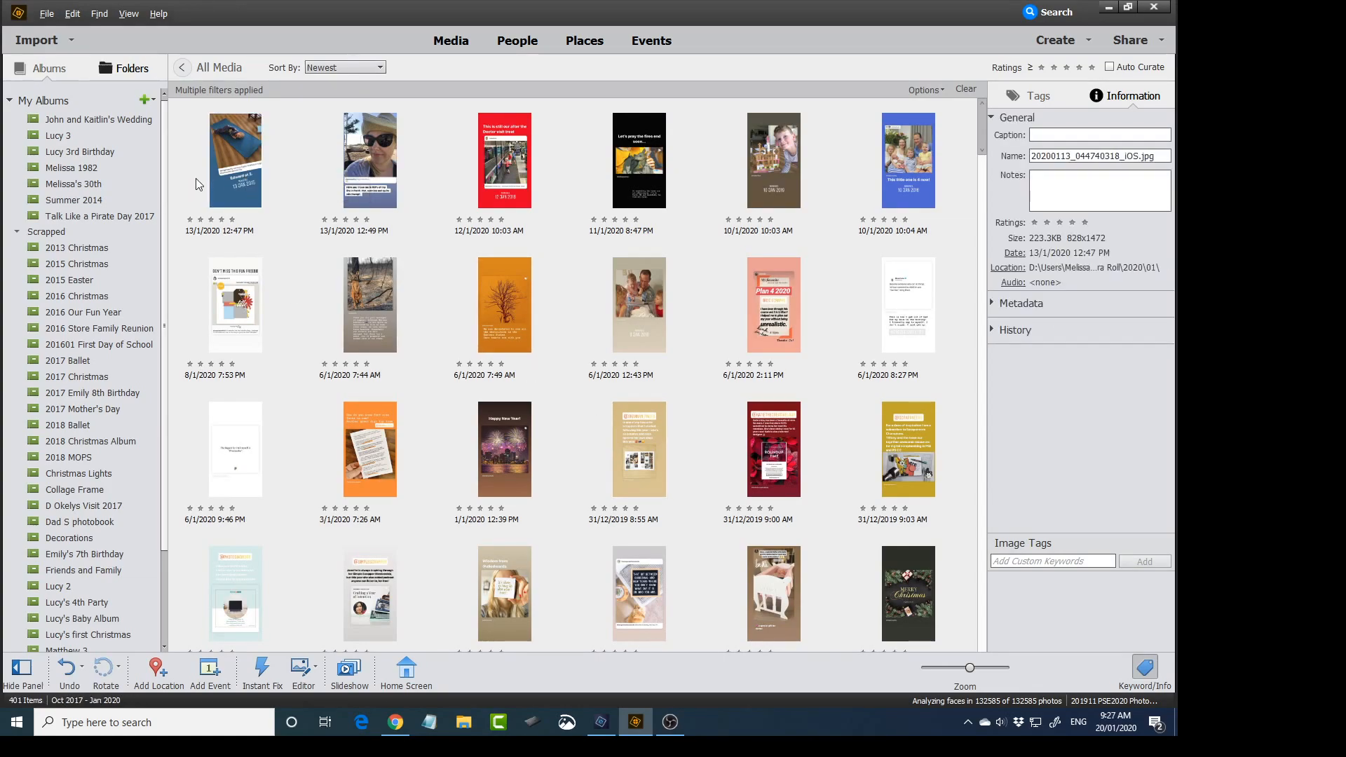
left_click(271, 186)
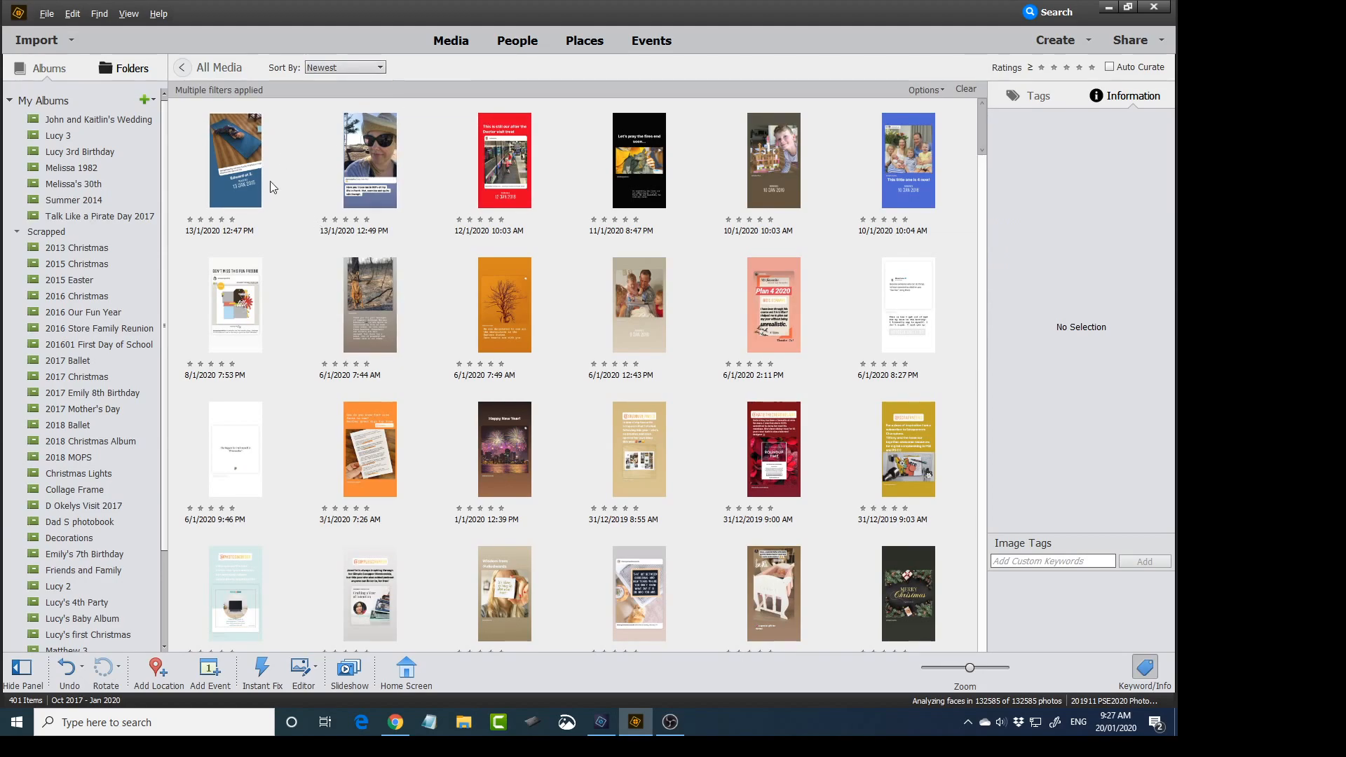
left_click(236, 160)
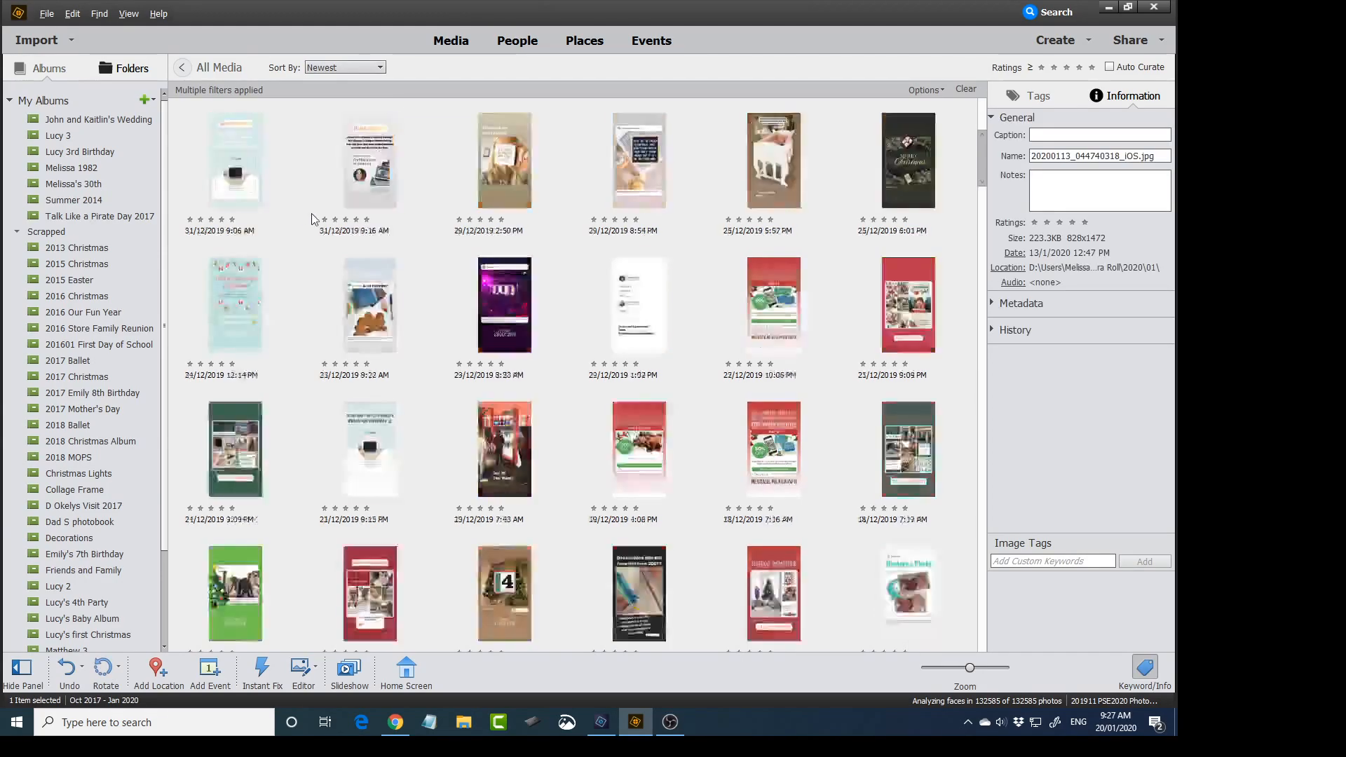
scroll("down", 3)
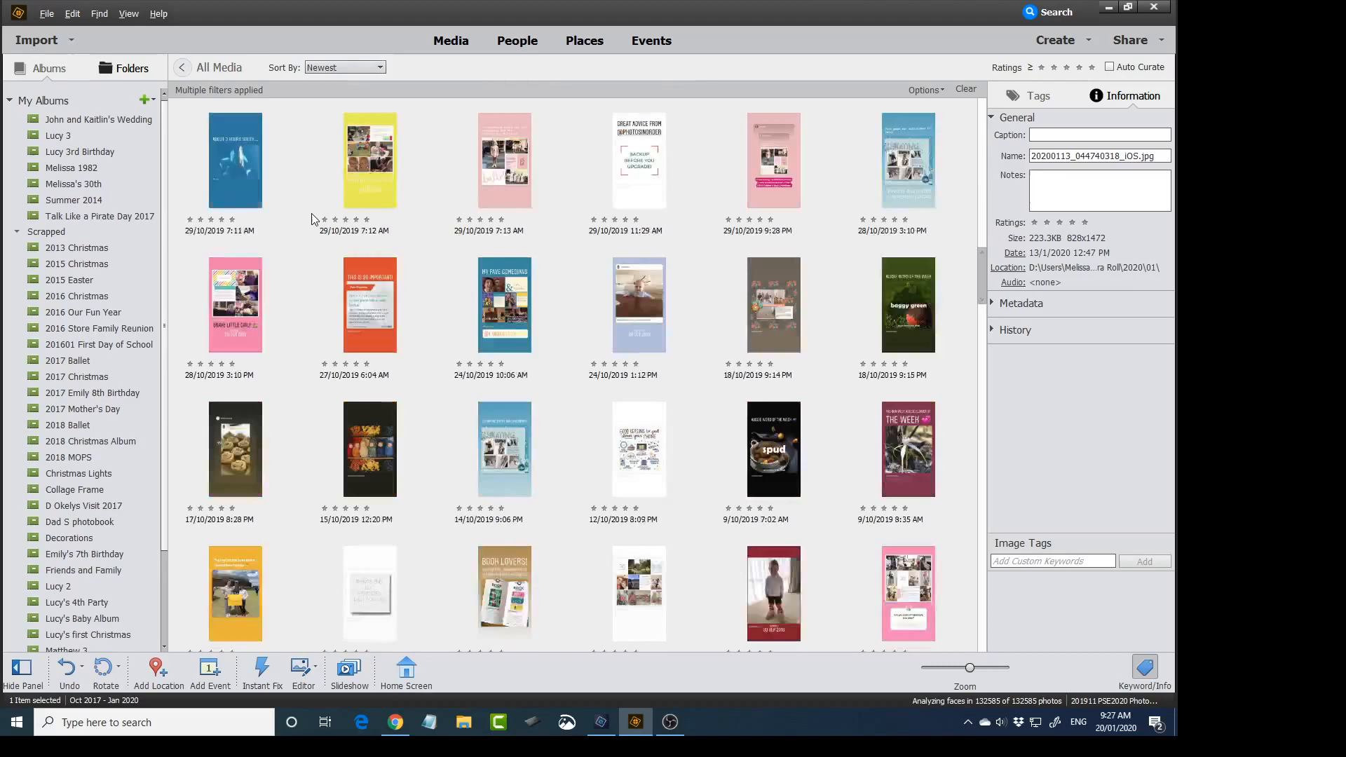
scroll("down", 3)
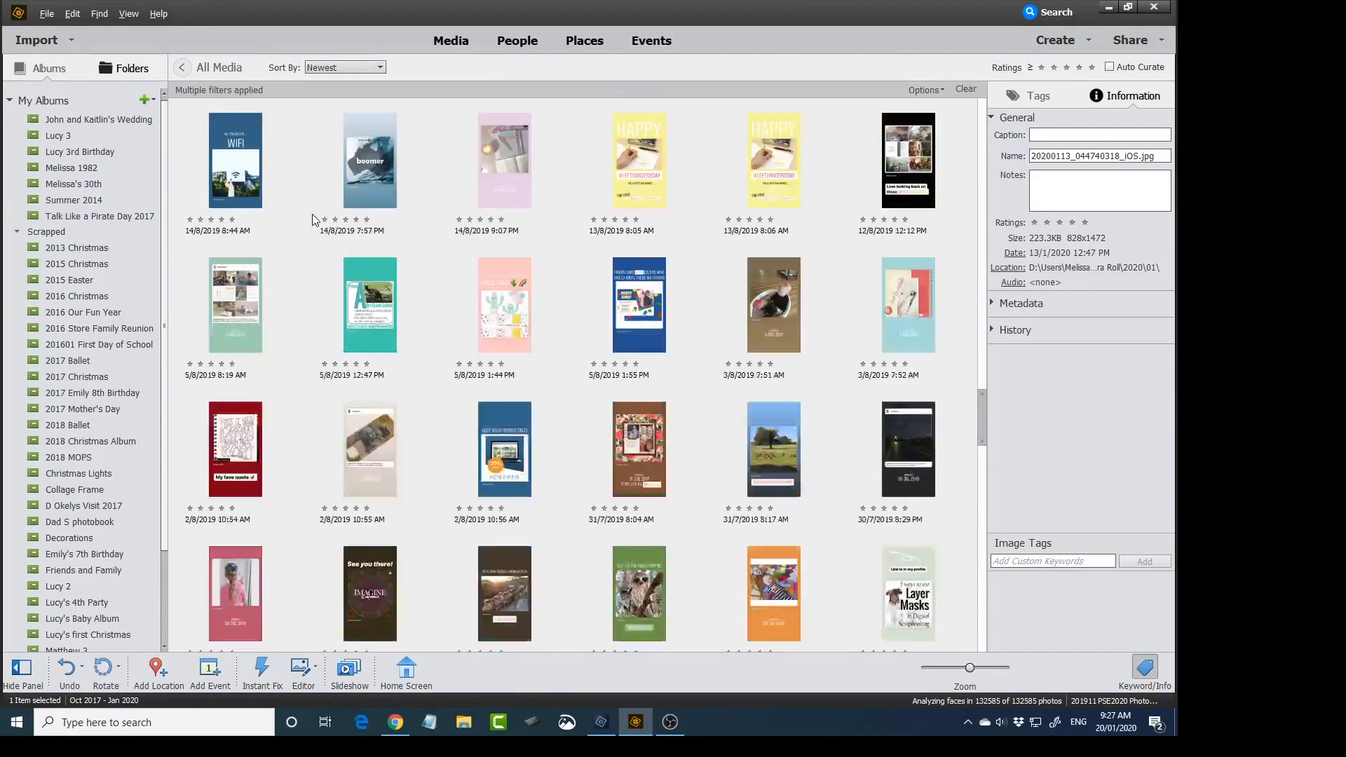
scroll("down", 3)
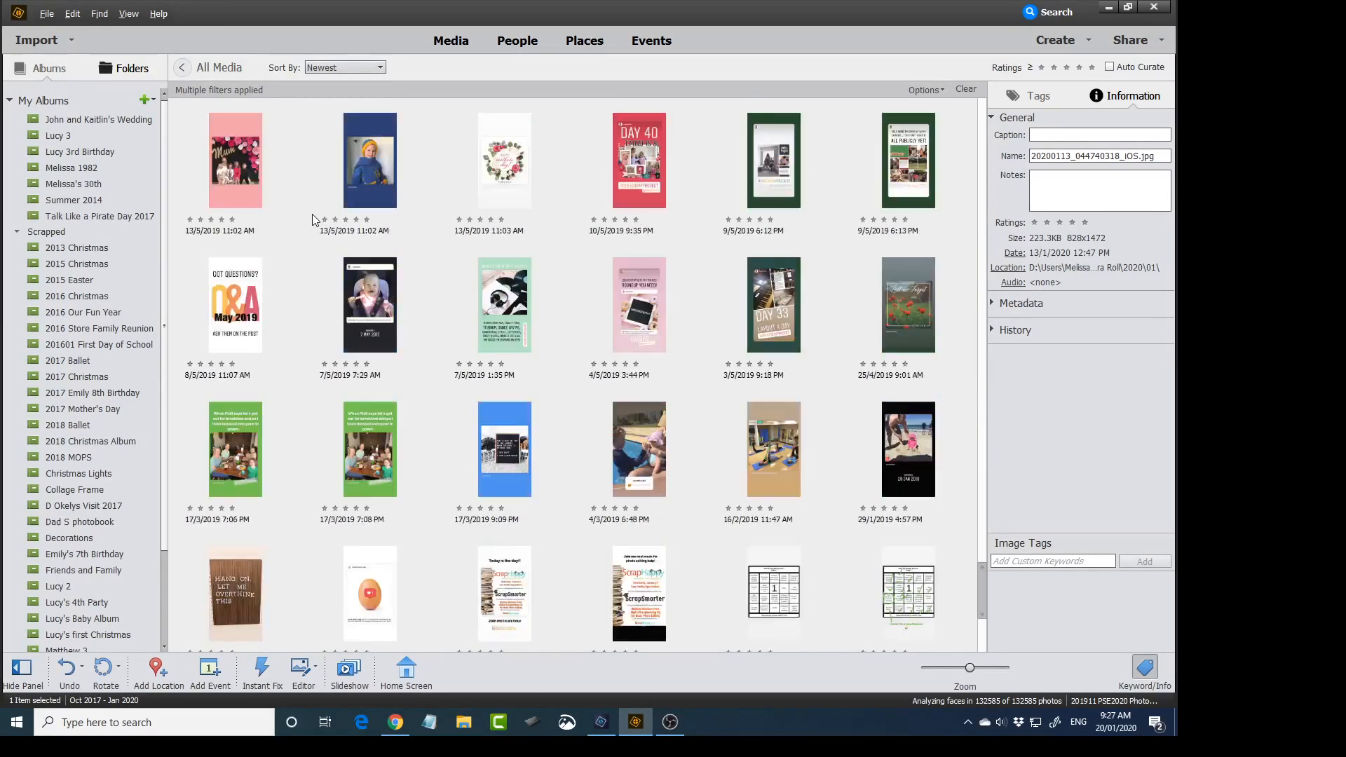
scroll("down", 3)
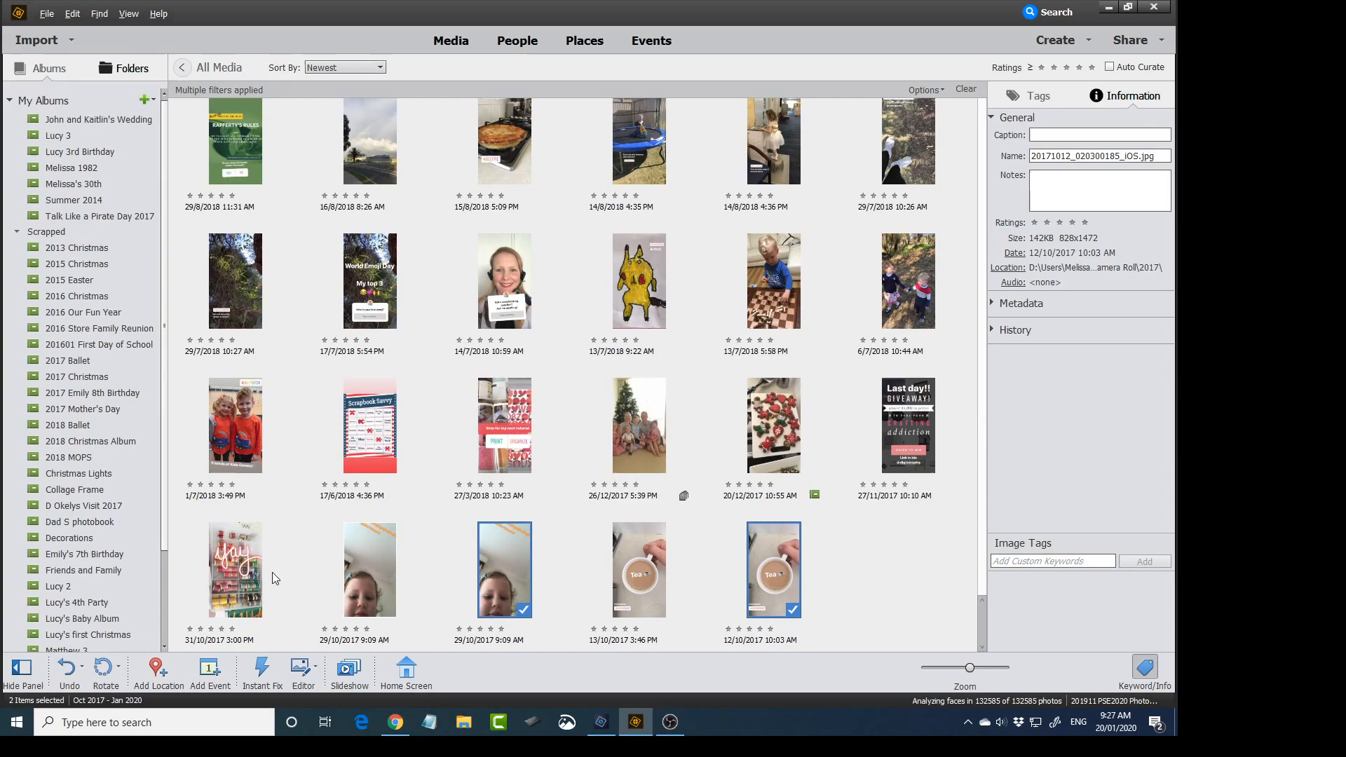
left_click(908, 427)
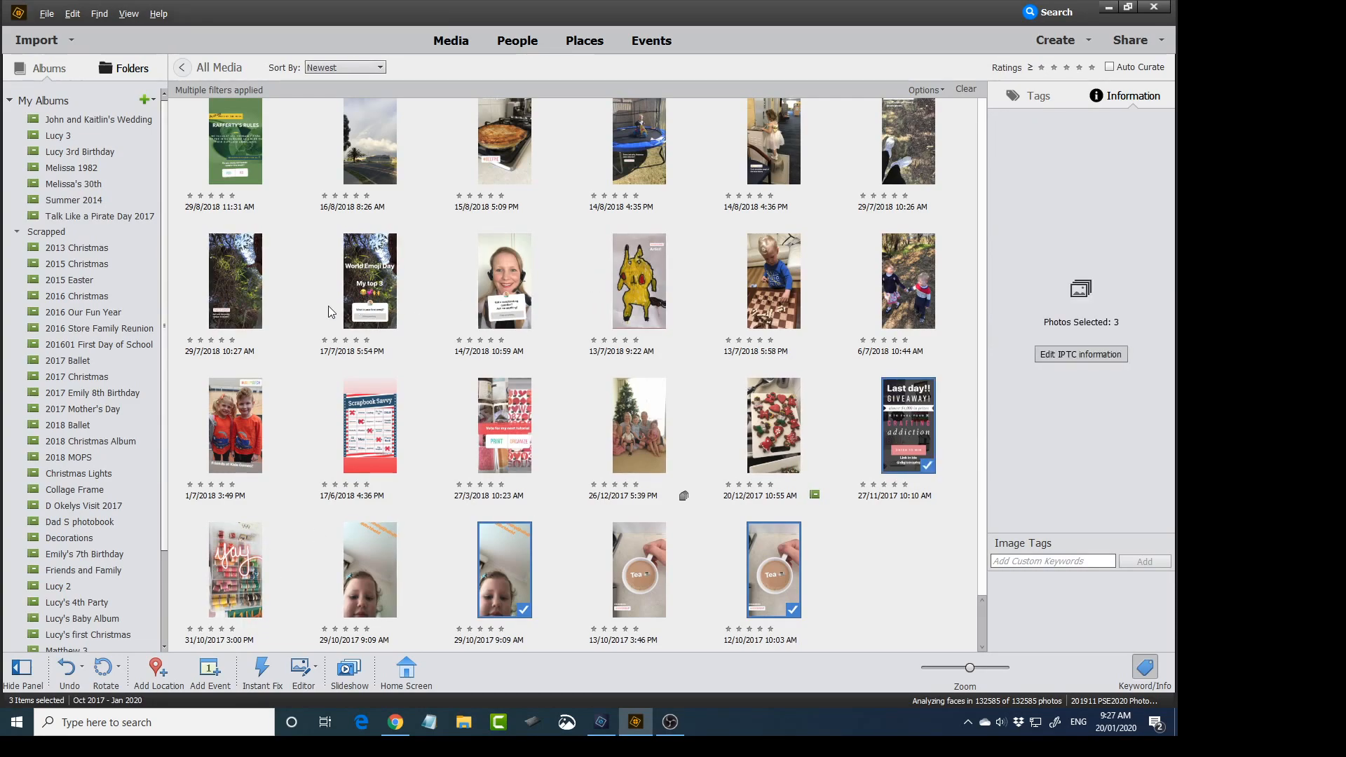
scroll("down", 3)
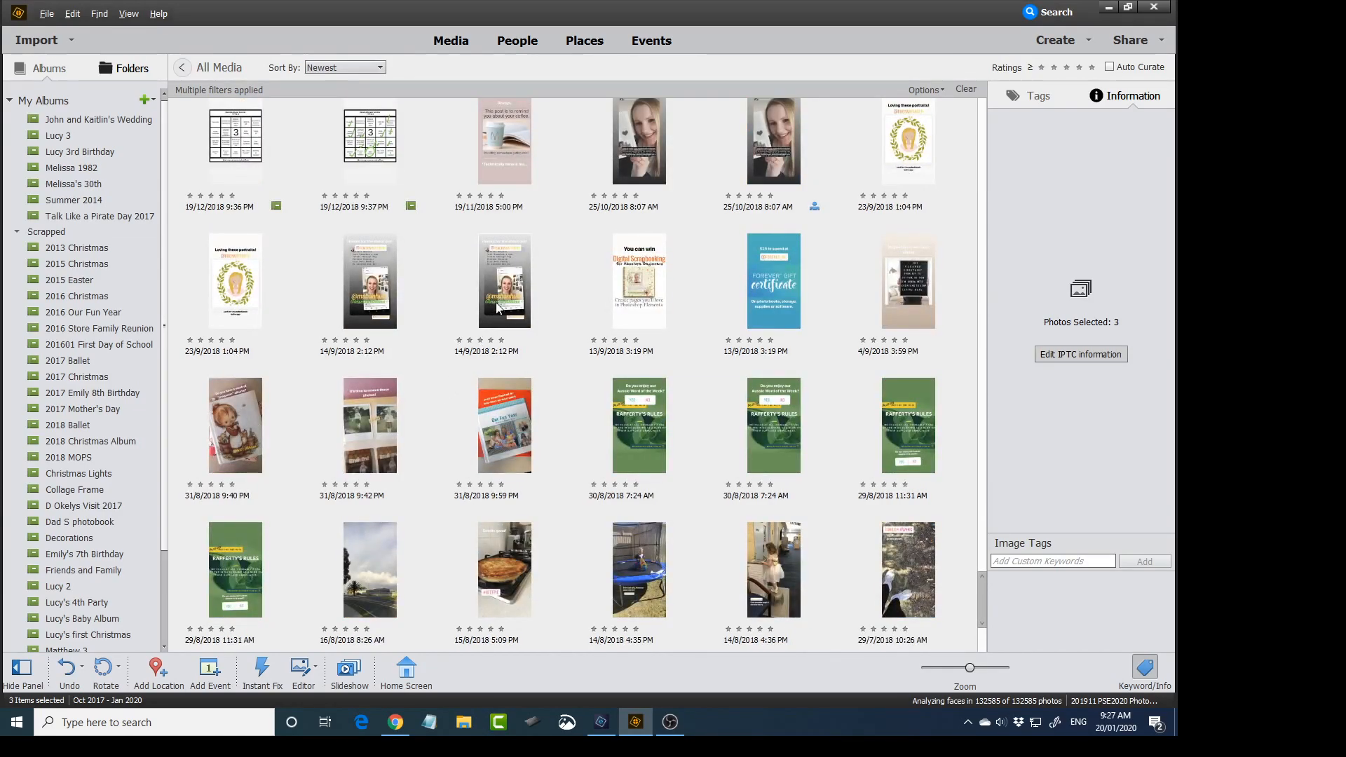
left_click(505, 280)
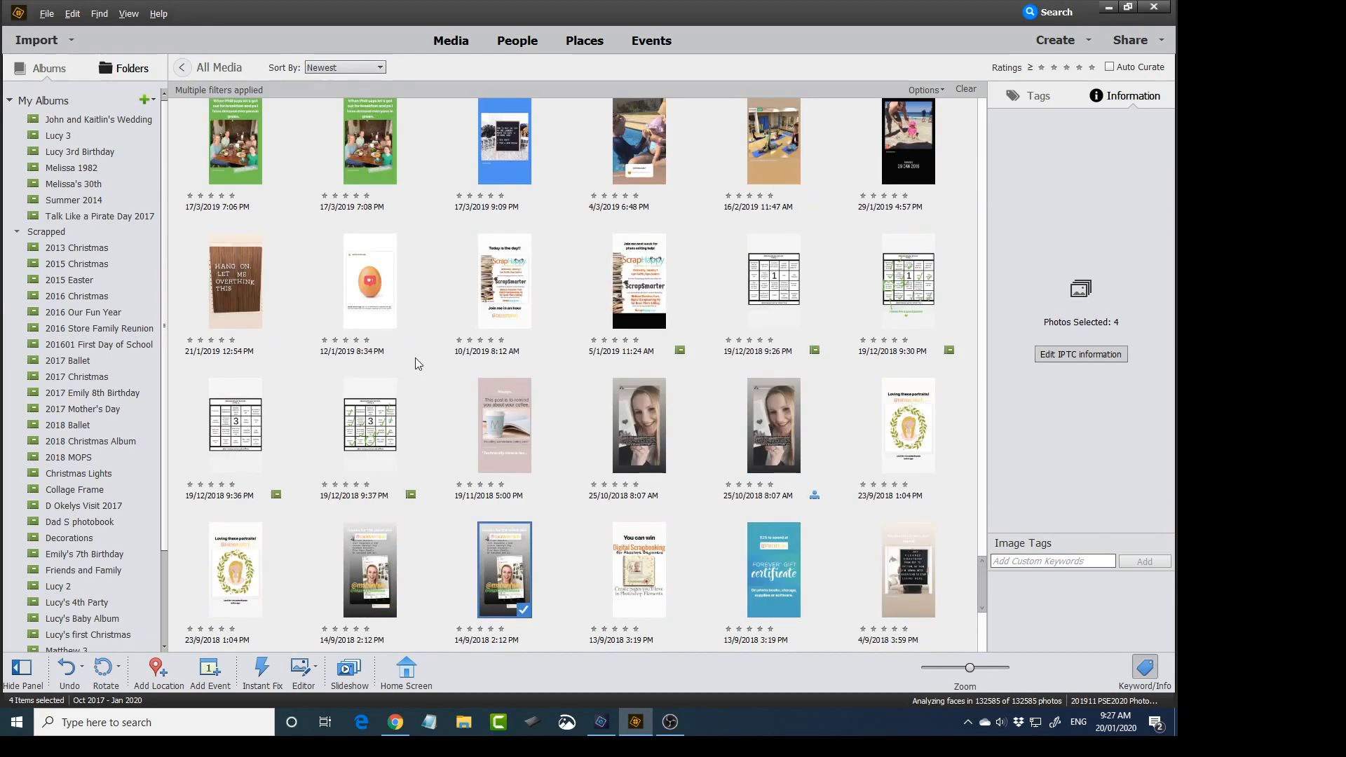
left_click(639, 281)
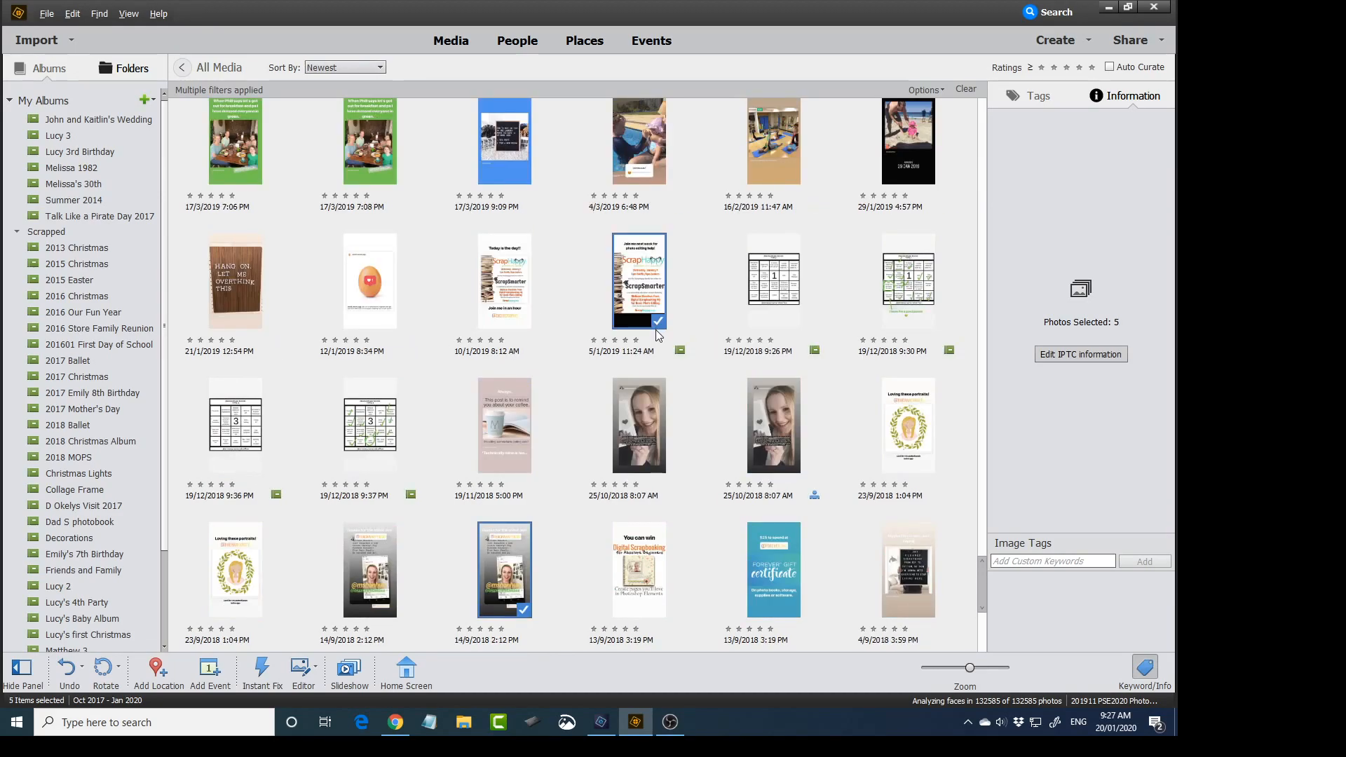
scroll("down", 3)
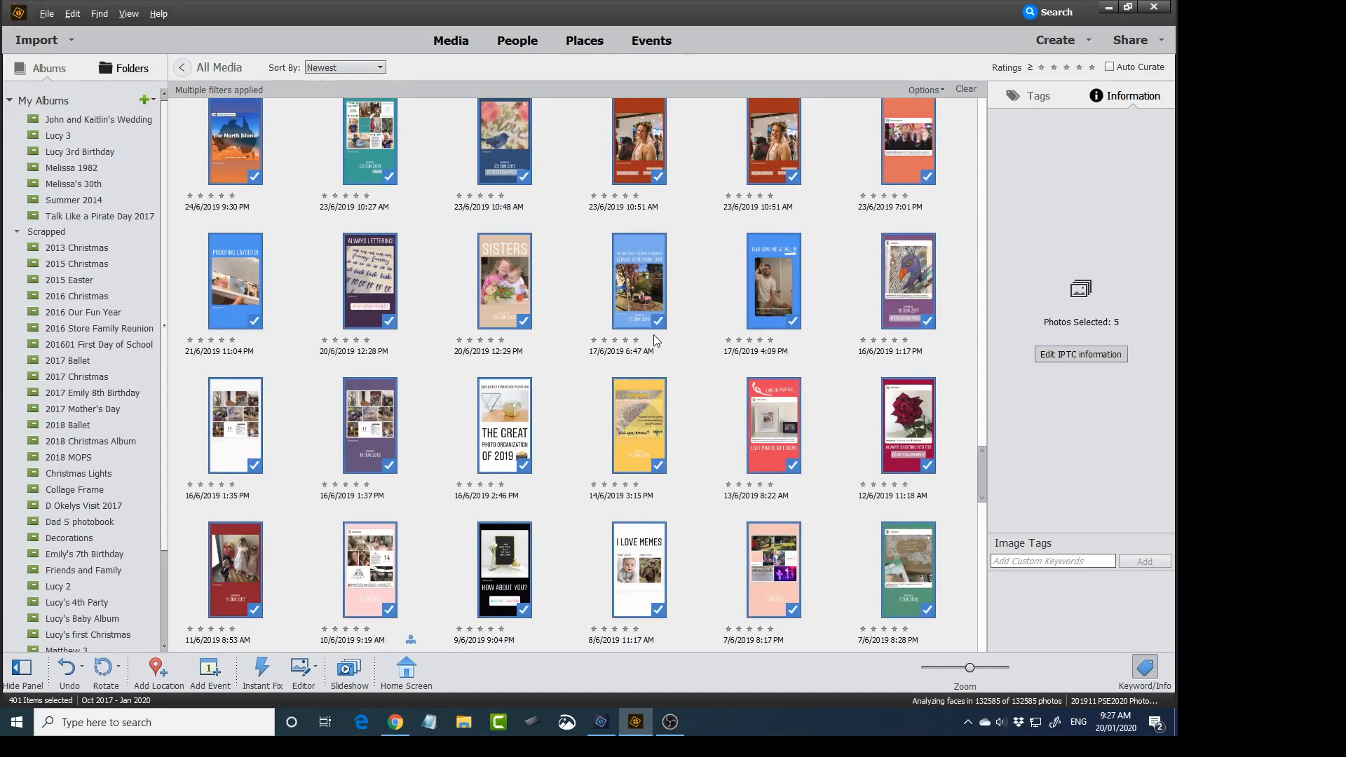
Step: Select all 401 results with Ctrl+A, then clear the selection
key("ctrl+a")
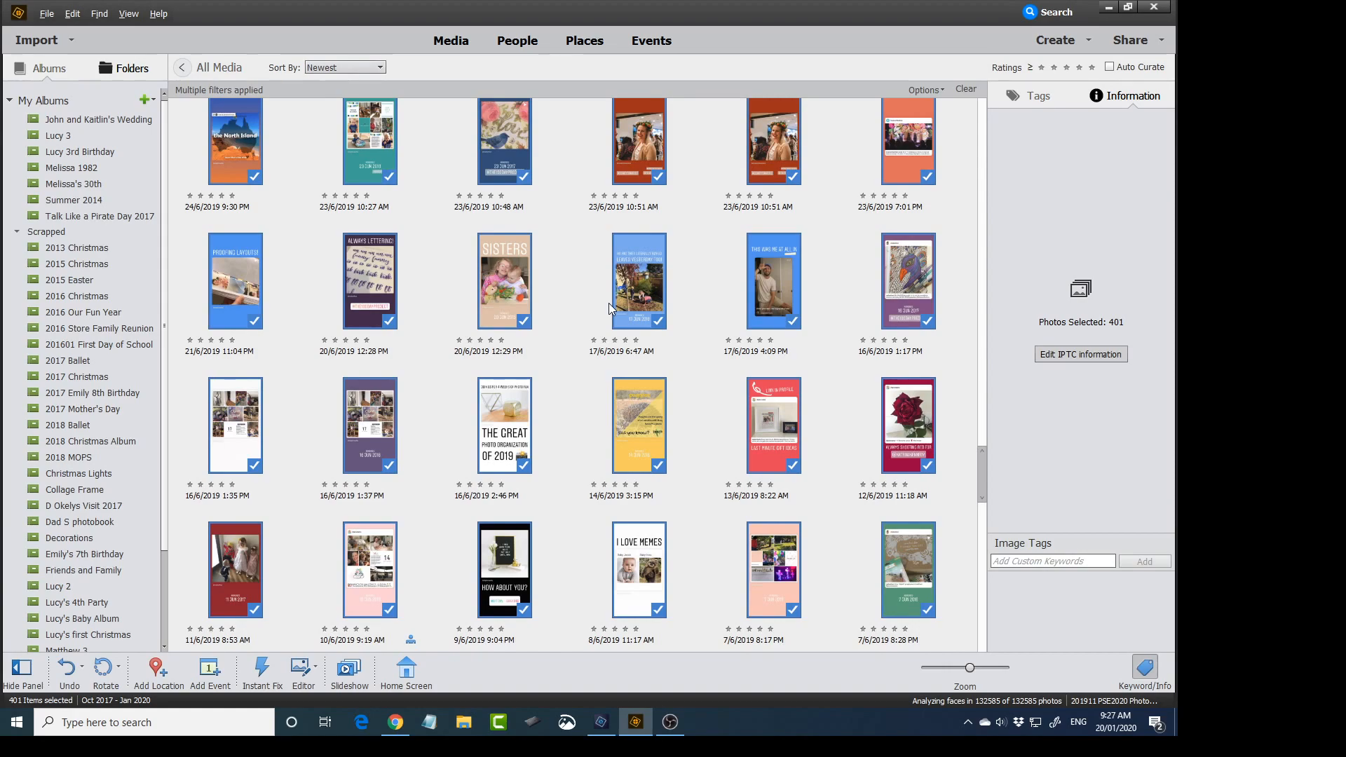
mouse_move(481, 129)
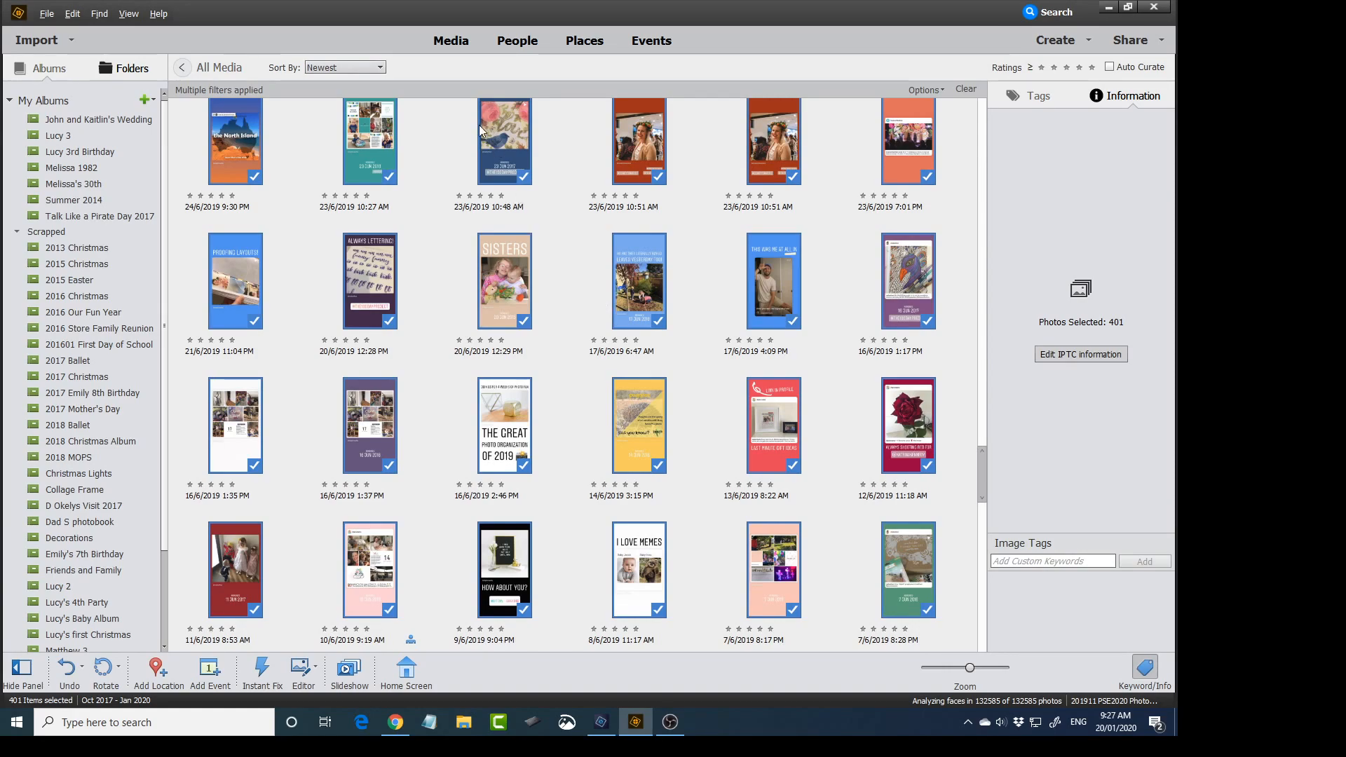
left_click(213, 360)
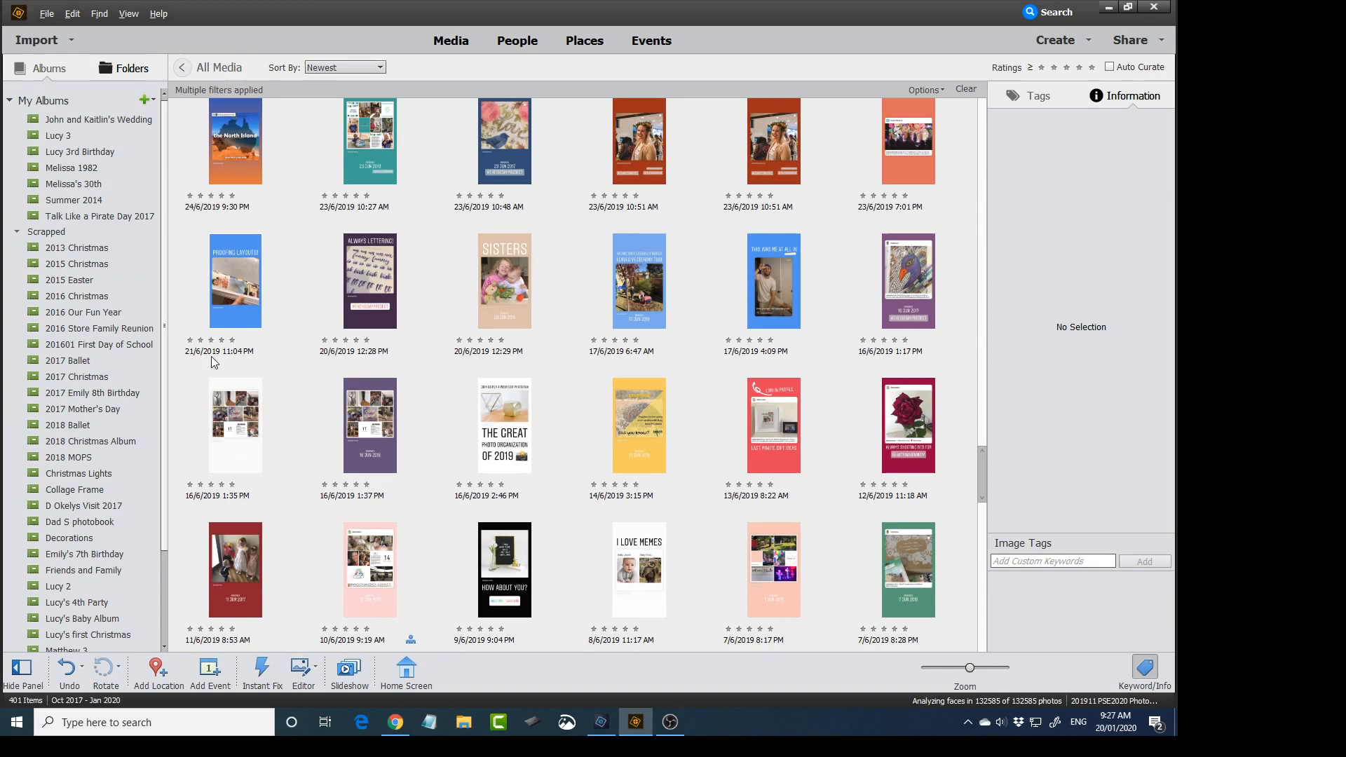
left_click(98, 13)
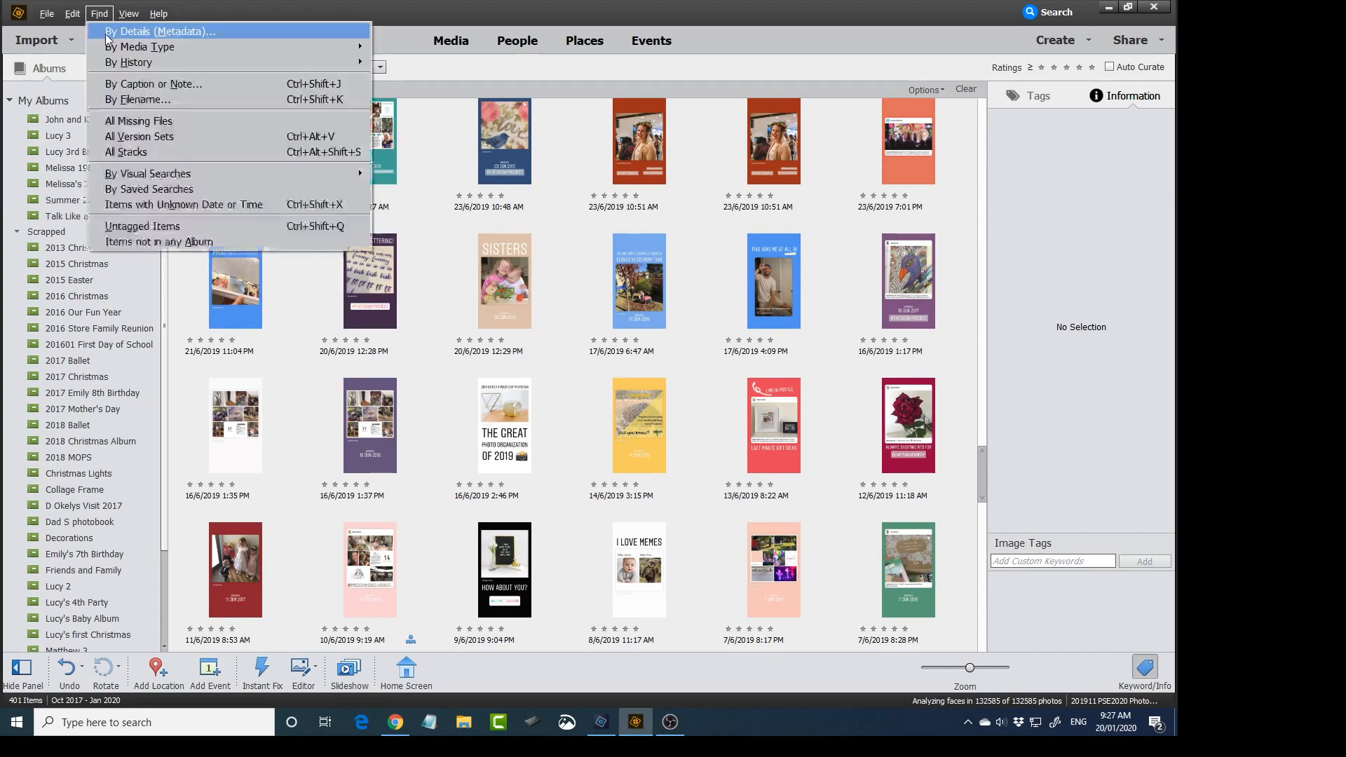
Step: Show the 401 filtered items with dates and ratings under each thumbnail
left_click(98, 13)
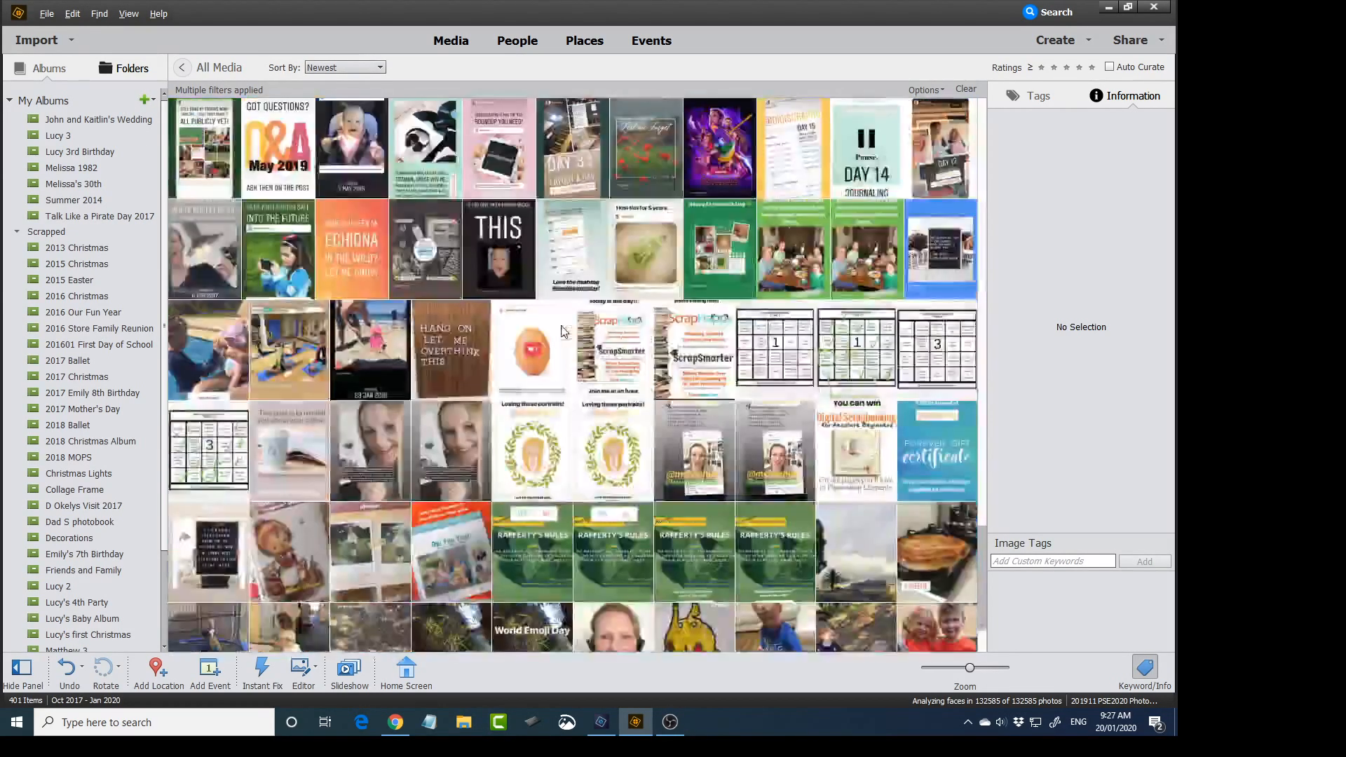
scroll("down", 3)
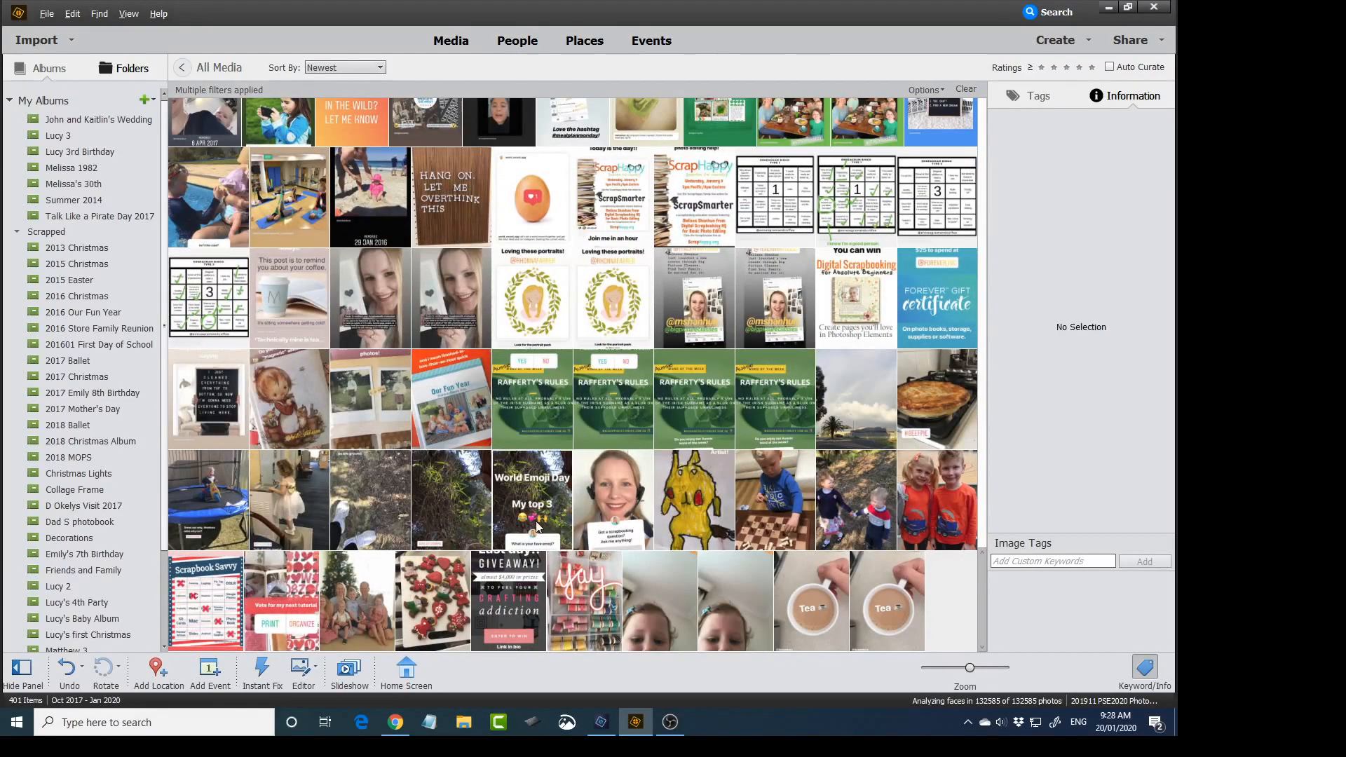
left_click(100, 12)
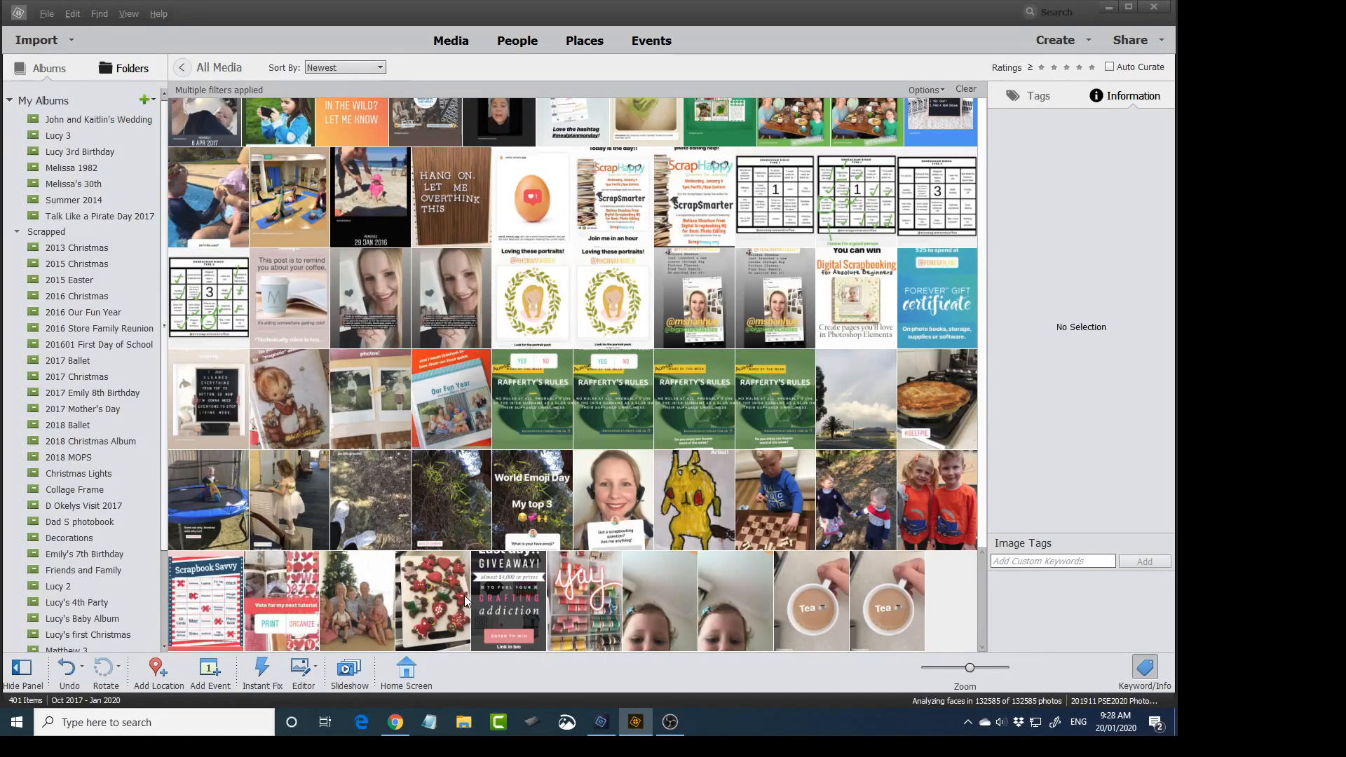
mouse_move(258, 381)
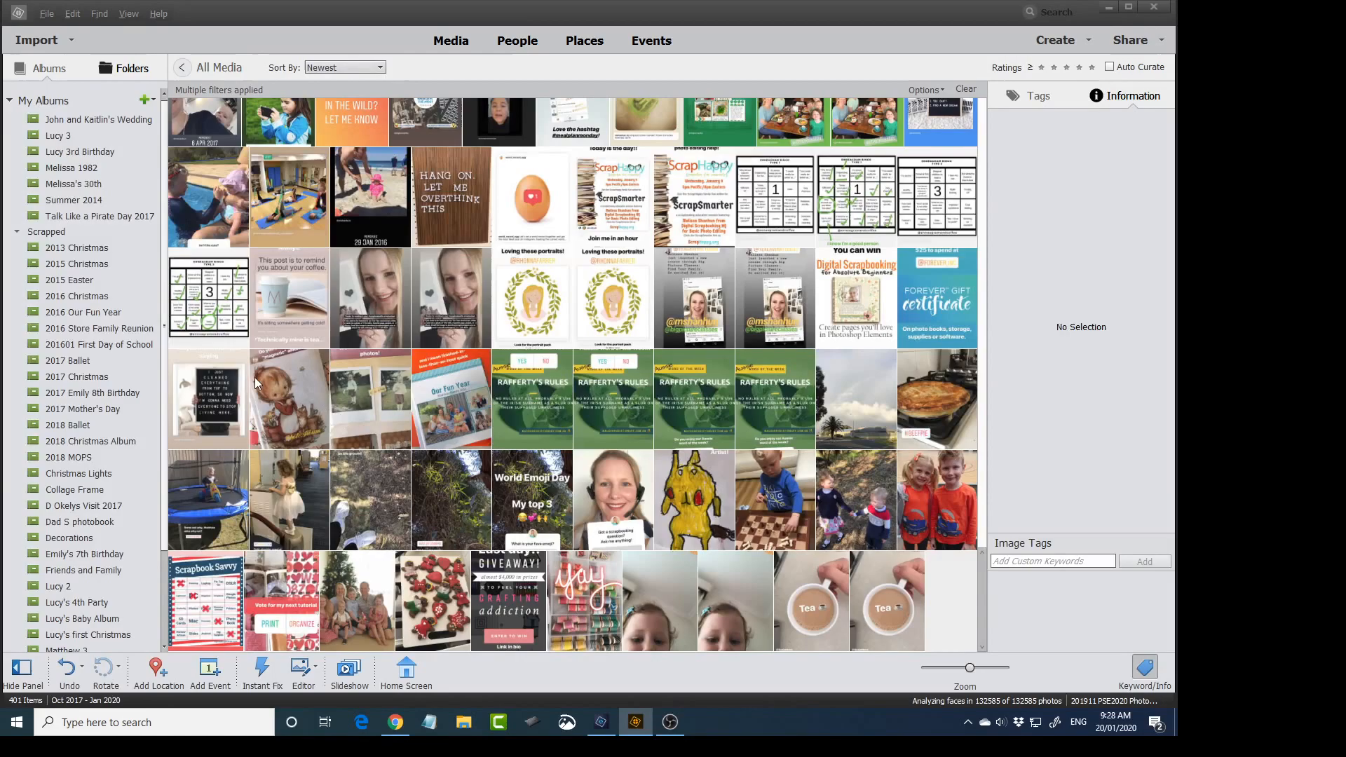
mouse_move(682, 641)
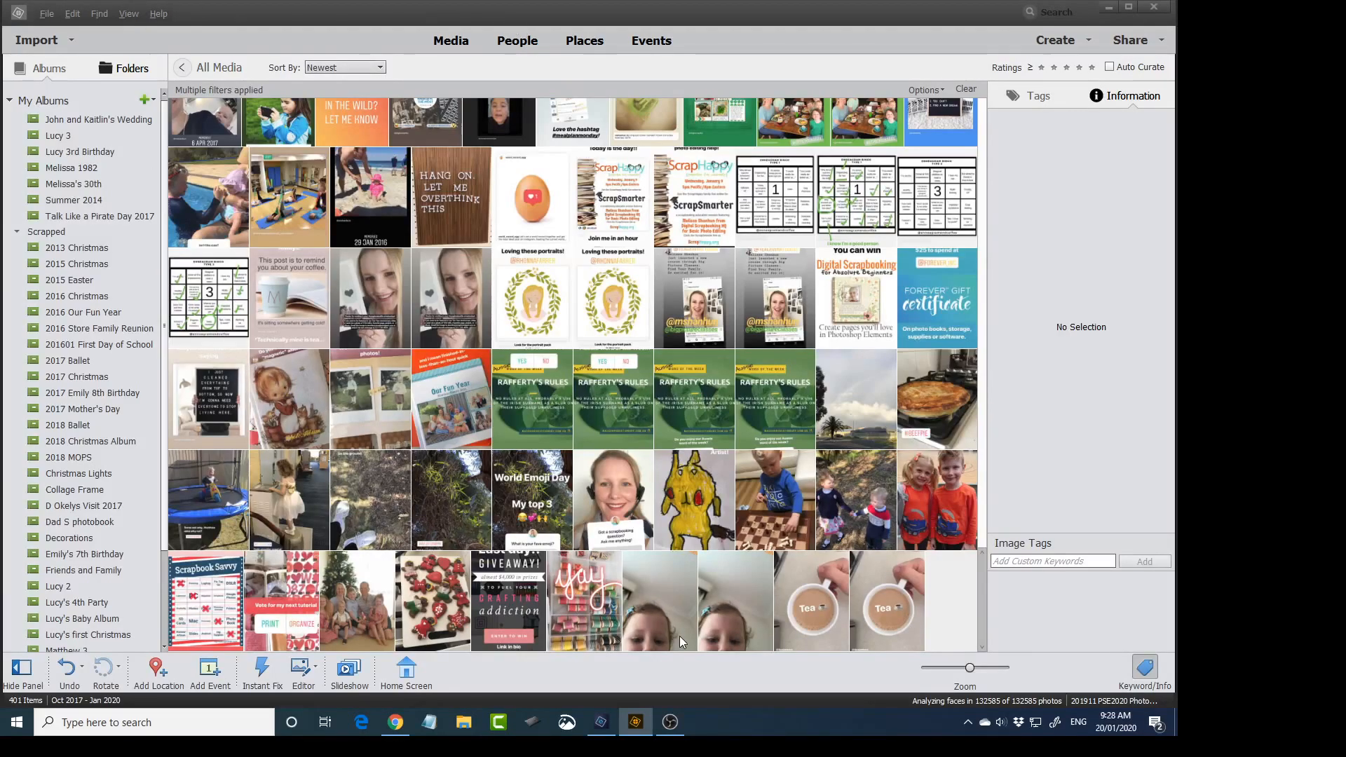
mouse_move(634, 722)
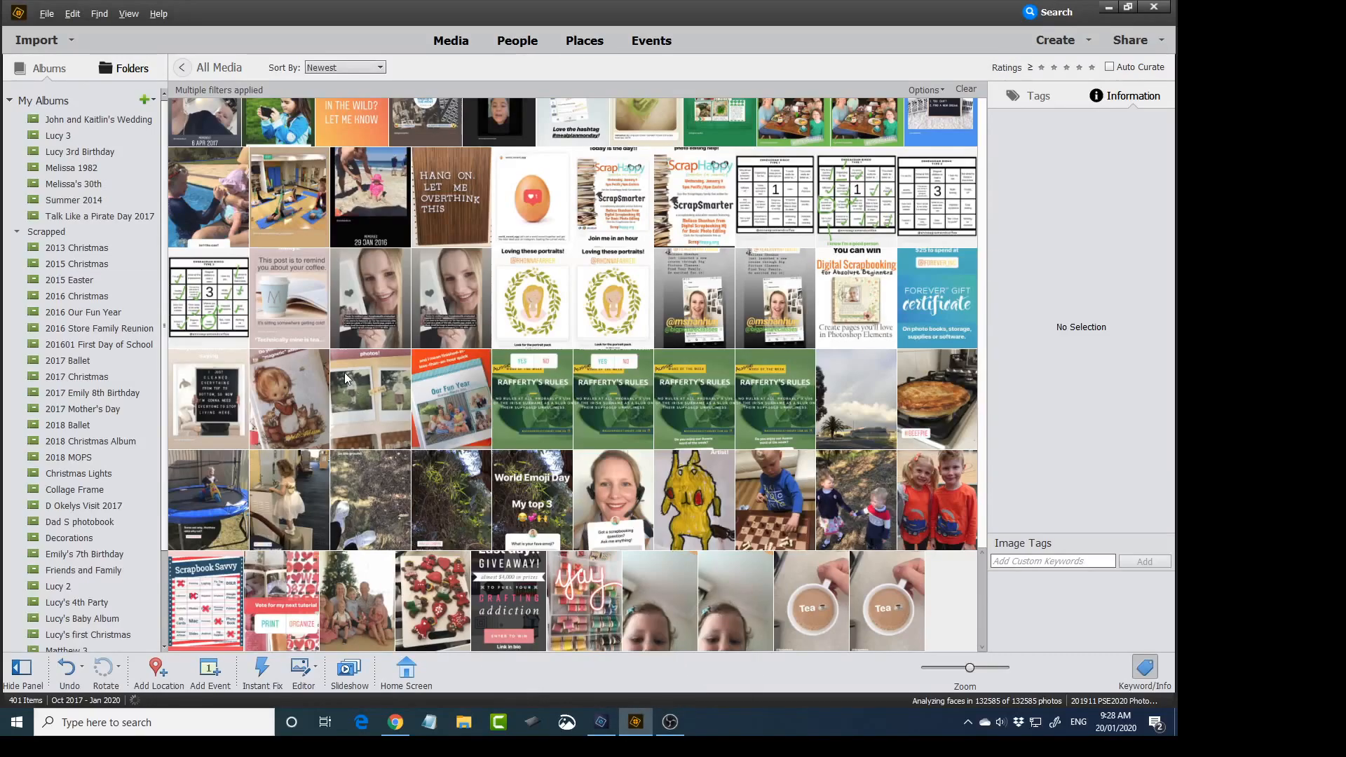
mouse_move(138, 31)
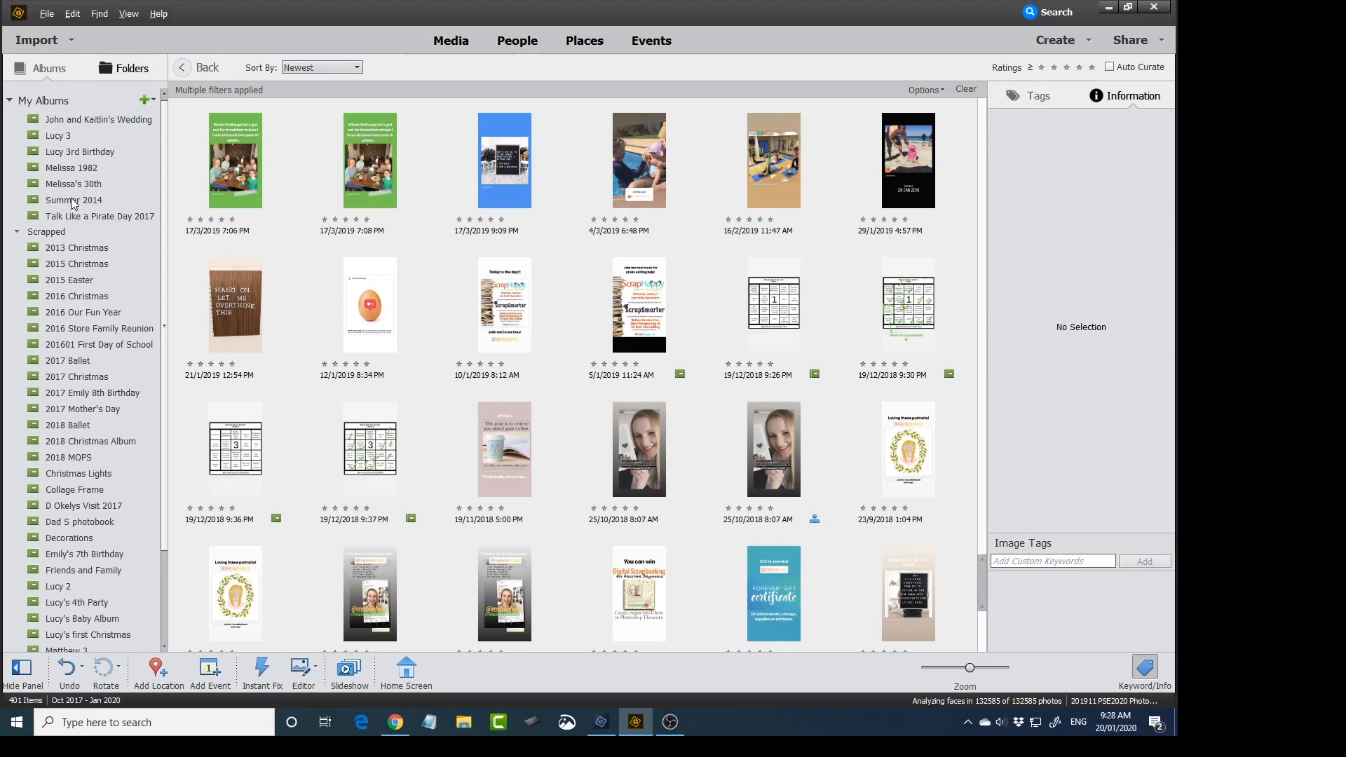
Step: Browse the Summer 2014 album's phone screenshots one by one, then return to its grid
left_click(75, 199)
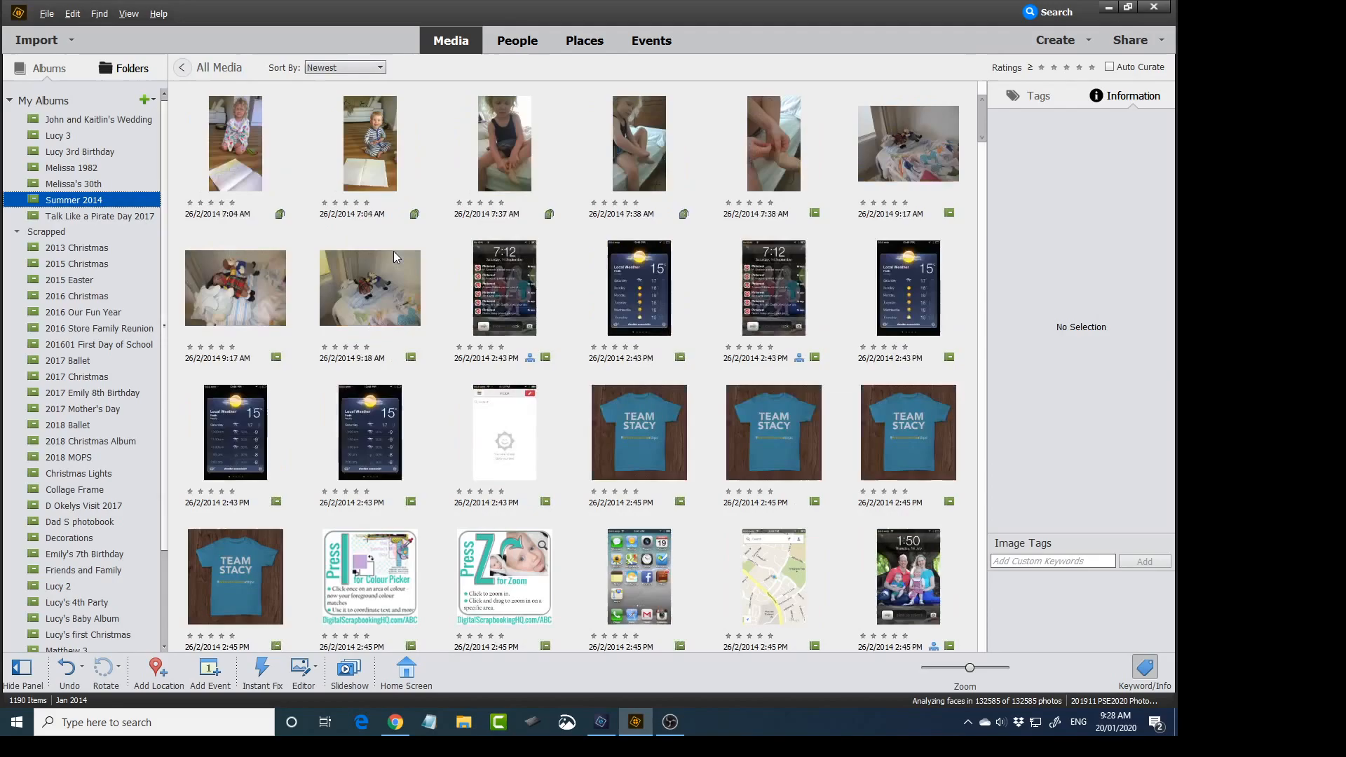
scroll("down", 3)
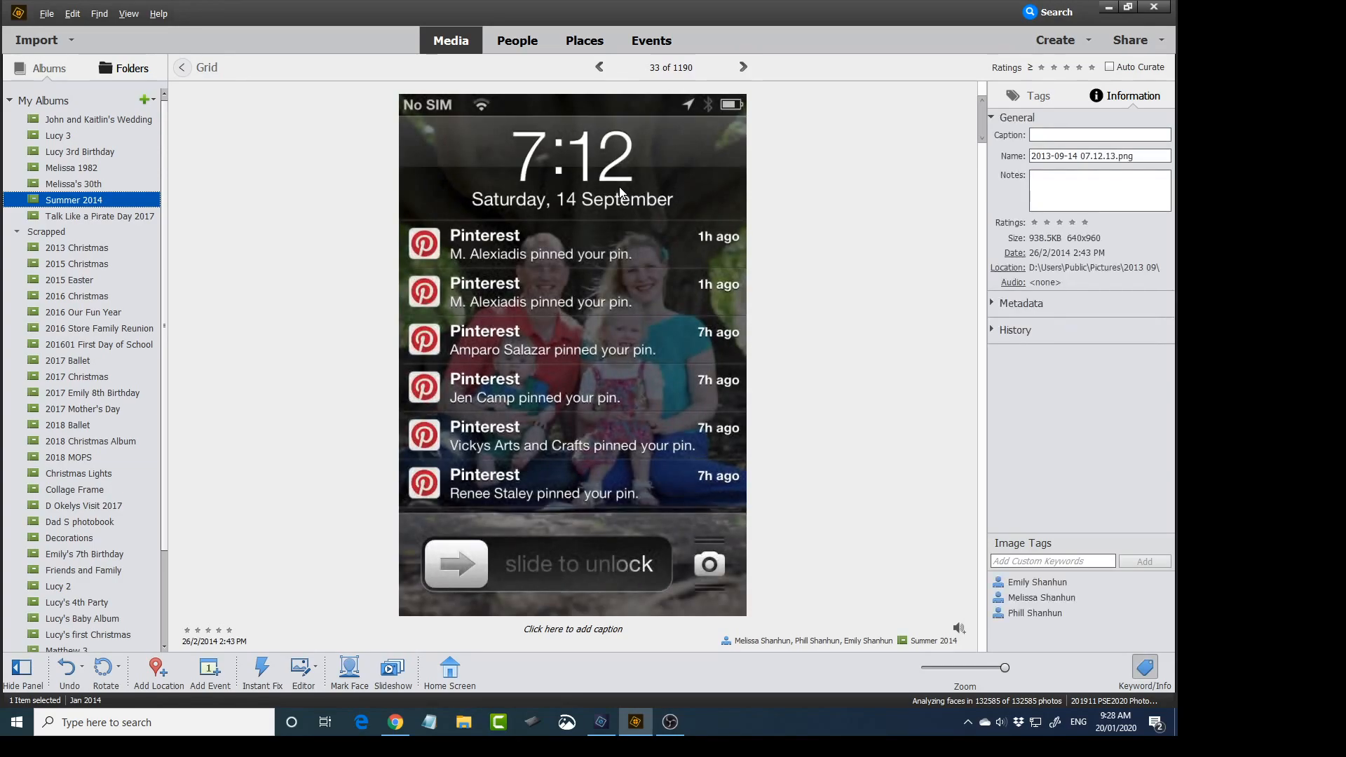
left_click(743, 67)
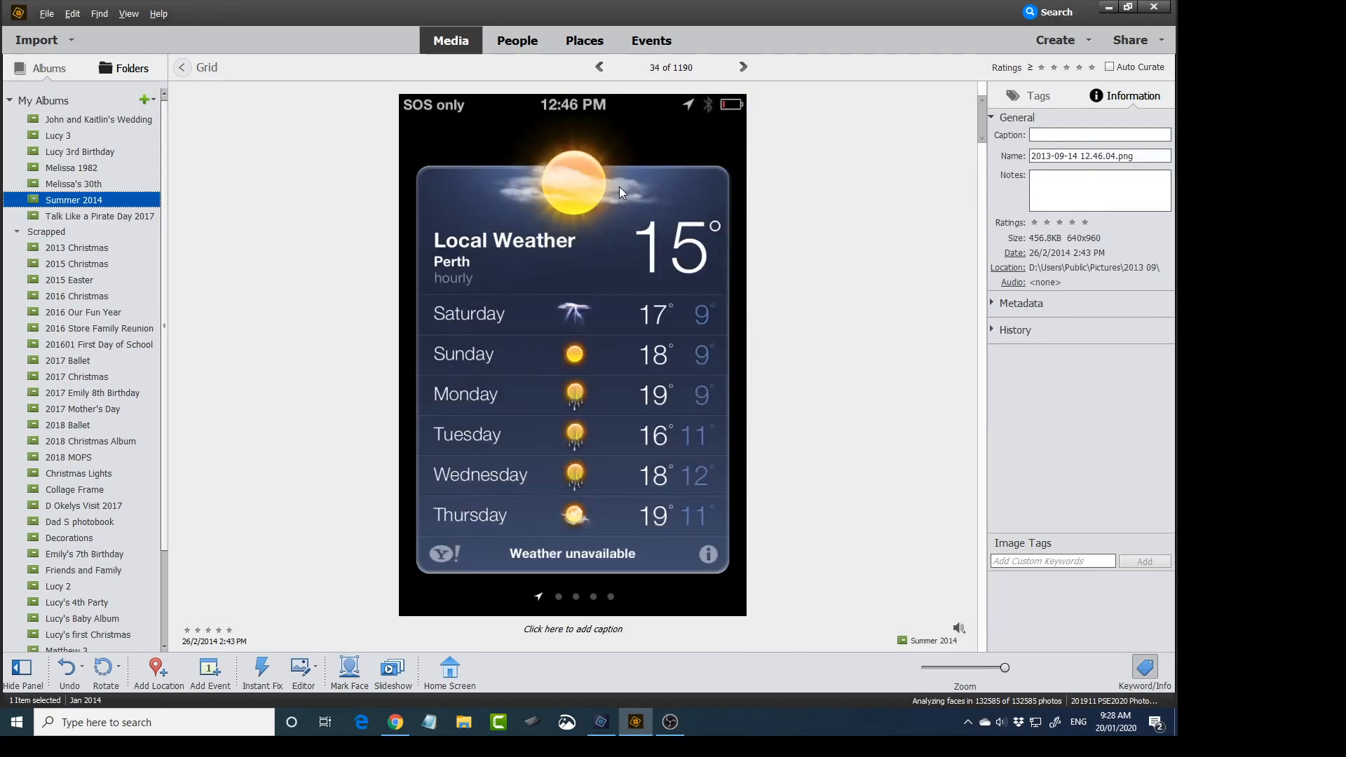
mouse_move(756, 485)
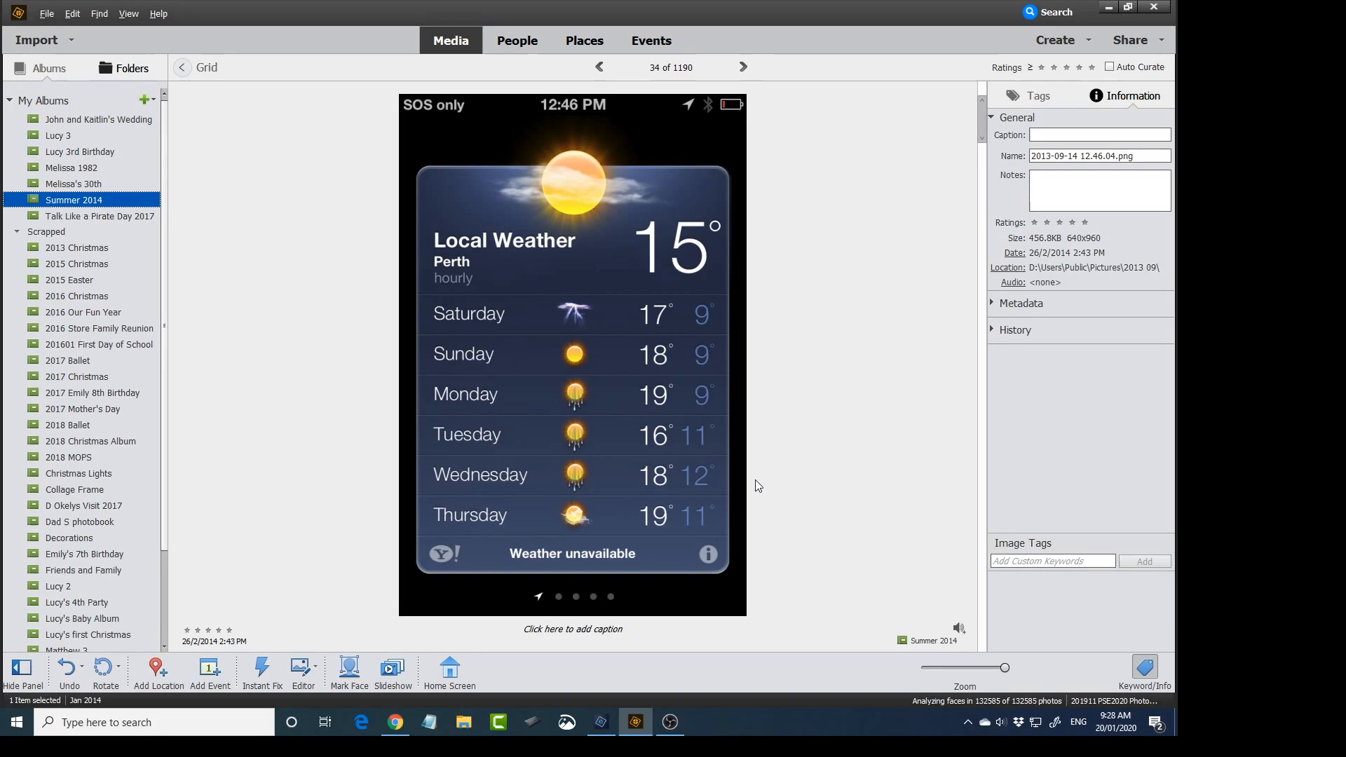
mouse_move(838, 439)
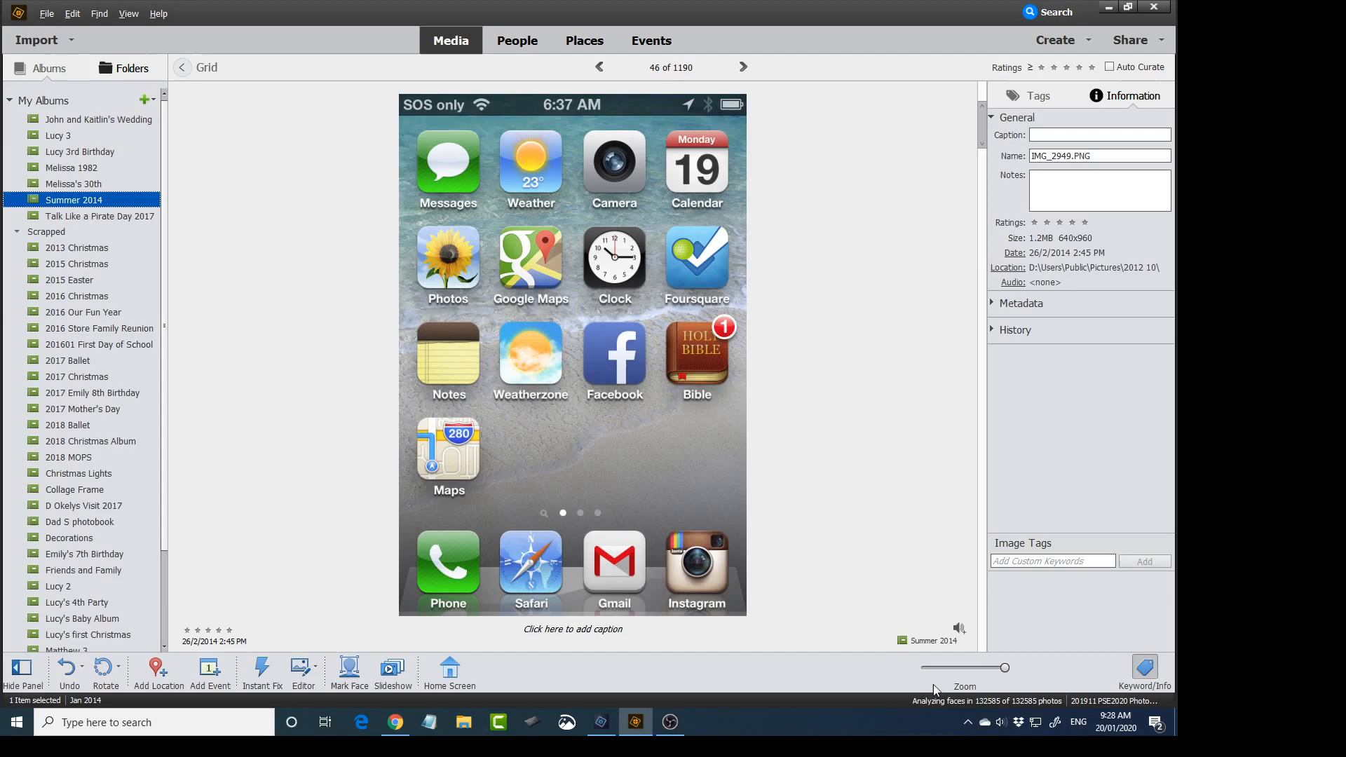
left_click(181, 67)
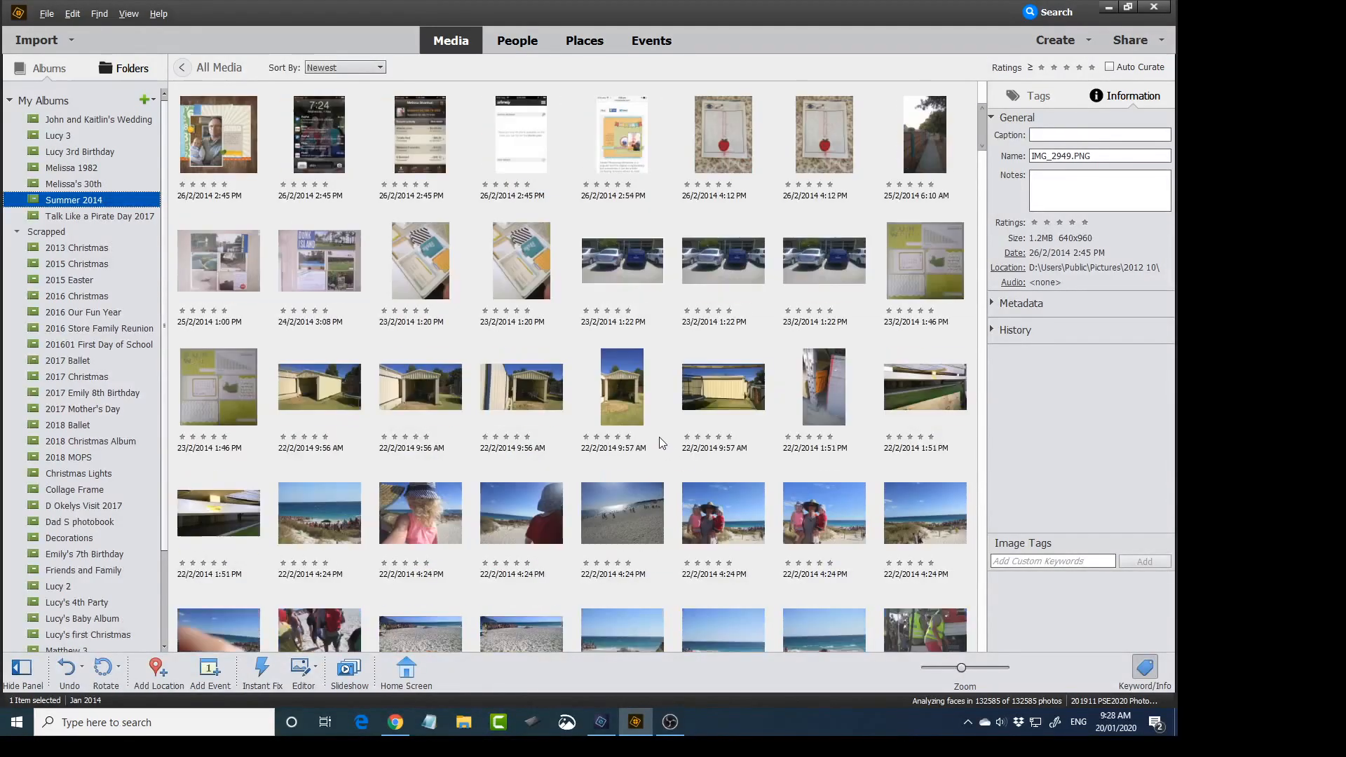
scroll("down", 3)
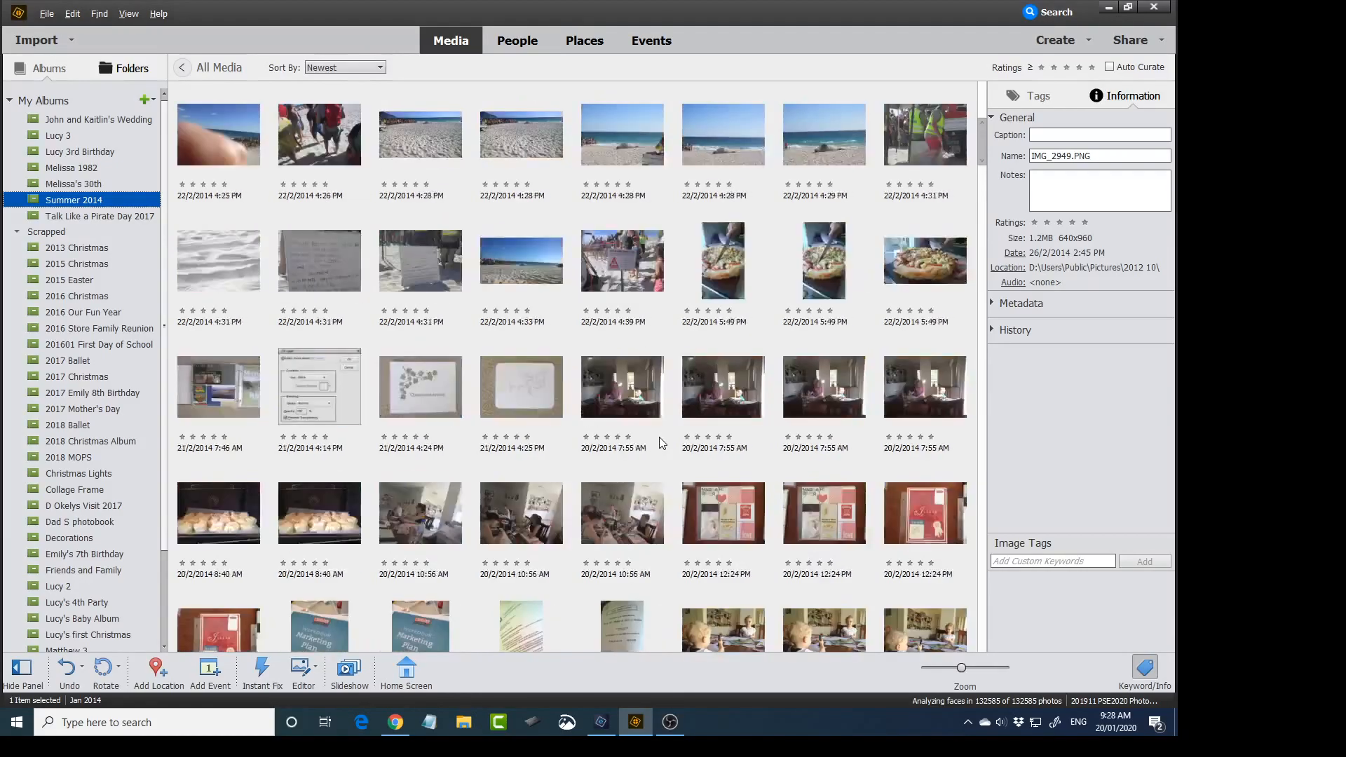
scroll("down", 3)
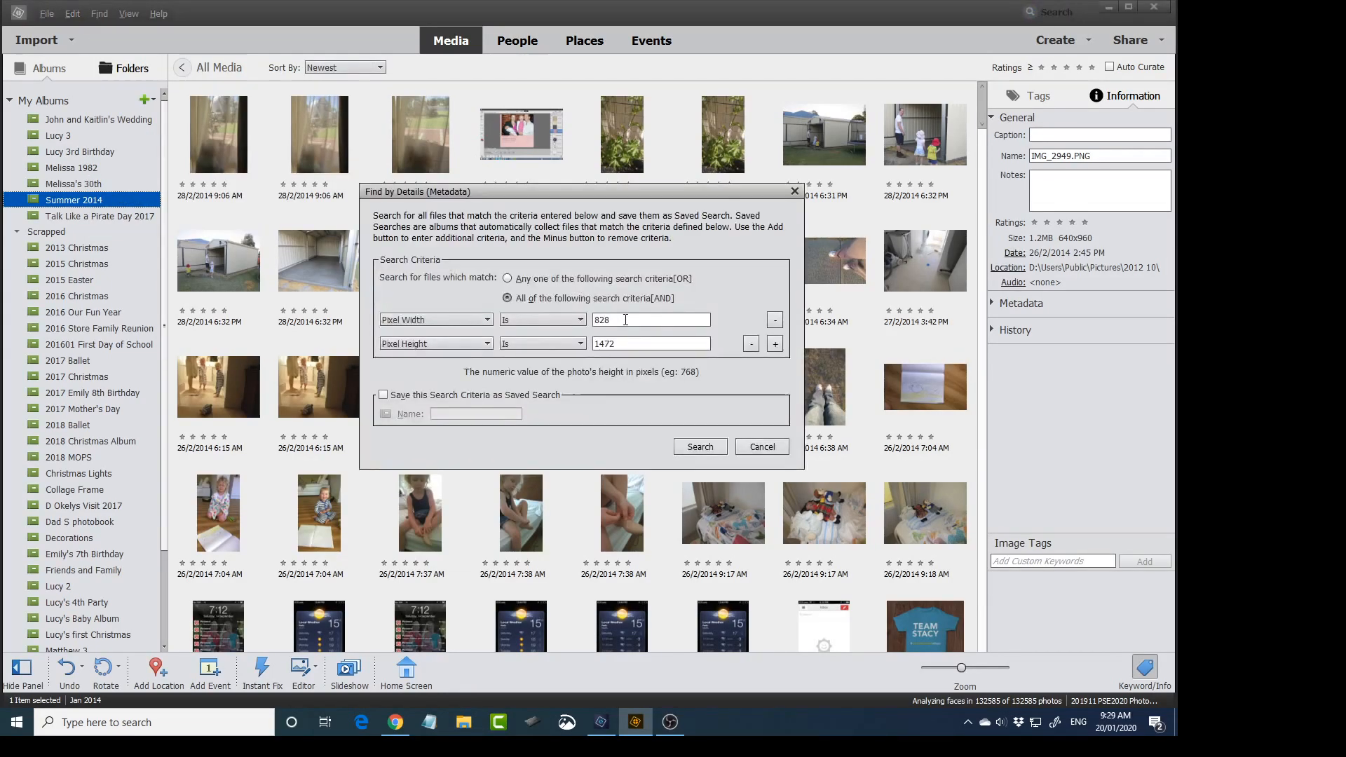
Step: Replace the pixel criteria with Filename Ends with png and run the search
left_click(749, 344)
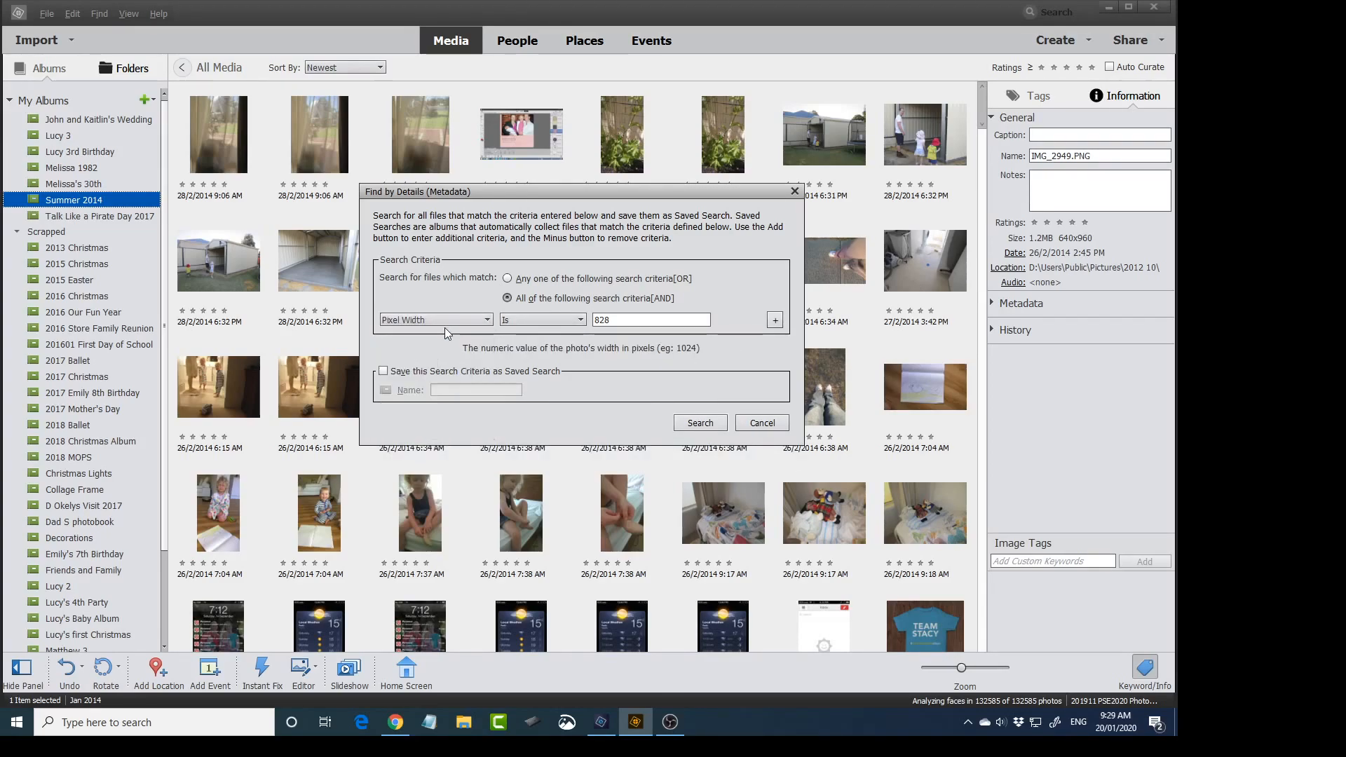
left_click(435, 320)
type("png")
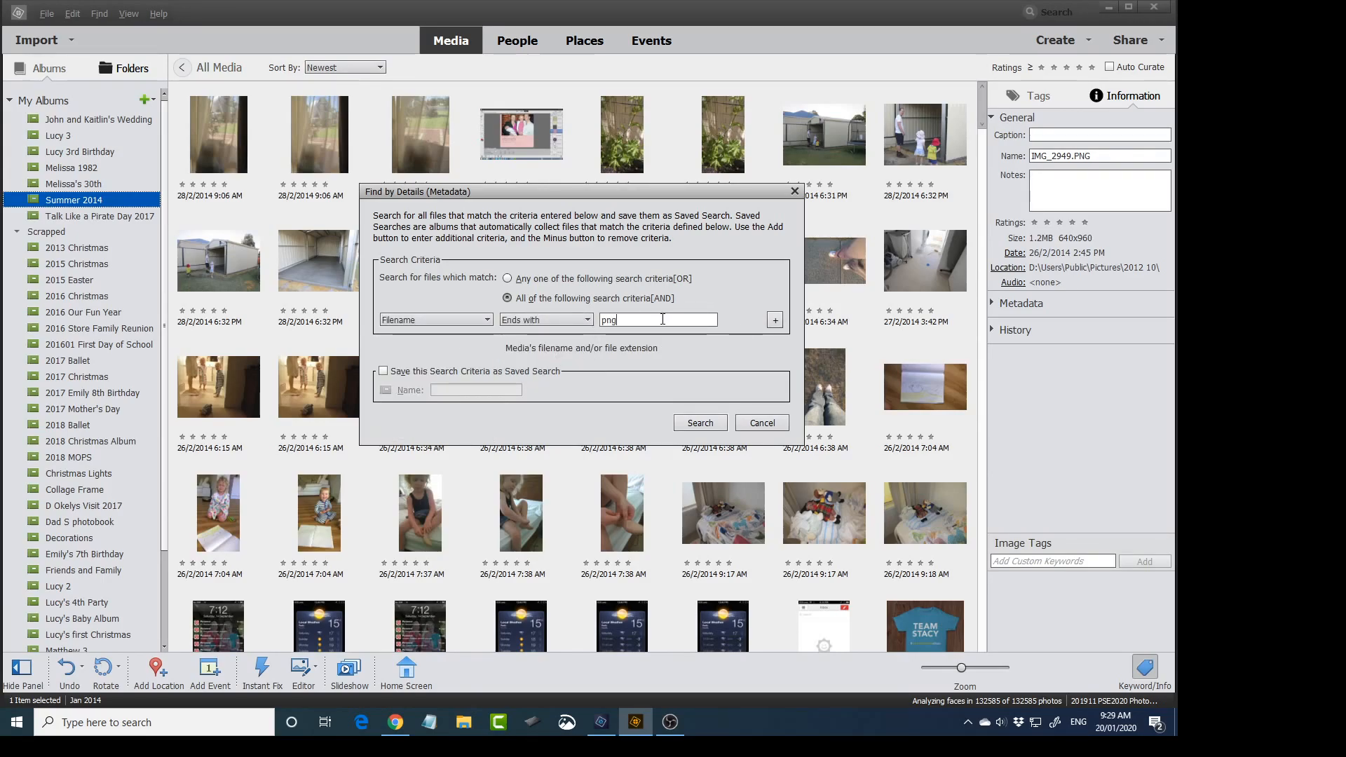
left_click(760, 422)
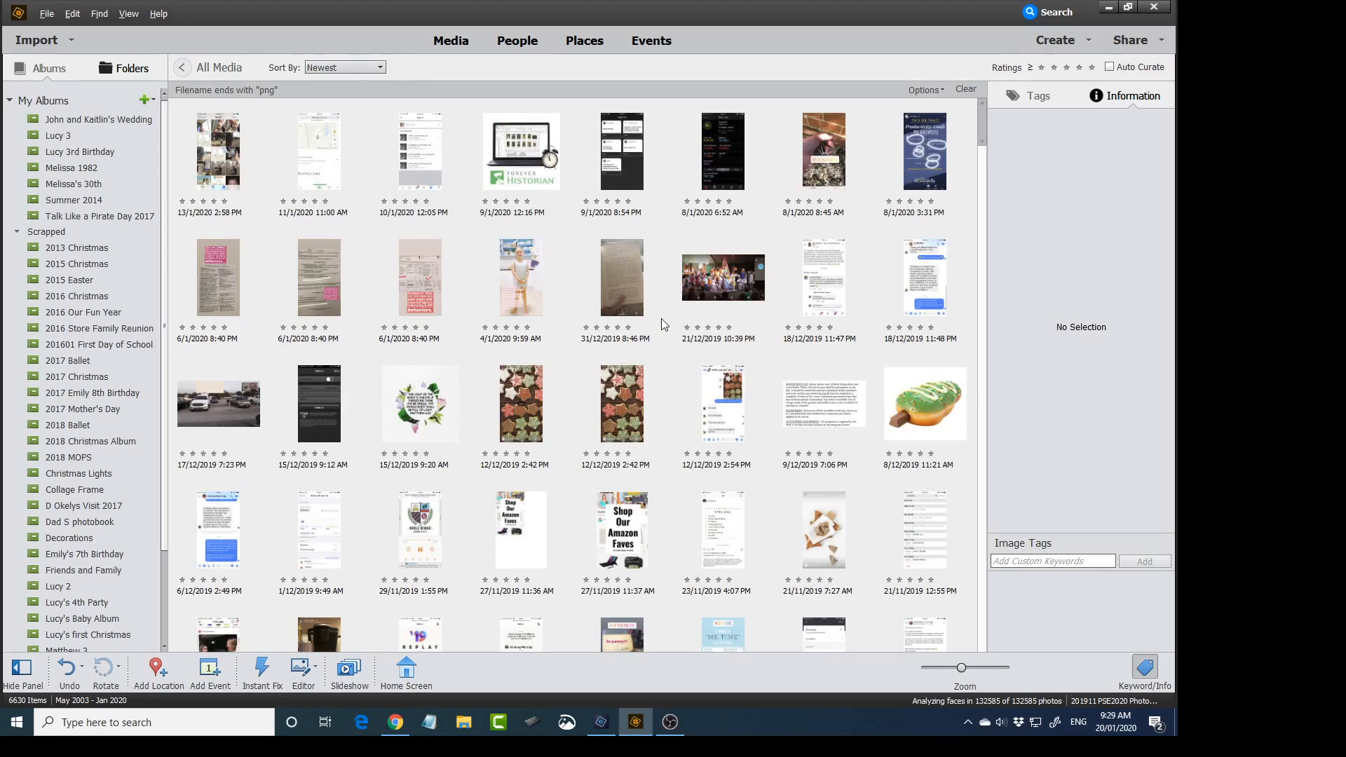
mouse_move(276, 198)
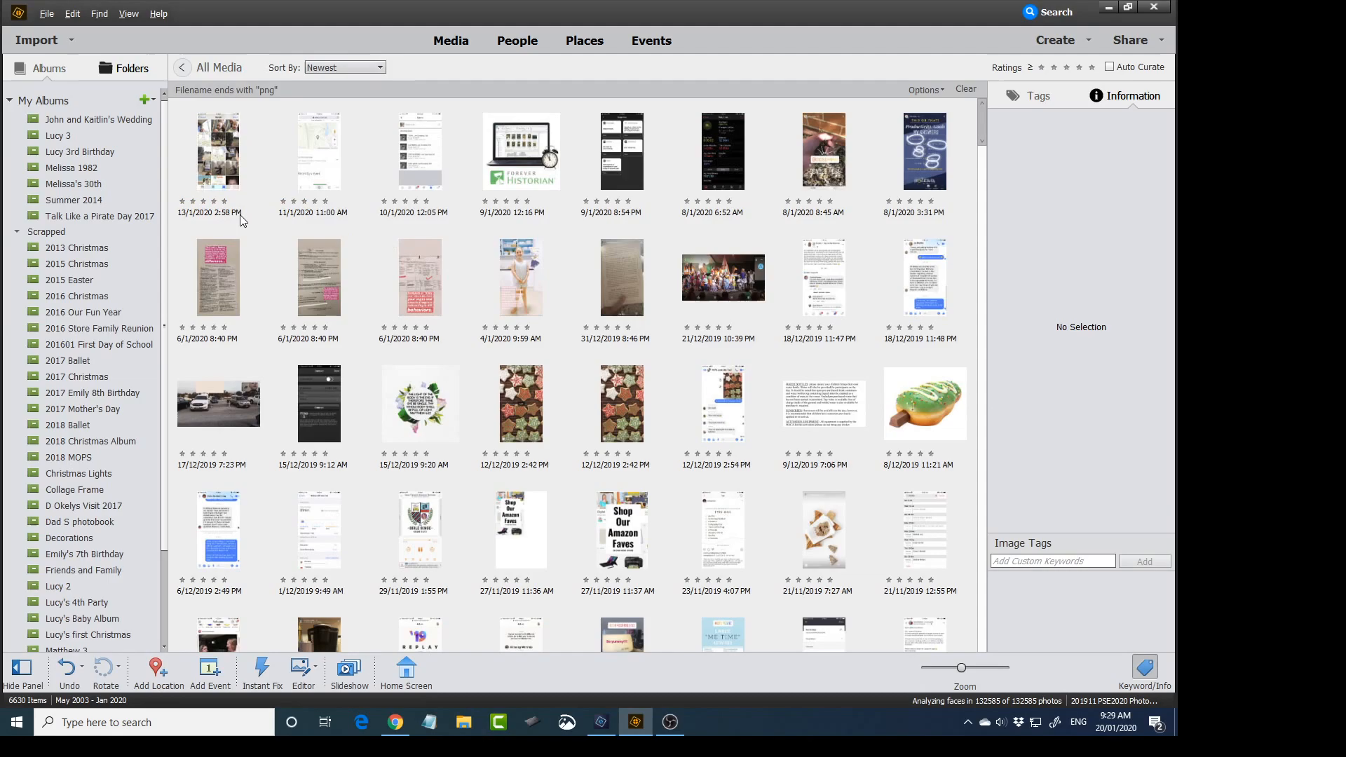
Step: Scroll down through the png filename results back to late 2018
scroll("down", 3)
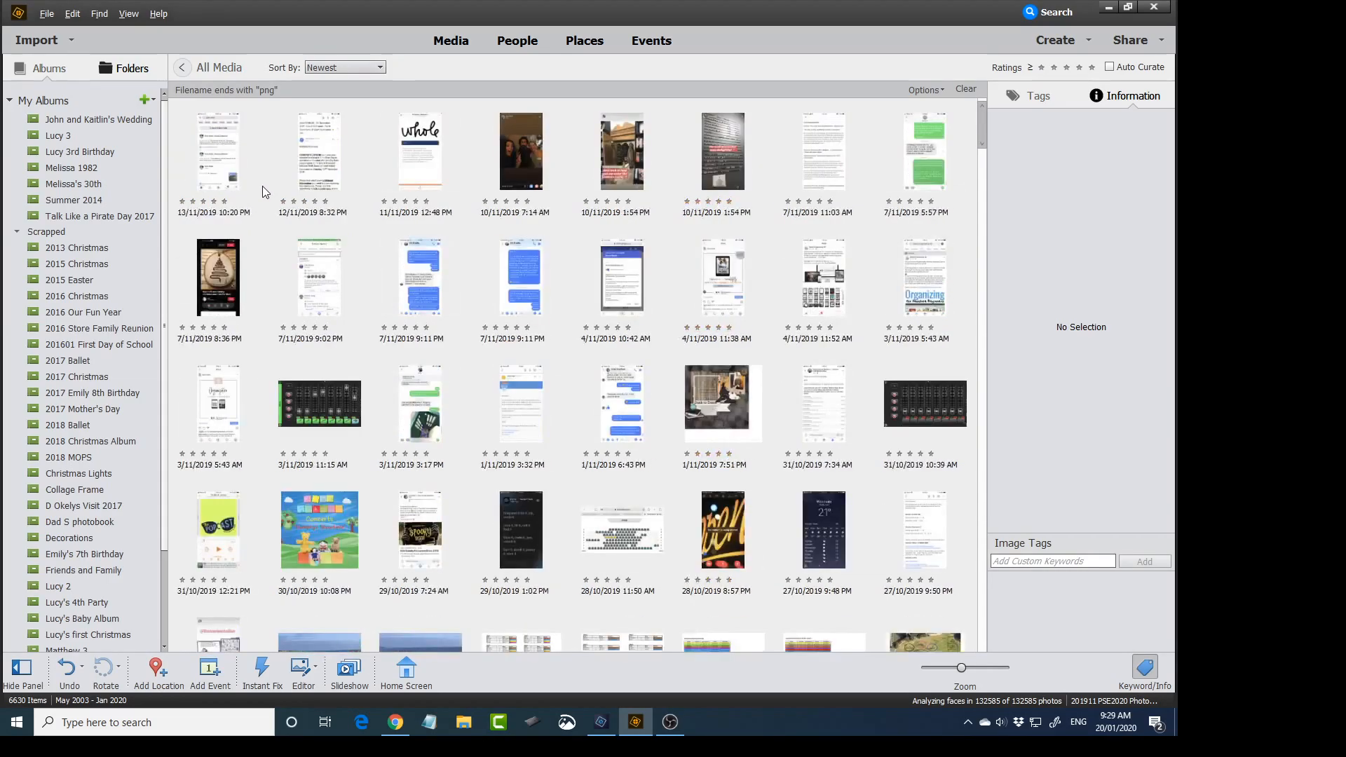
scroll("down", 3)
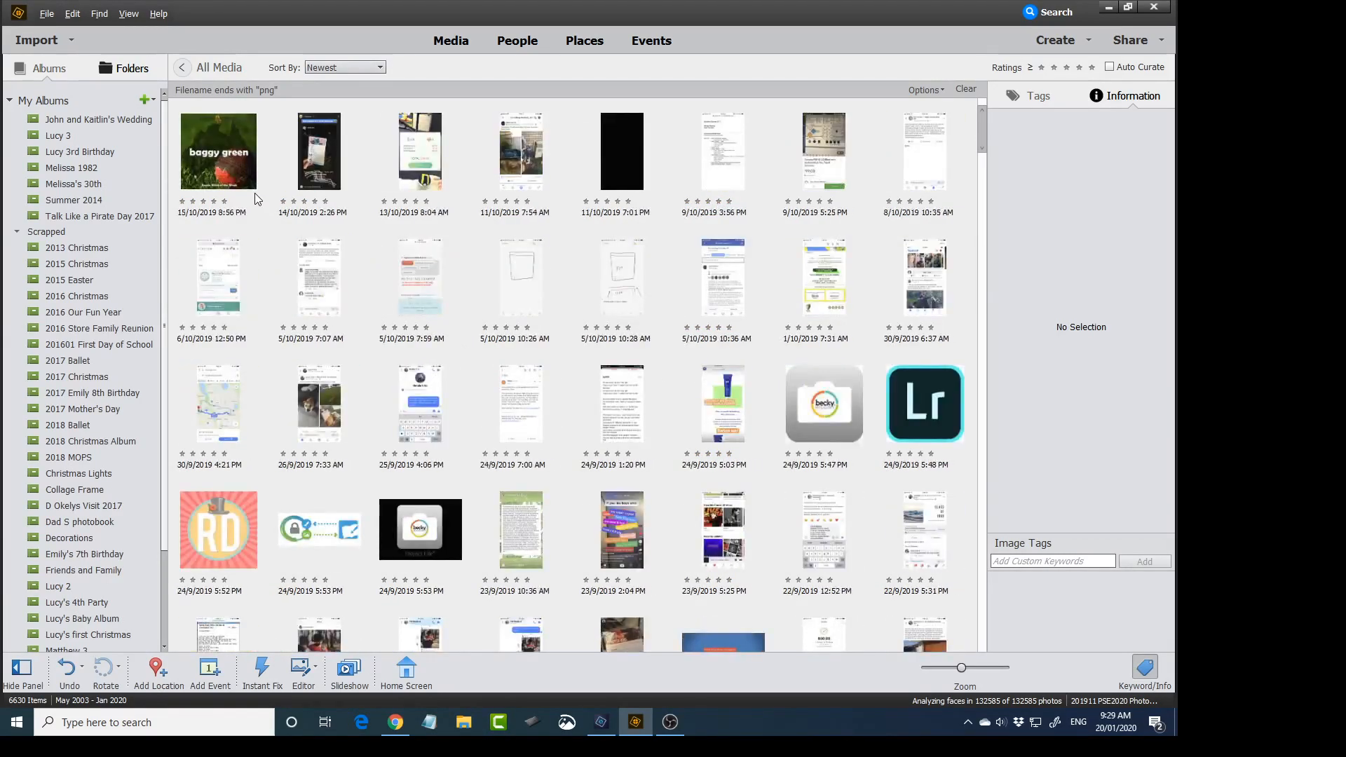
scroll("down", 3)
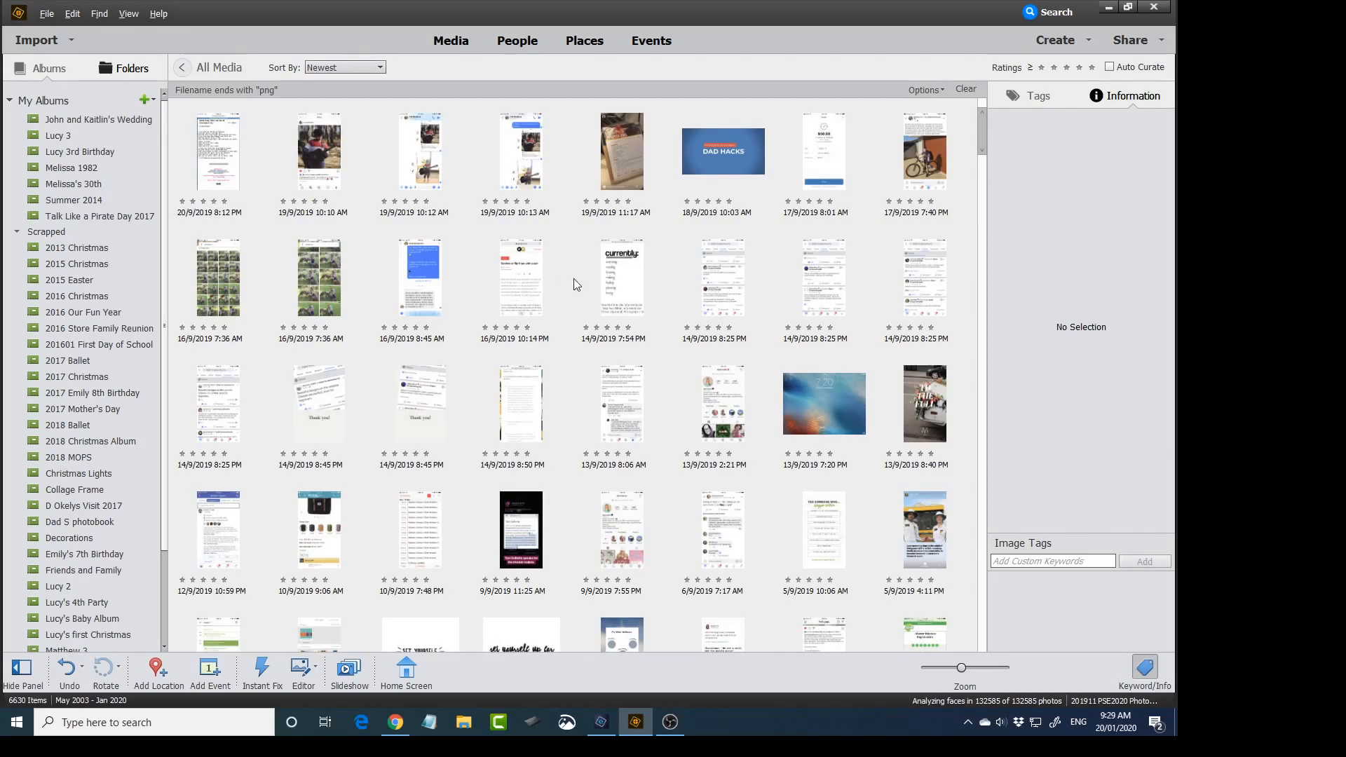
scroll("down", 3)
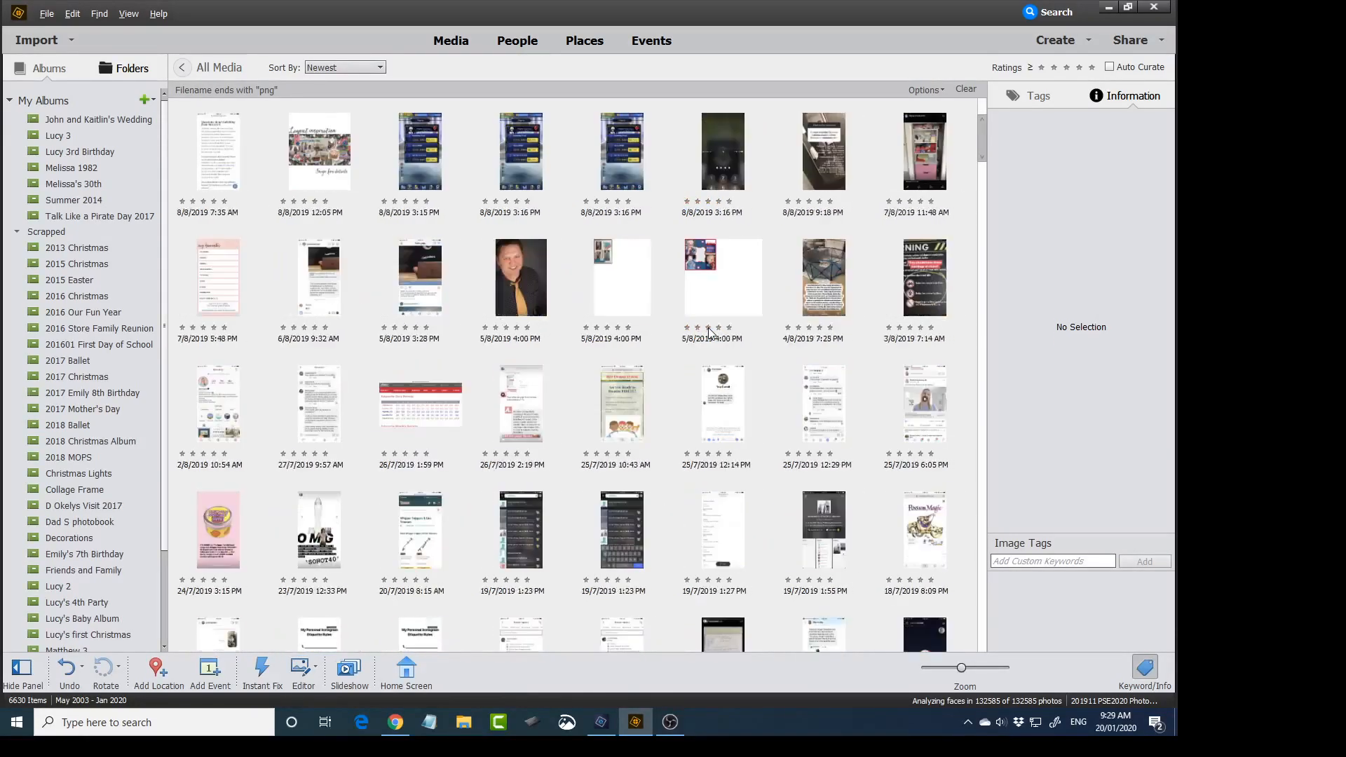
scroll("down", 3)
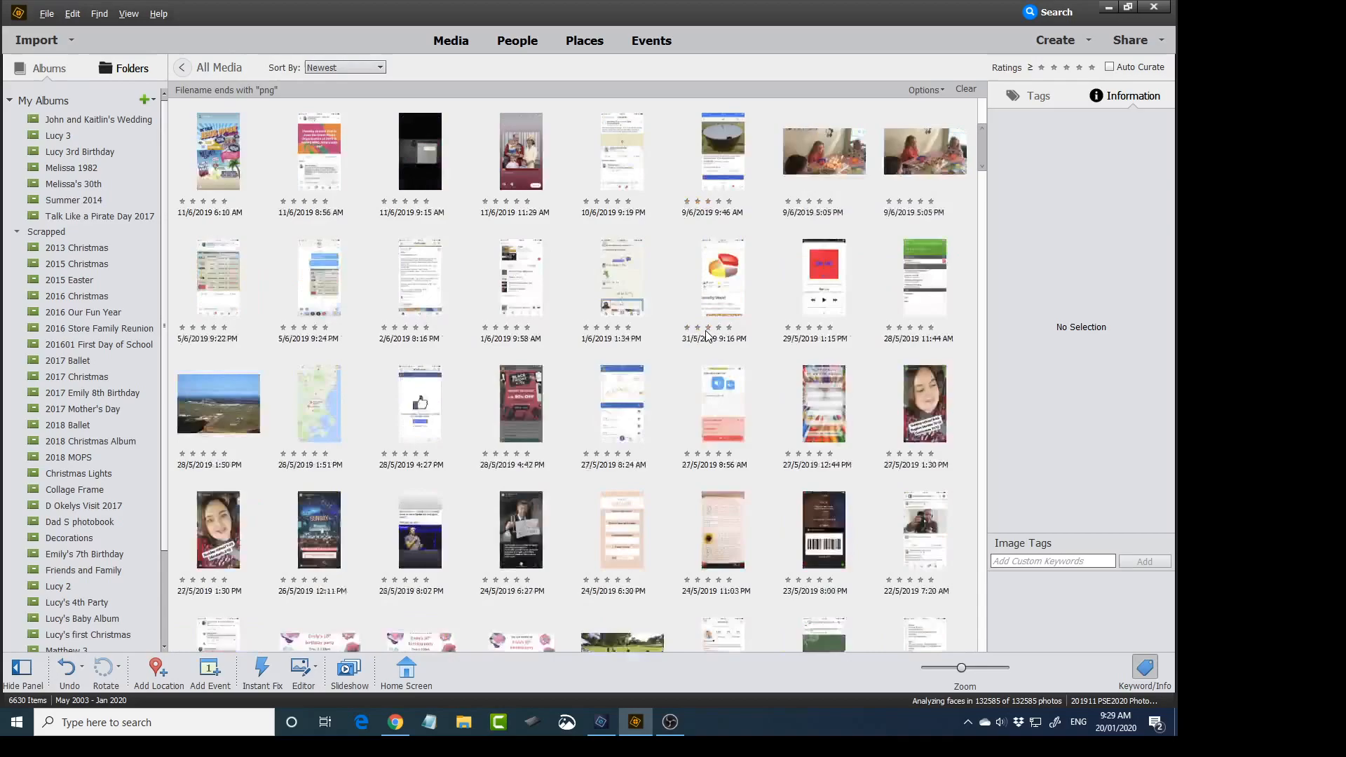
scroll("down", 3)
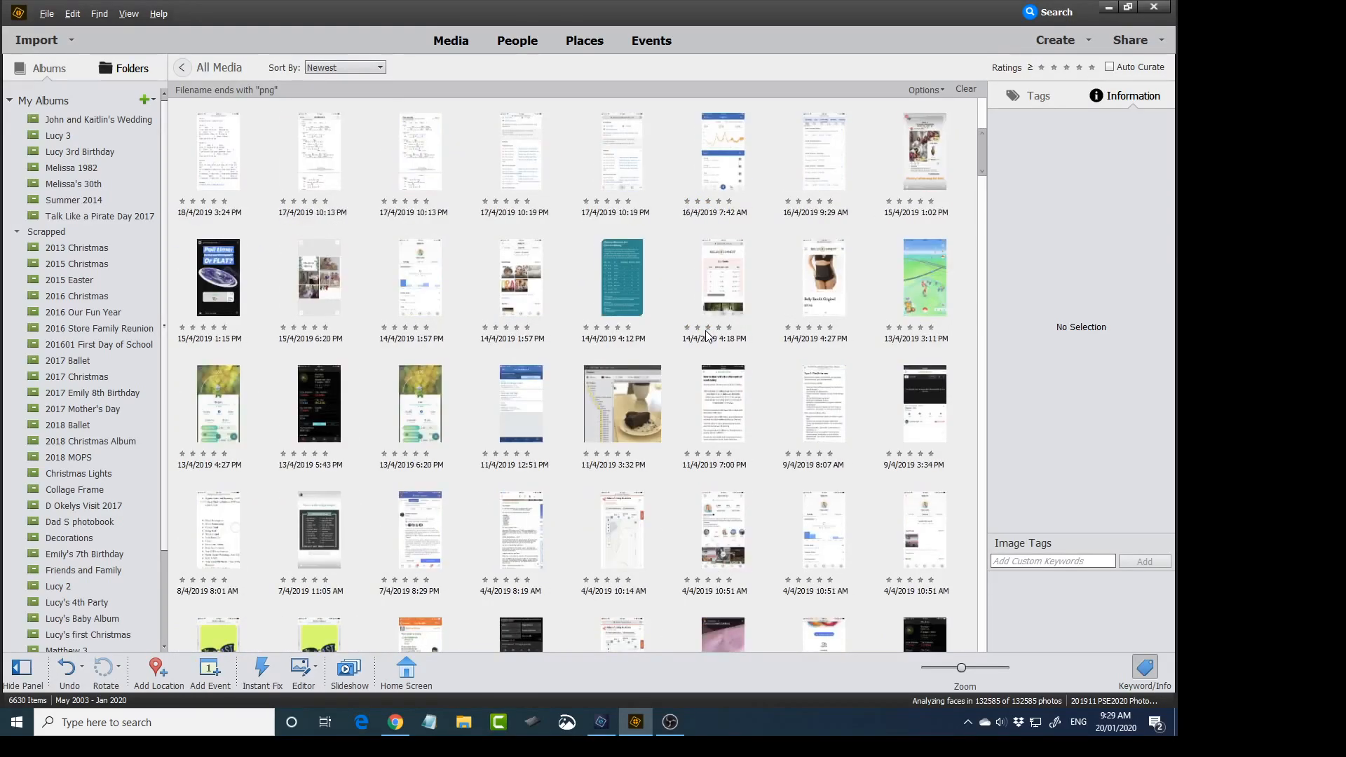
scroll("down", 3)
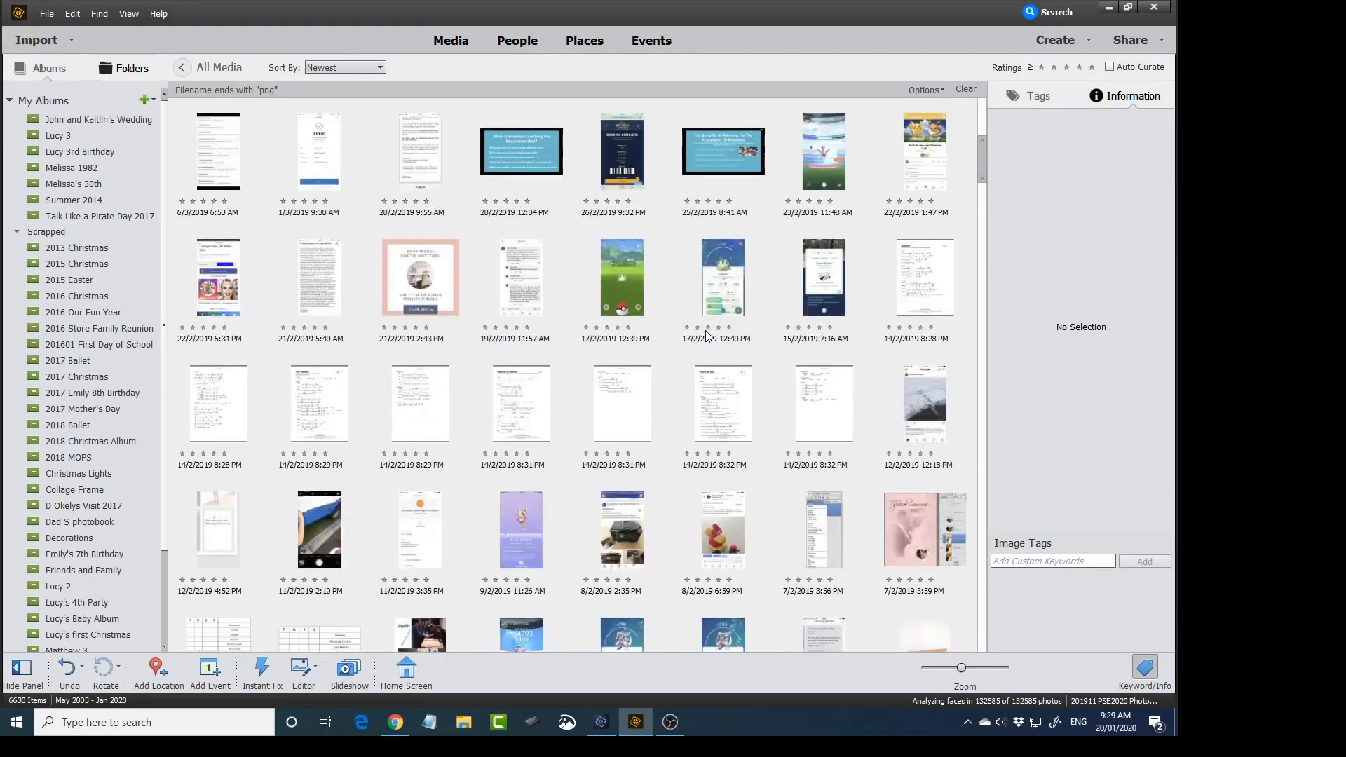
scroll("down", 3)
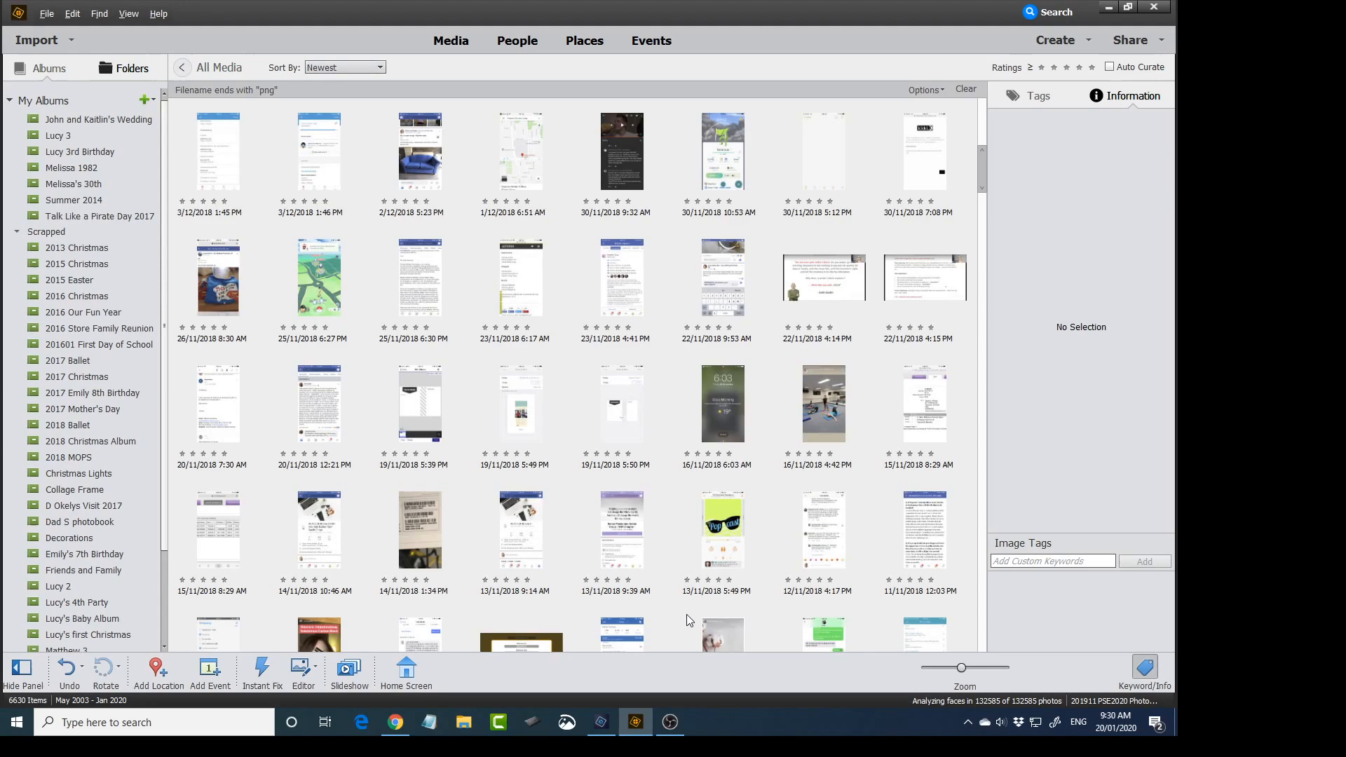
Step: Bring up the Photoshop Elements 2020 home screen from the taskbar
left_click(602, 721)
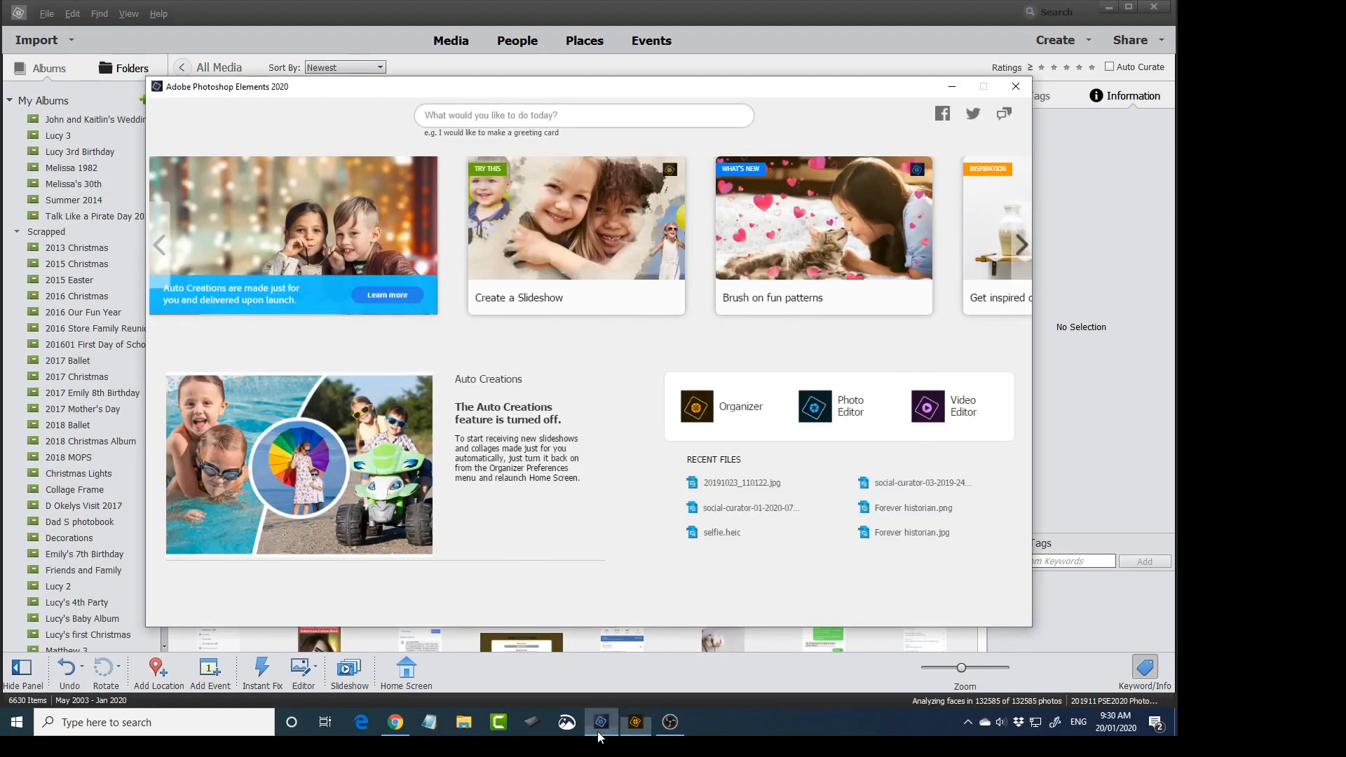